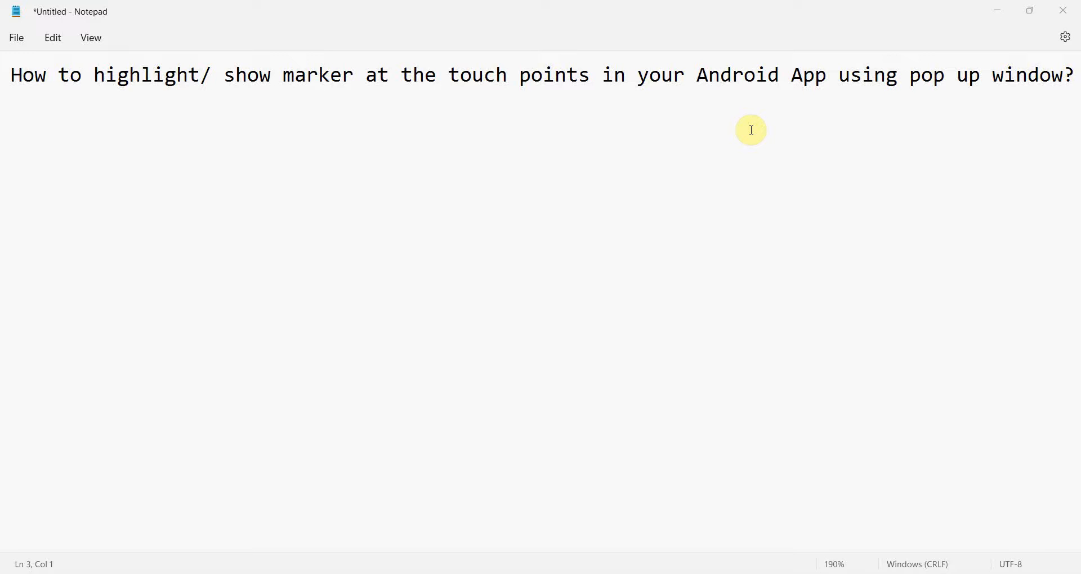
mouse_move(72, 128)
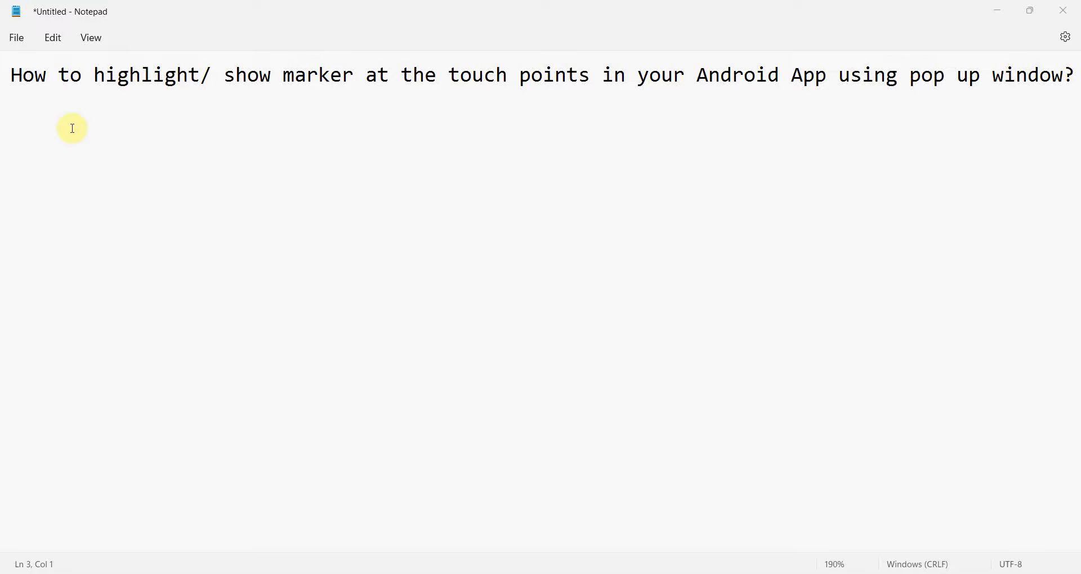
- Select the key phrases in the Notepad question title about marking touch points
drag(95, 74, 365, 74)
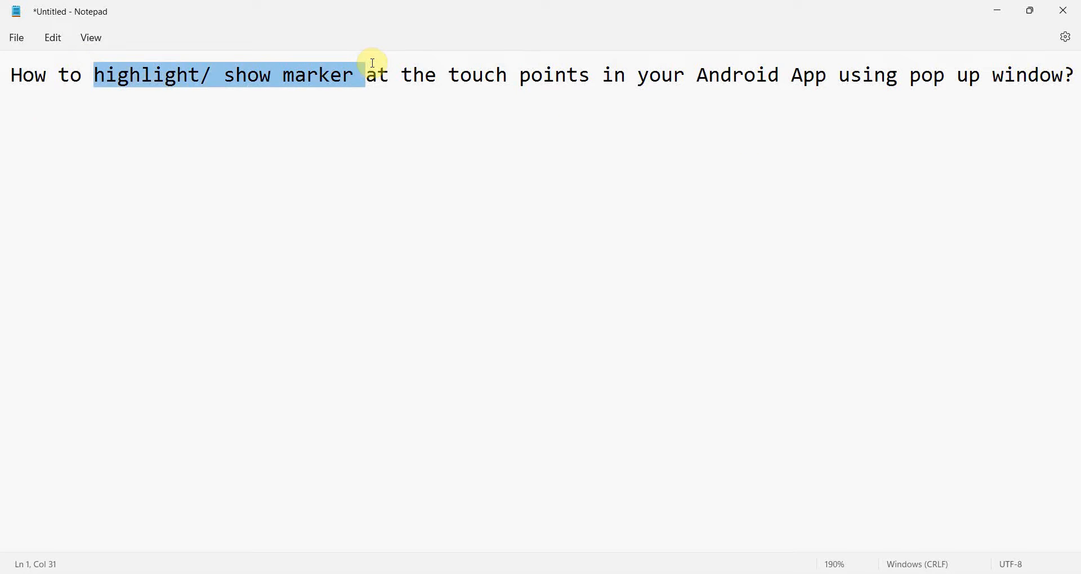
double_click(478, 75)
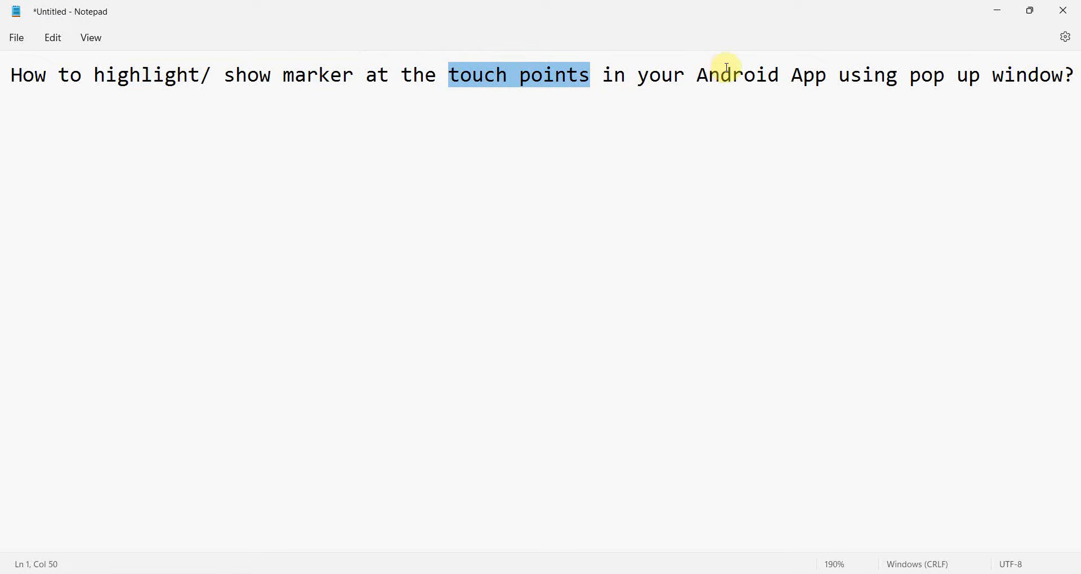
double_click(736, 75)
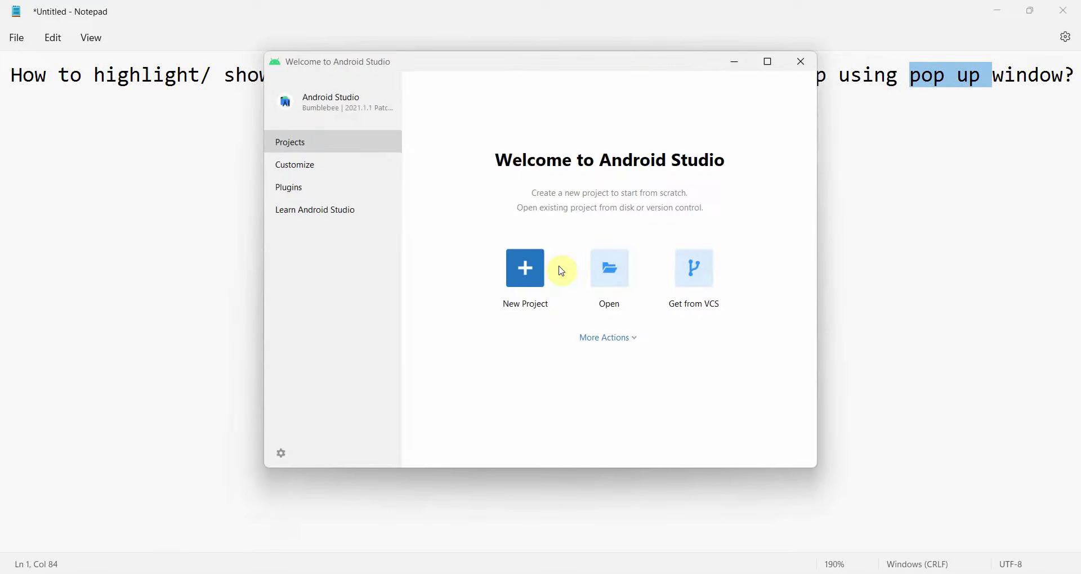
- Create a Java Empty Activity project named 'Highlight touch points'
click(525, 268)
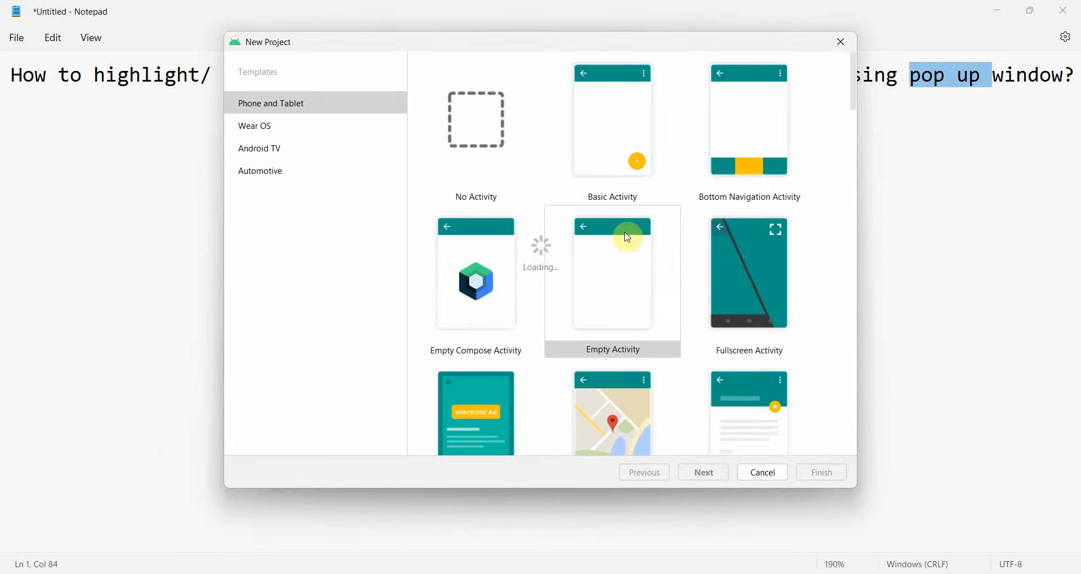
click(703, 472)
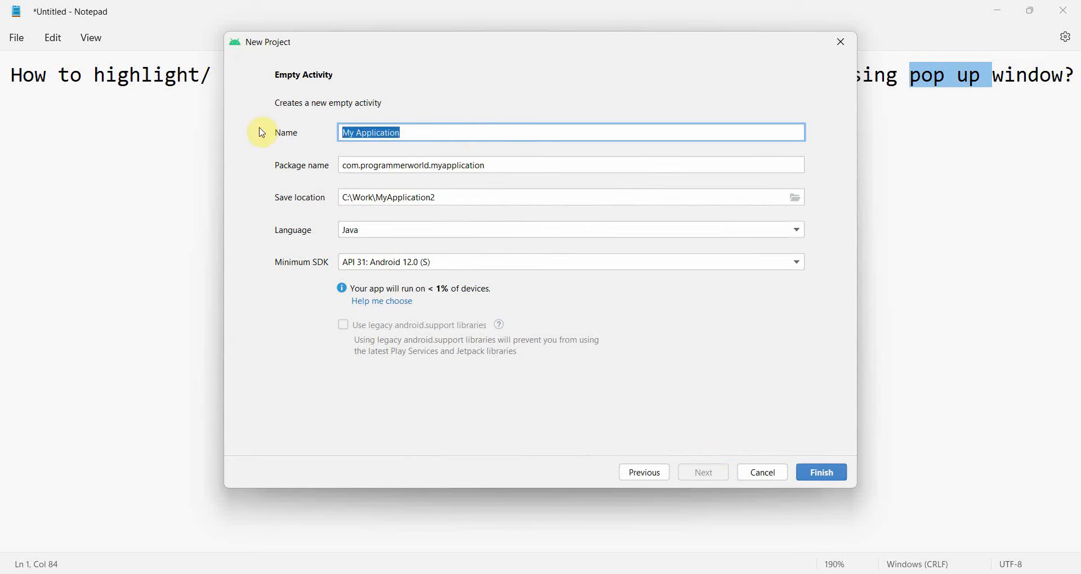
text(Highlight)
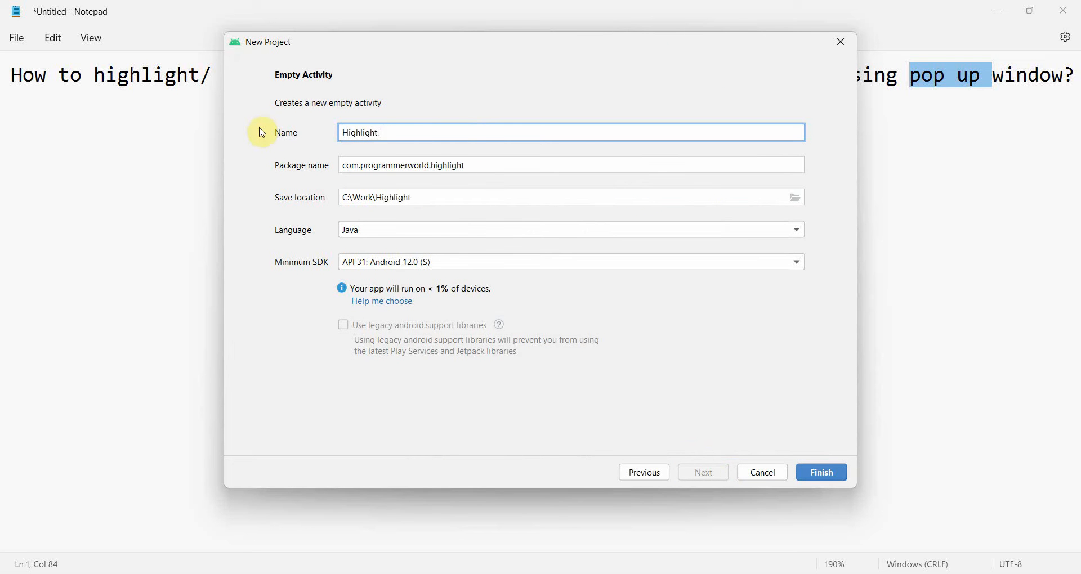
text(the to)
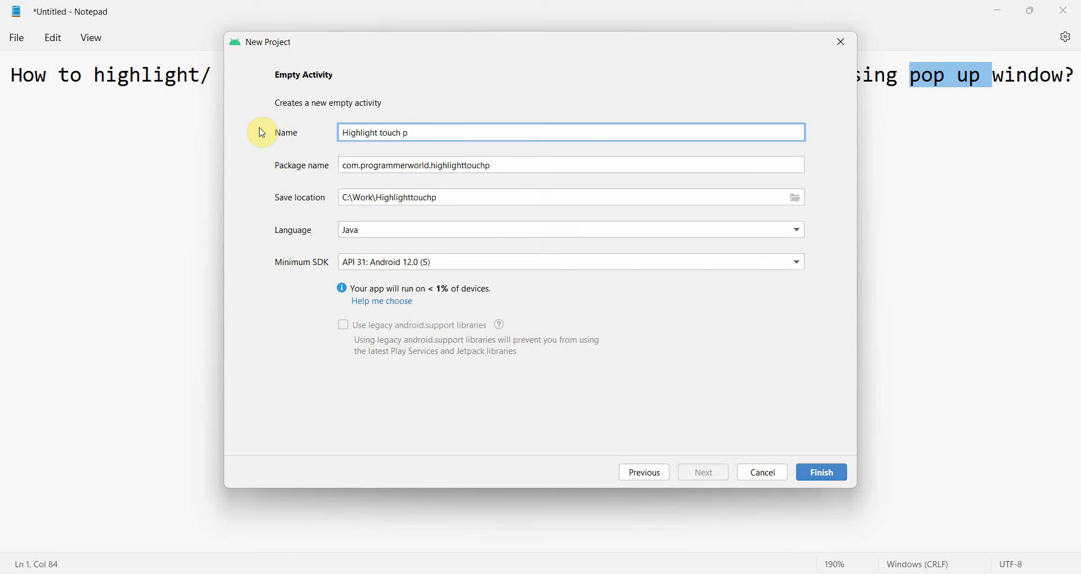
text(oints)
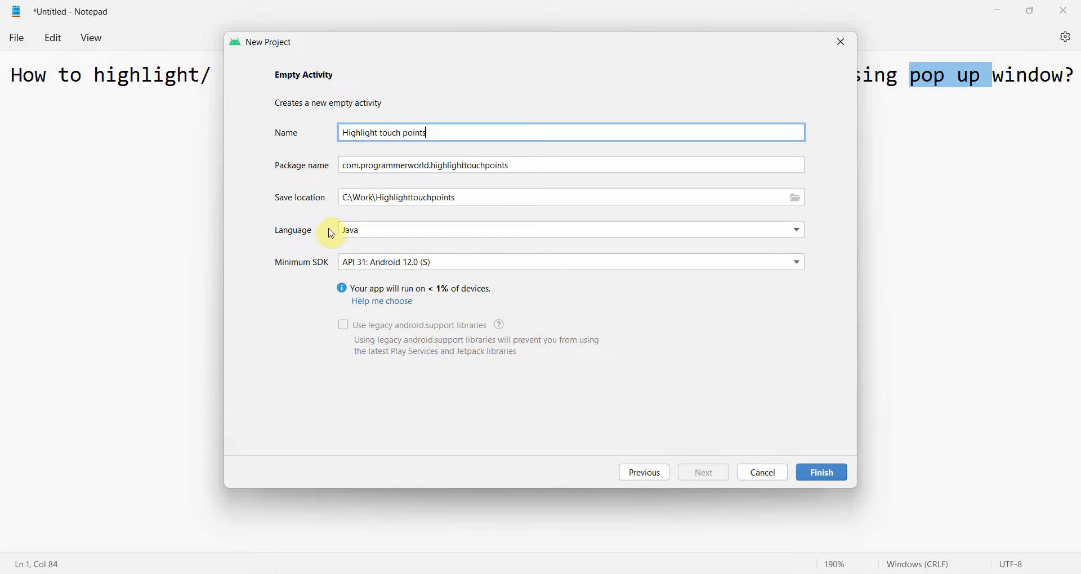
mouse_move(805, 474)
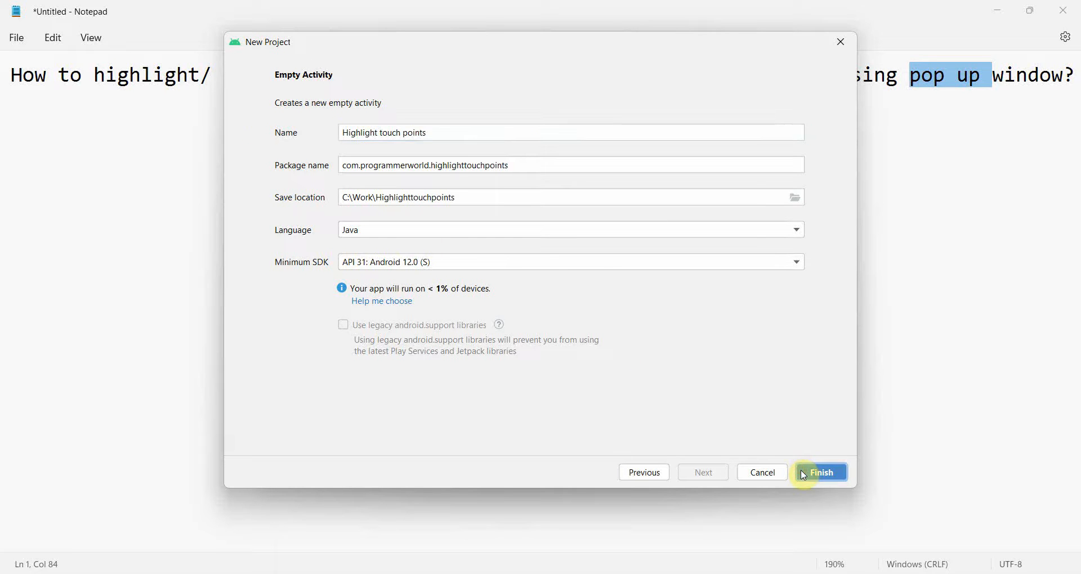
click(821, 472)
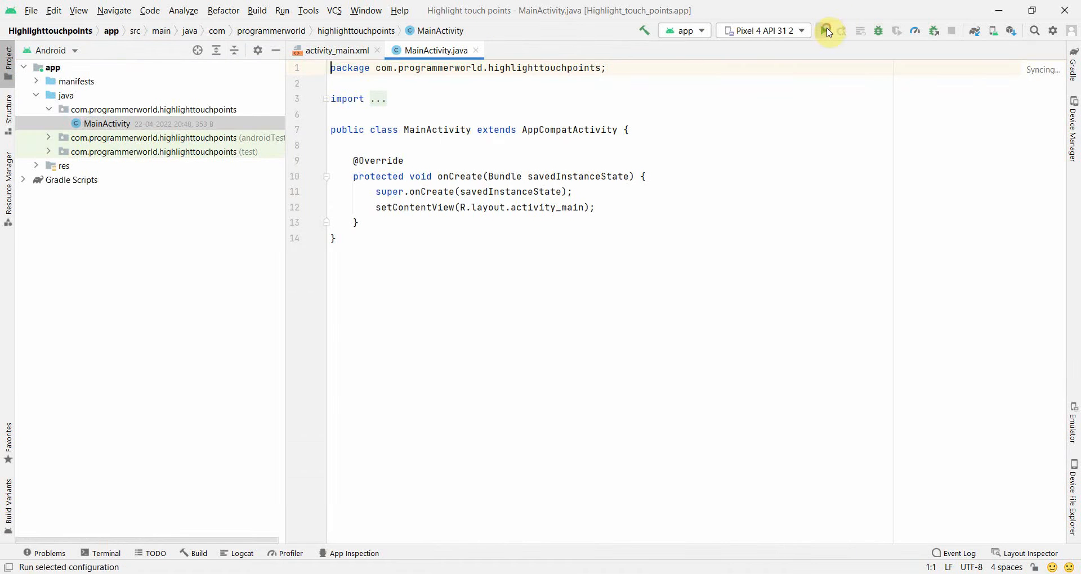
- Run the app, show activity_main.xml, and expand res > layout in the Project tree
click(825, 31)
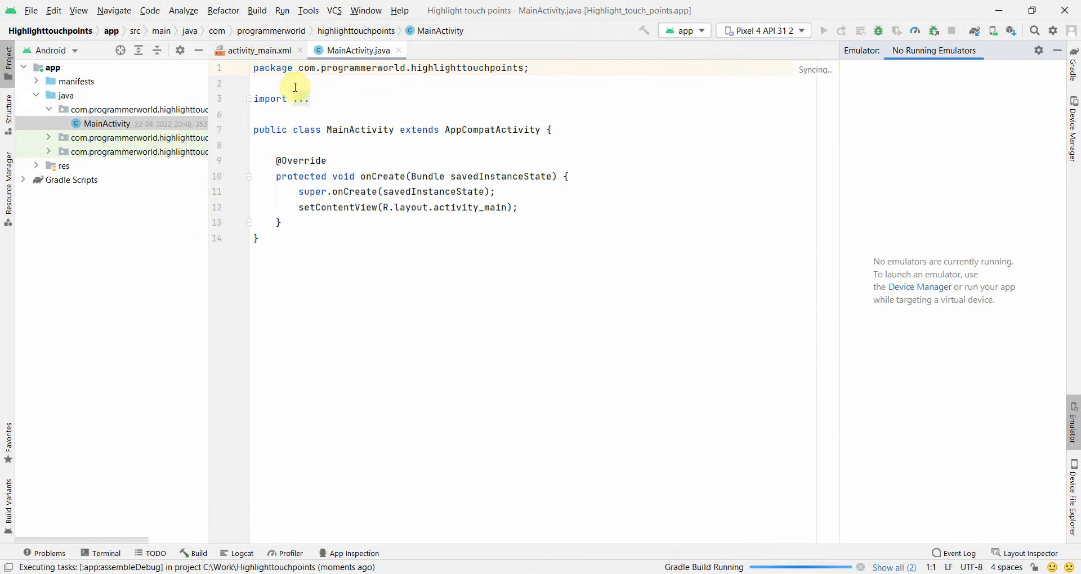
click(260, 50)
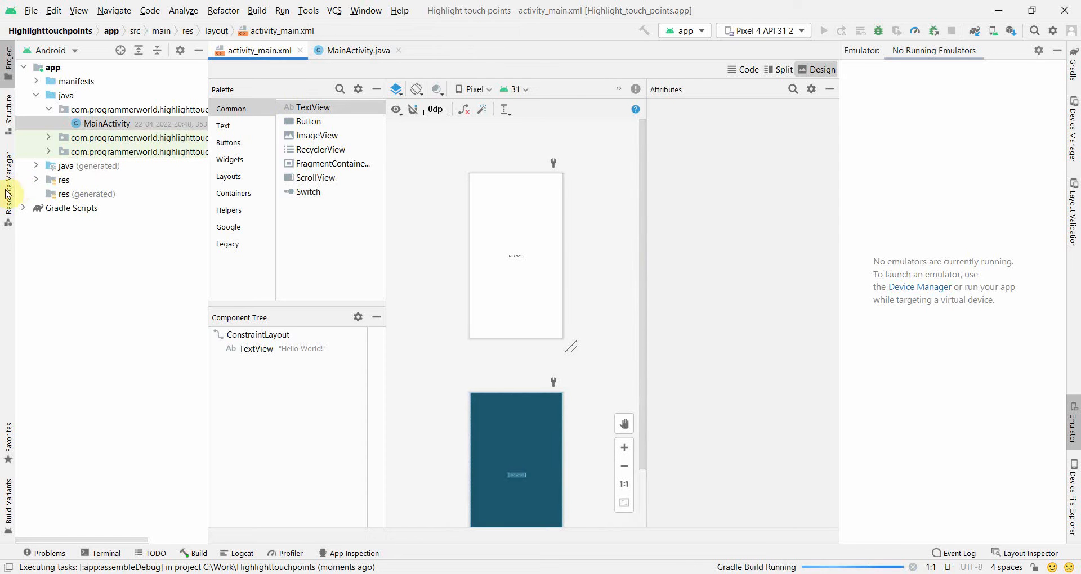
click(35, 180)
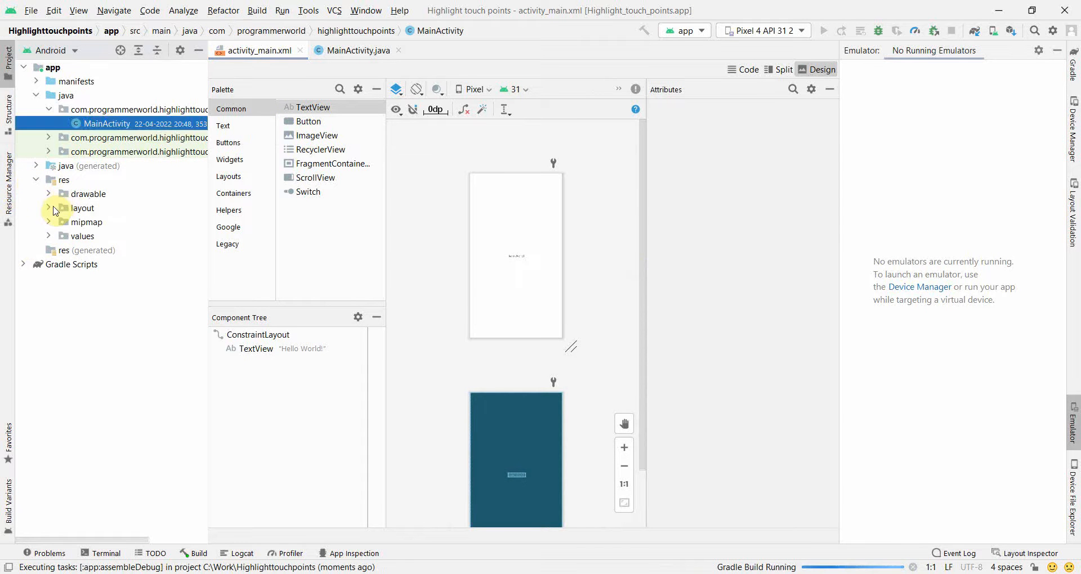
click(48, 208)
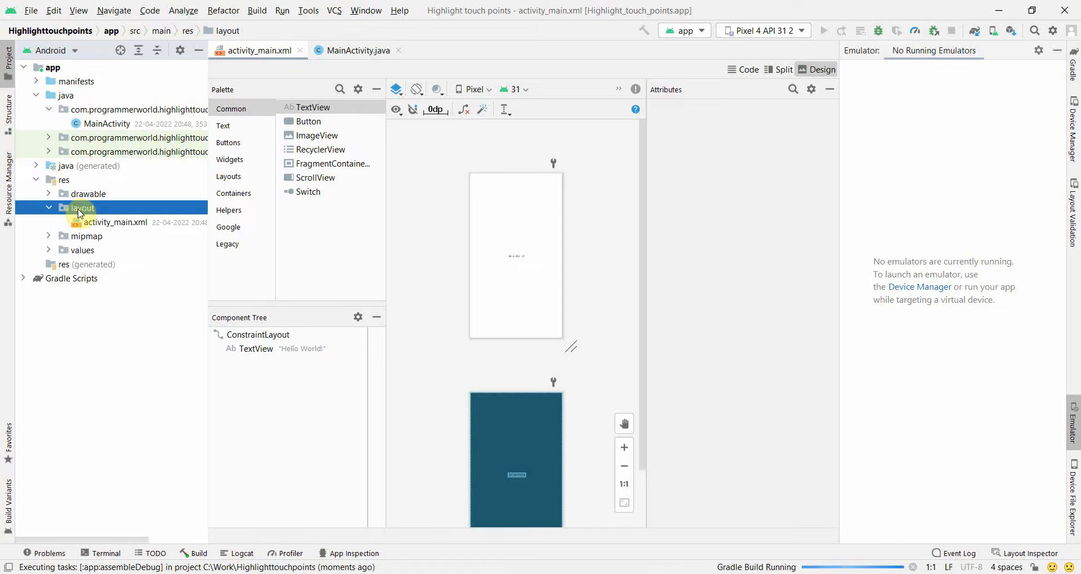
- Add a new layout resource file named marker_layout to the layout folder
right_click(82, 208)
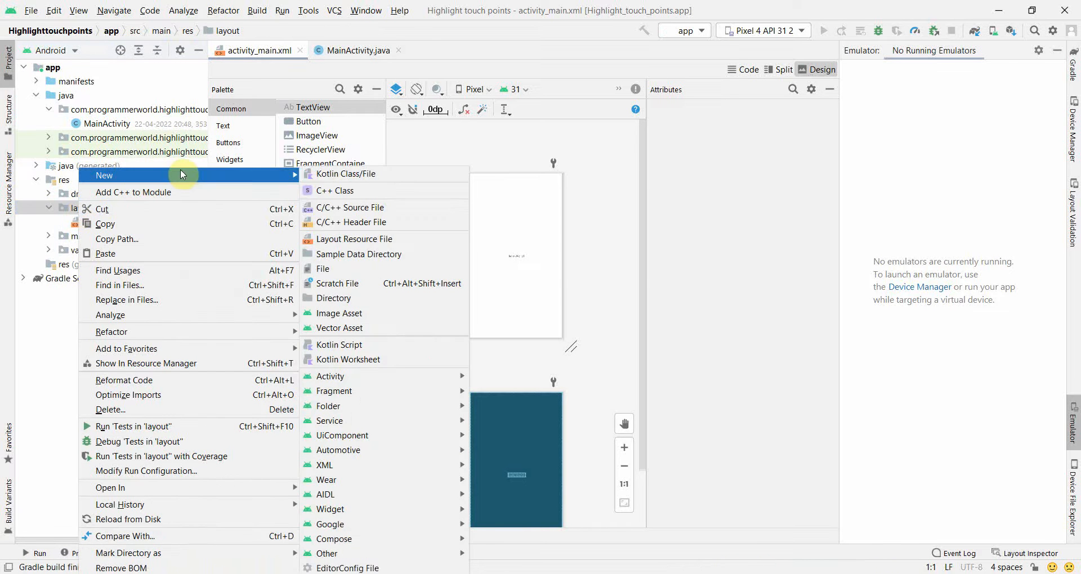
click(354, 239)
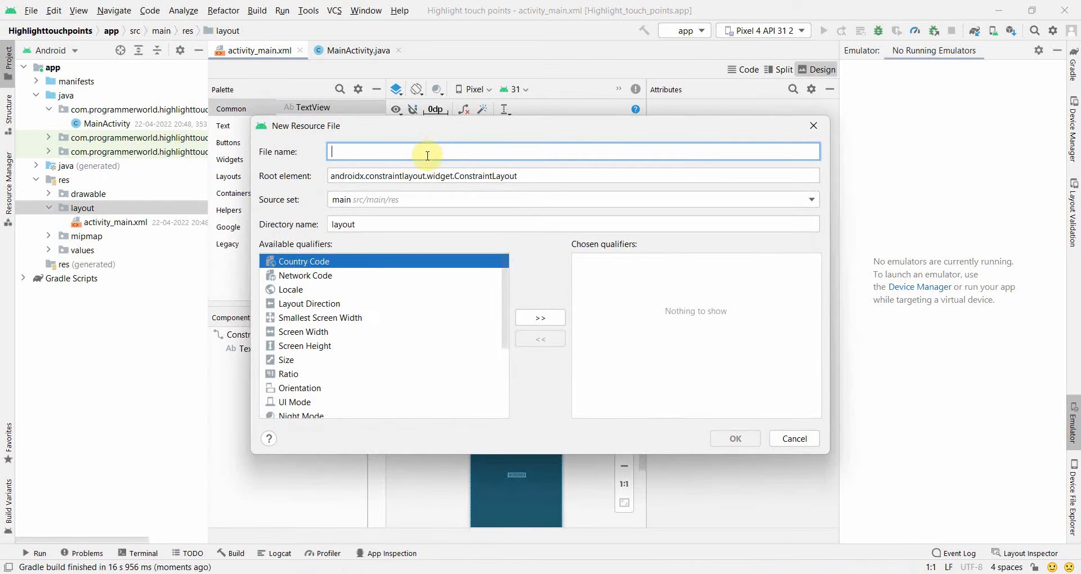
text(marker_layout)
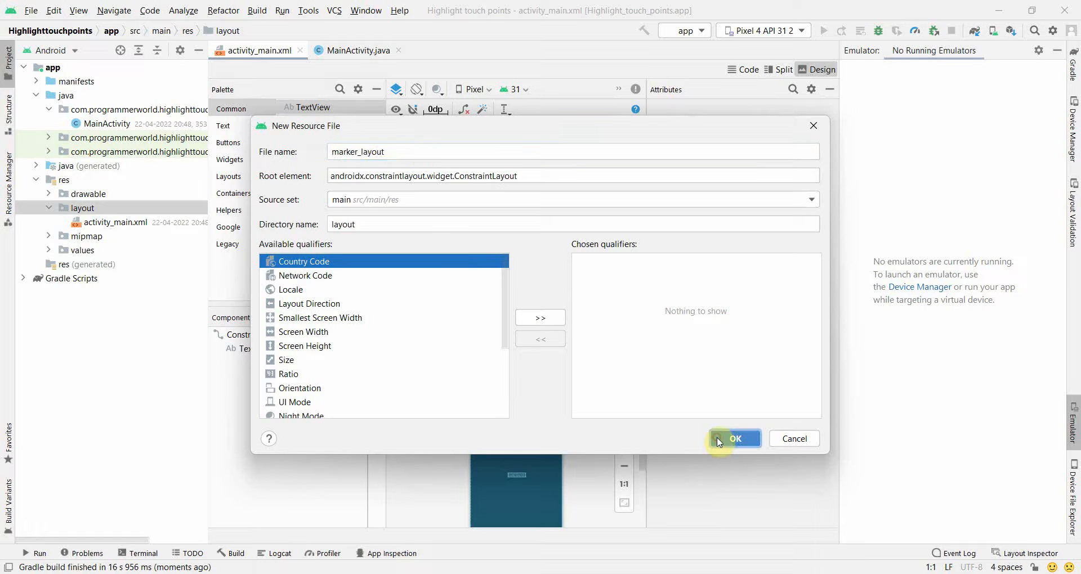
click(734, 438)
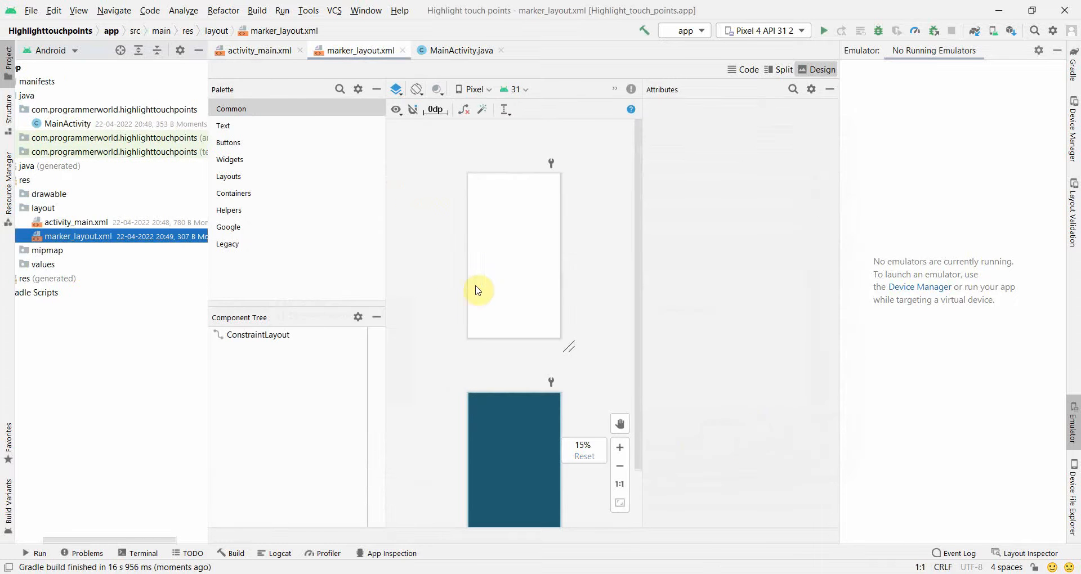
- Give the marker_layout root a red #F30303 background
click(258, 335)
text(b)
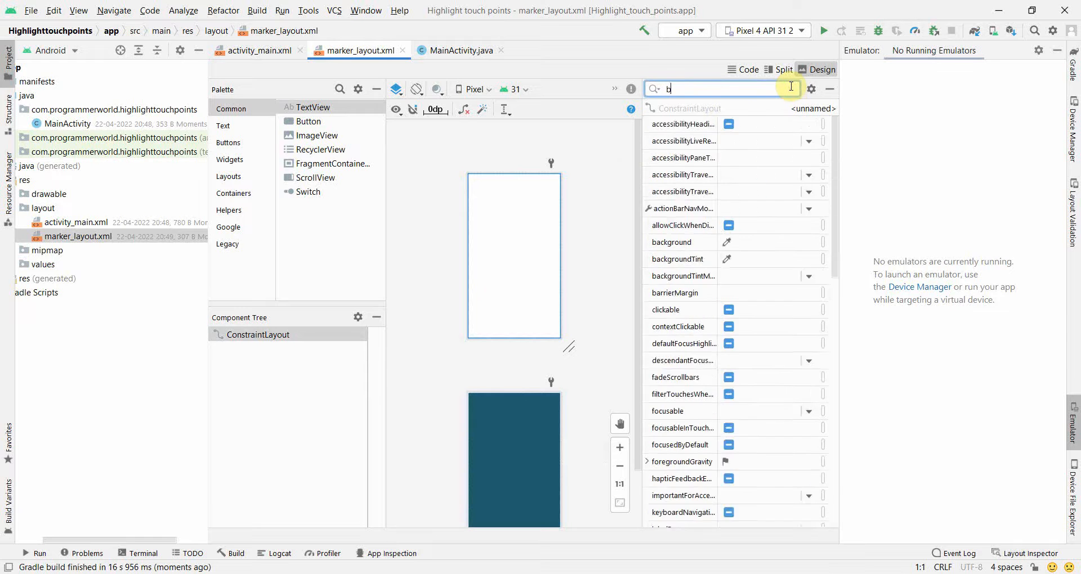
text(ackgrou)
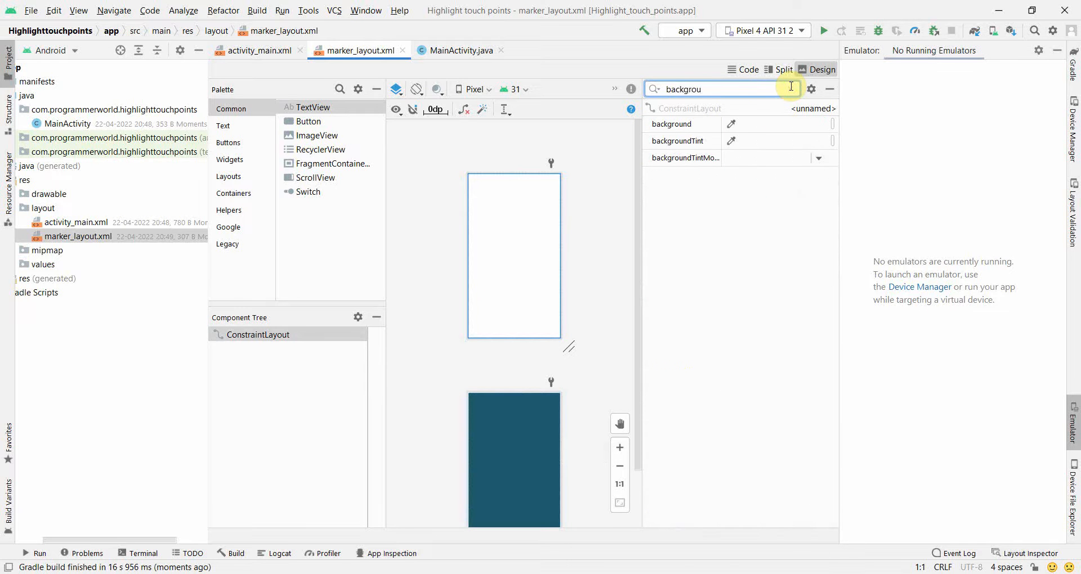
click(731, 124)
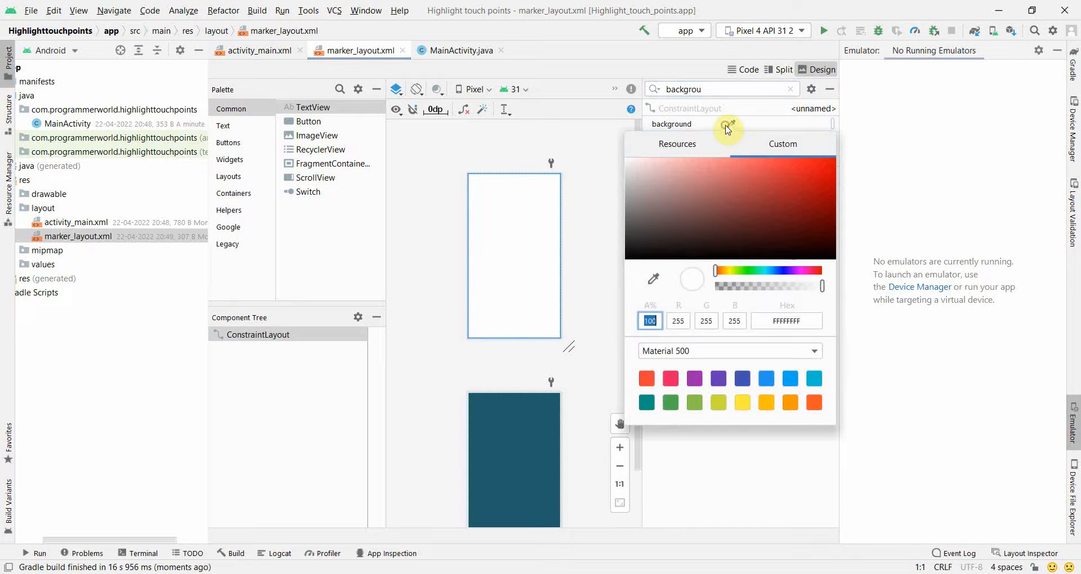
click(833, 167)
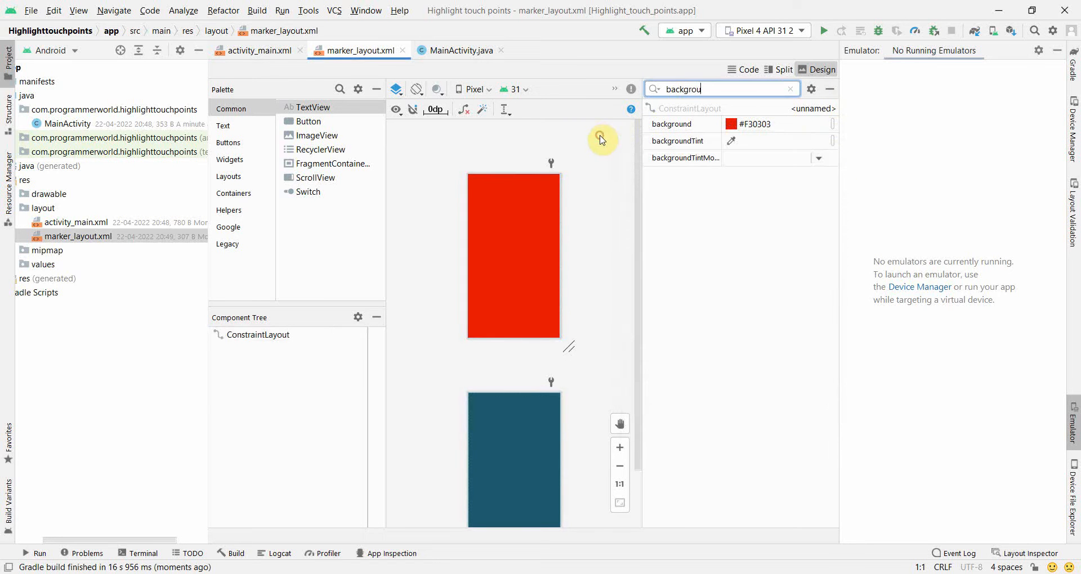
mouse_move(272, 306)
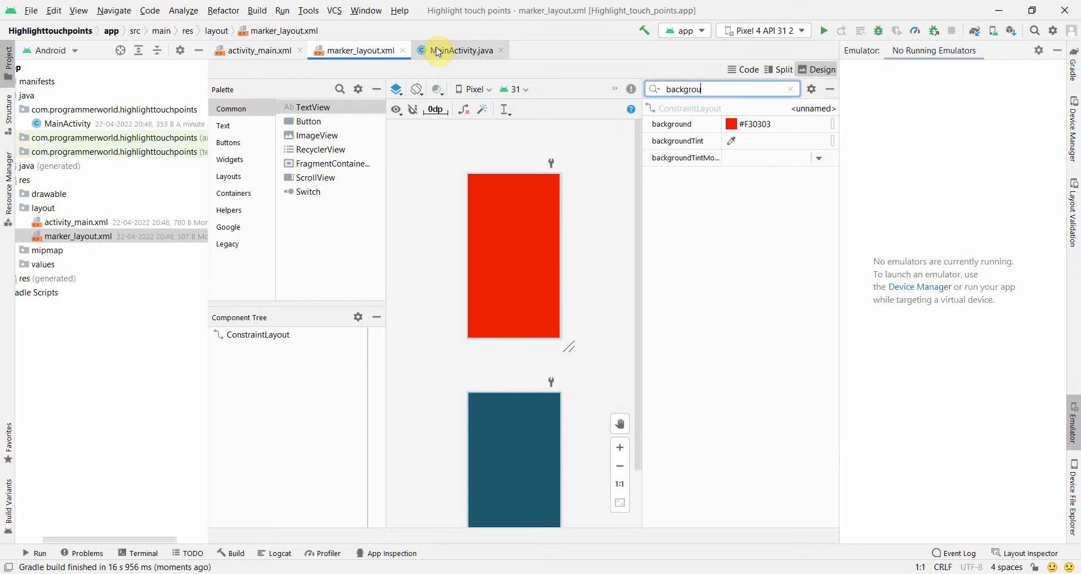
- In activity_main, enlarge the Hello World text to 373×171 dp and place a Button below
click(258, 50)
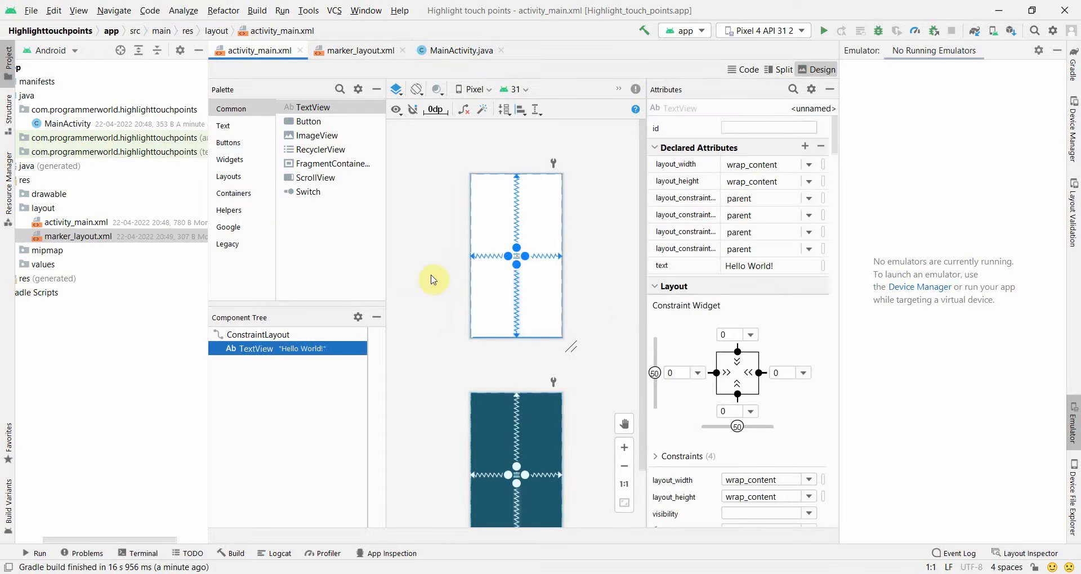
mouse_move(599, 437)
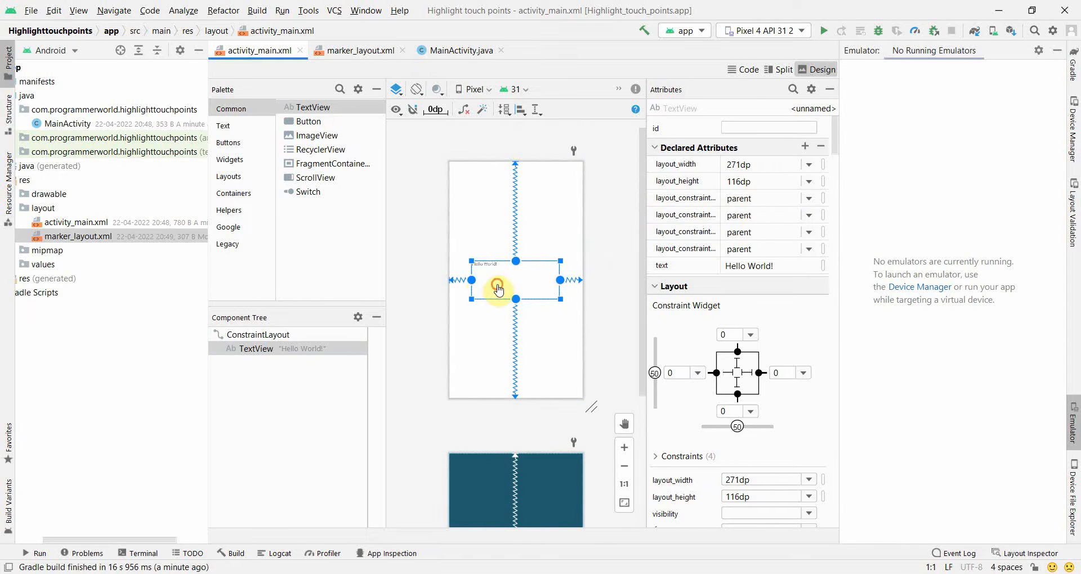
drag(496, 290, 555, 317)
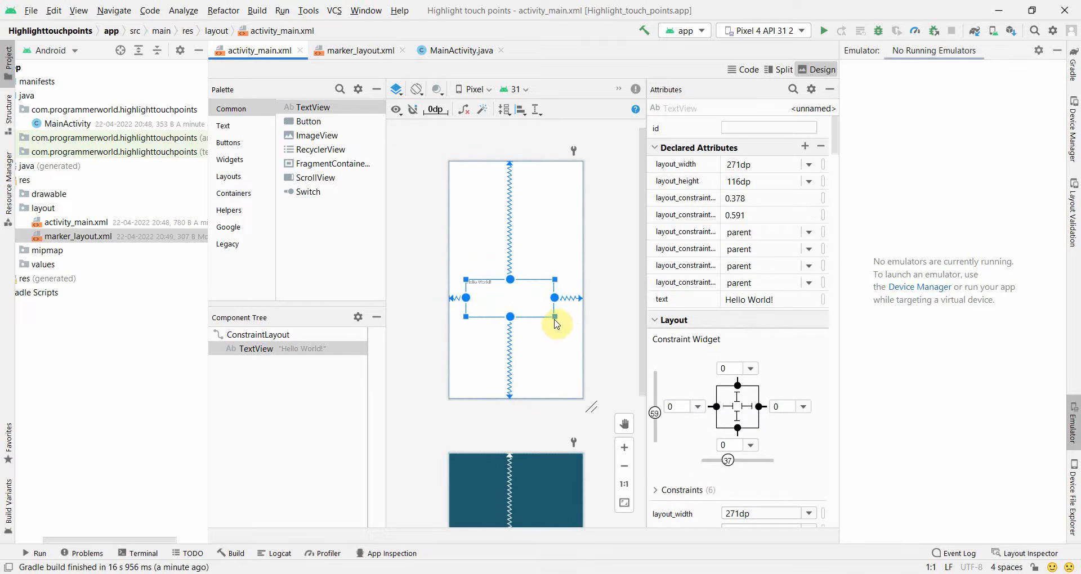
drag(555, 317, 587, 335)
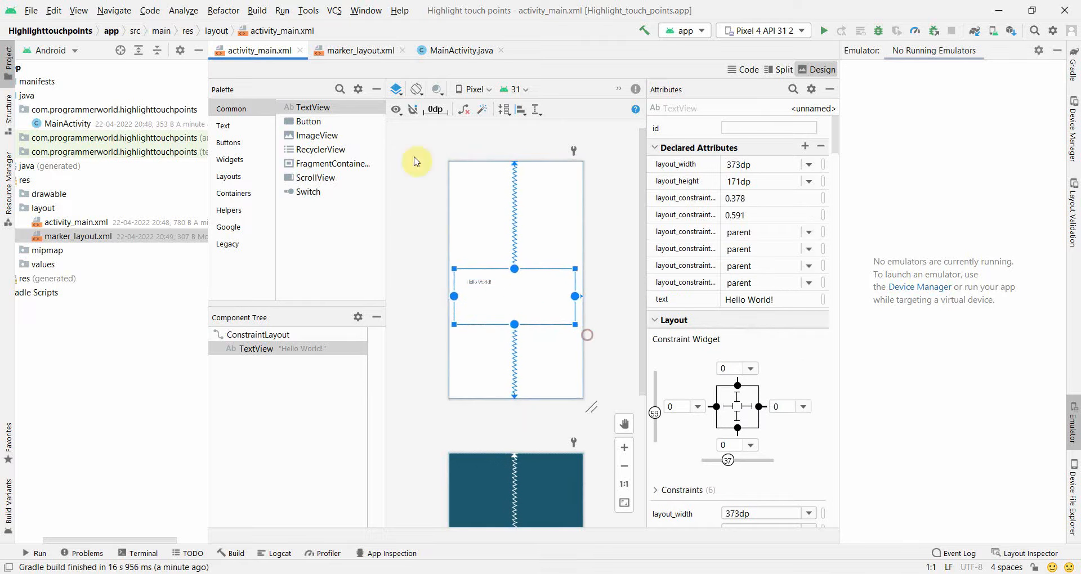
click(307, 121)
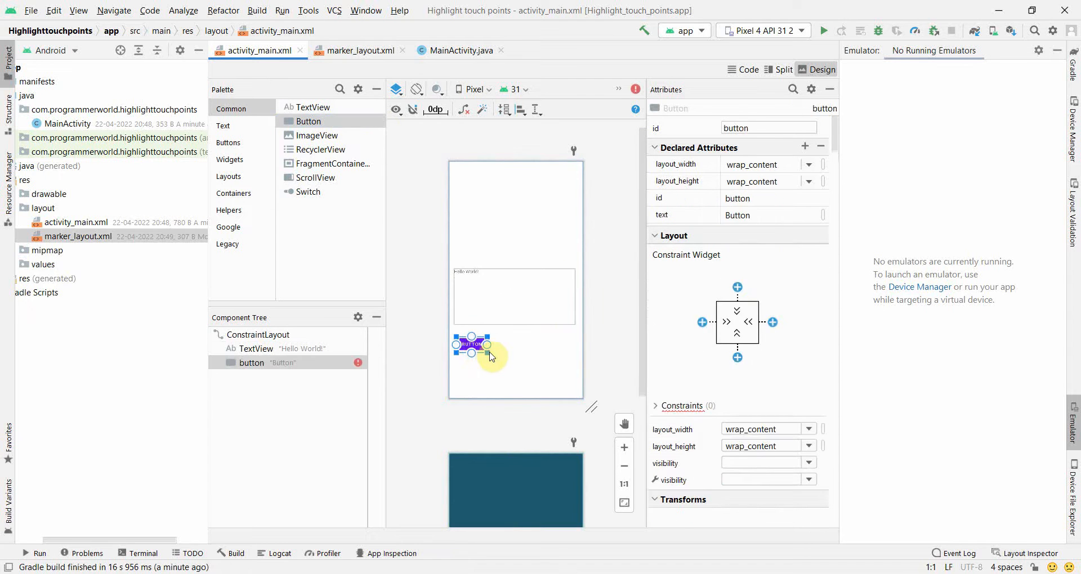
drag(488, 353, 533, 371)
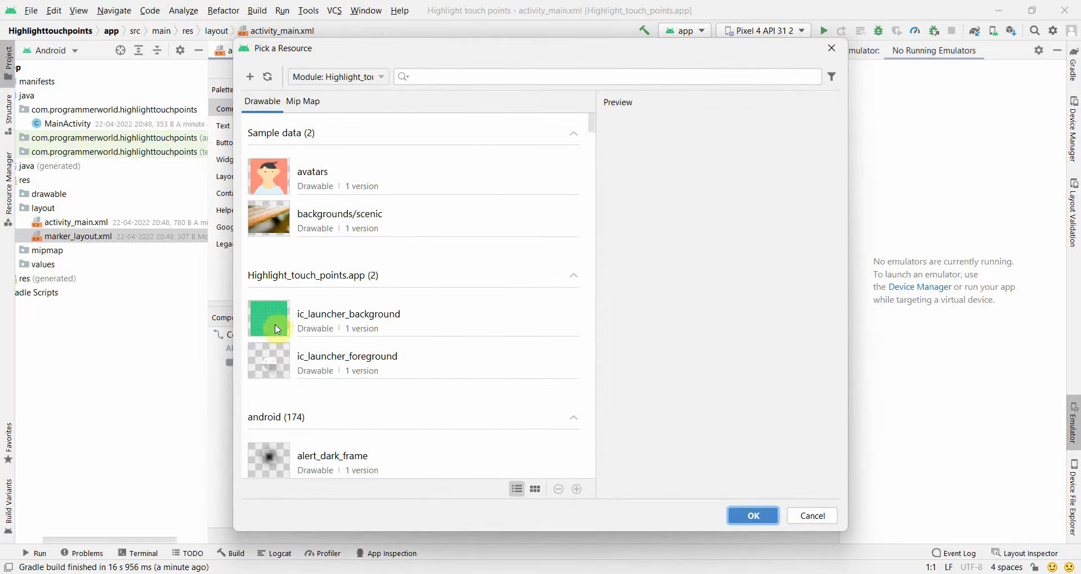
- Set the image view to ic_launcher_foreground and add a Plain Text Name field
click(753, 516)
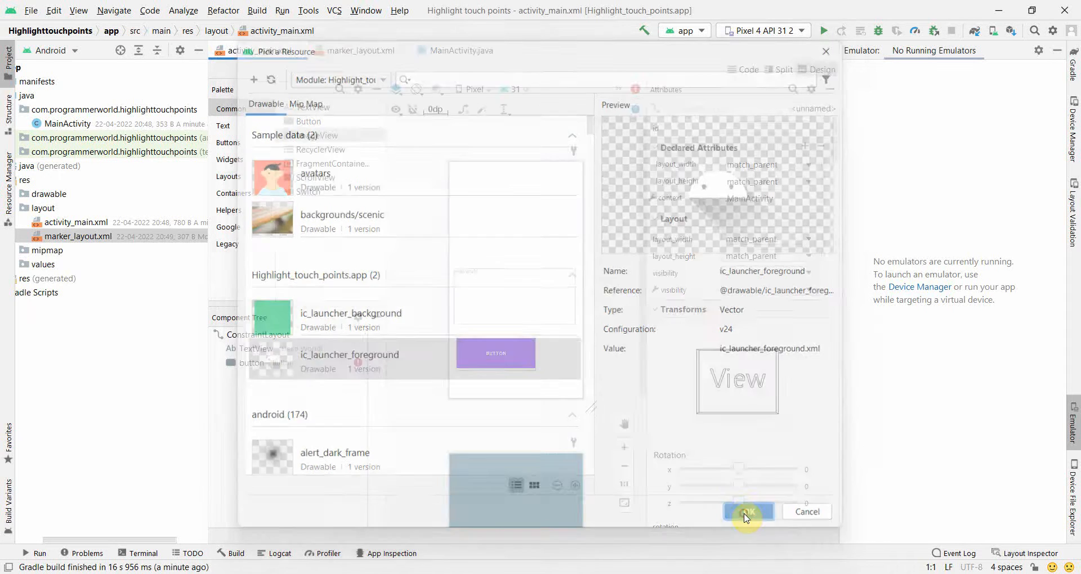
click(748, 511)
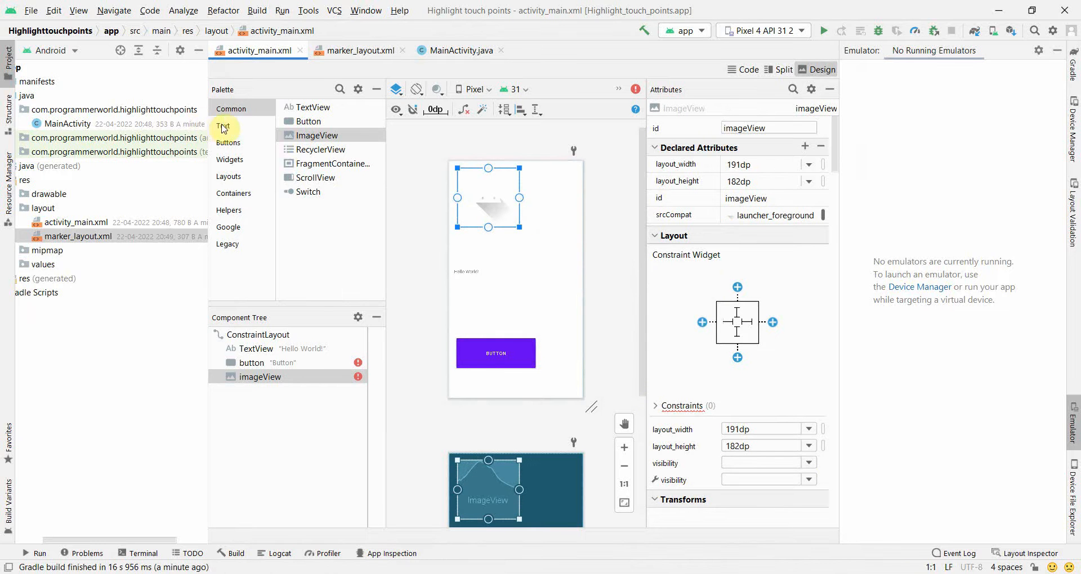
click(223, 126)
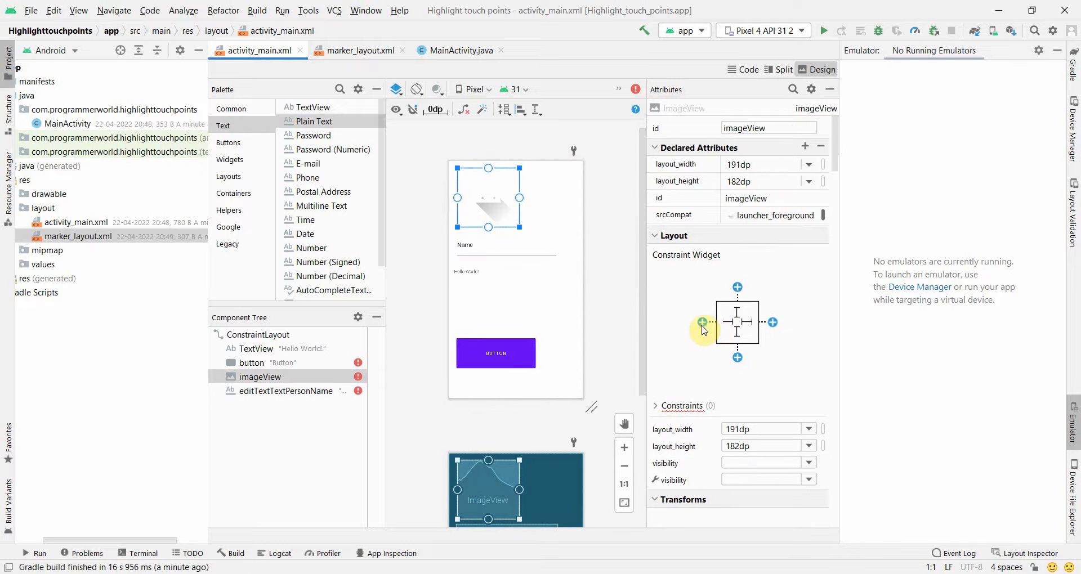
- Constrain the image view and Hello World text, then run the app
click(702, 323)
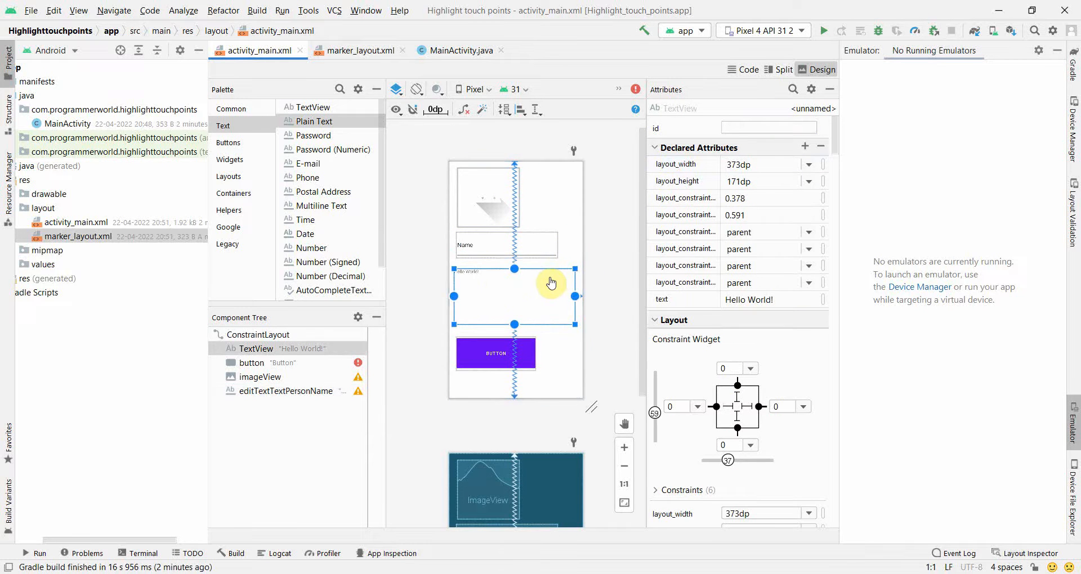
click(495, 354)
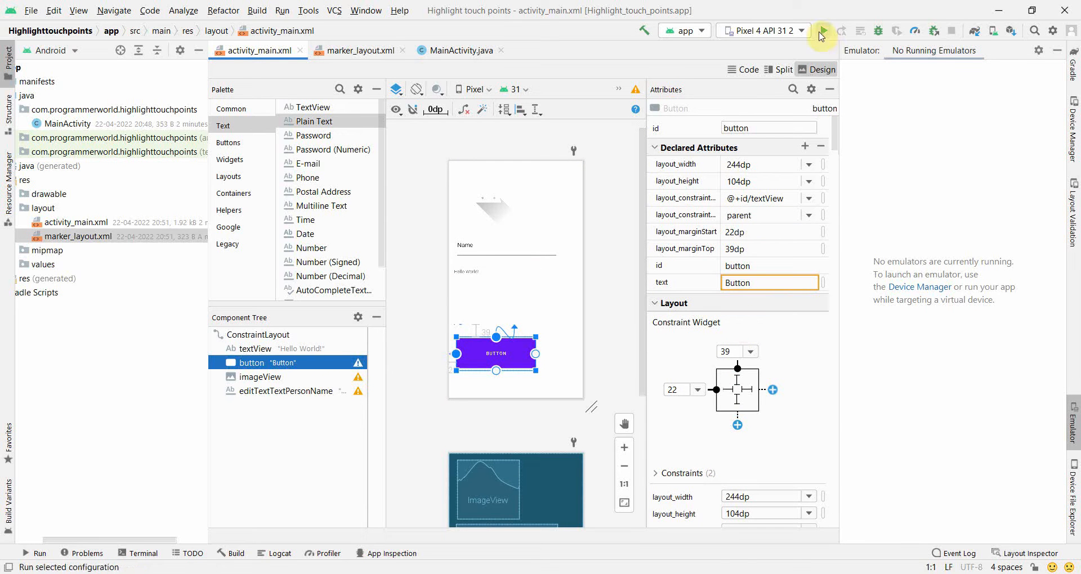
click(825, 31)
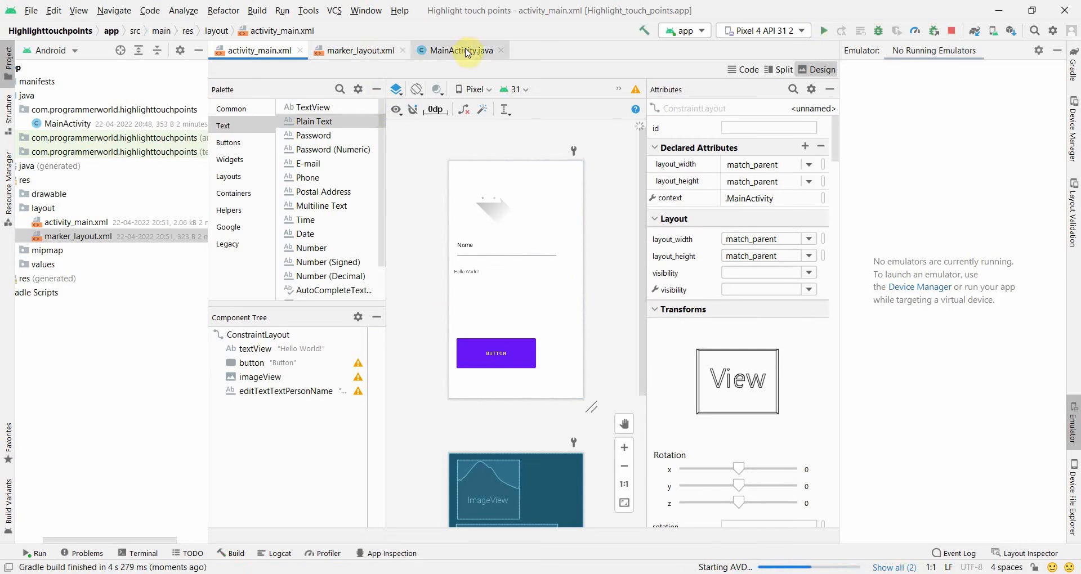
- Override onTouchEvent in MainActivity.java using autocomplete
click(460, 50)
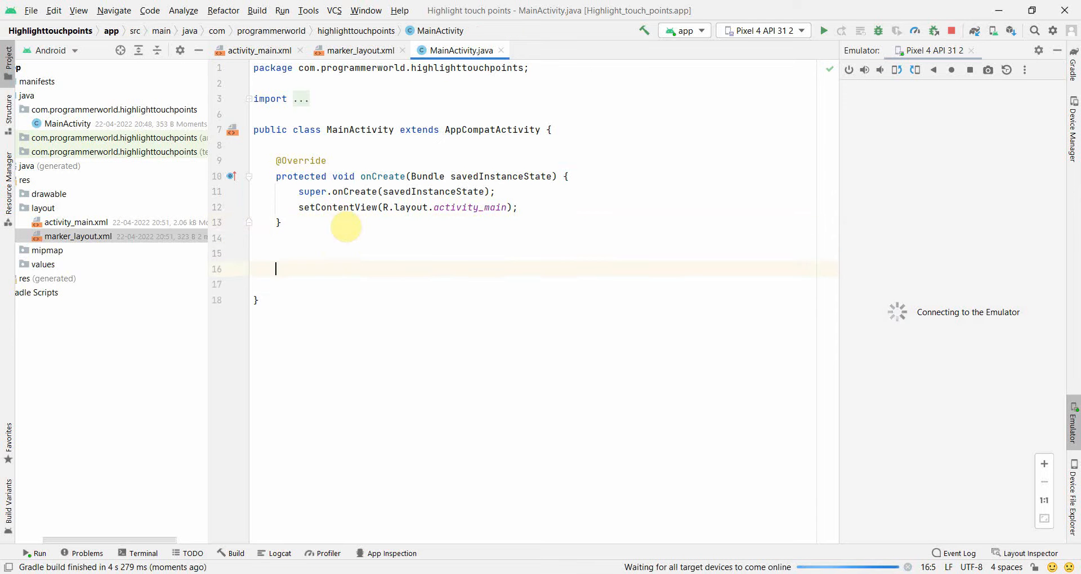
text(on)
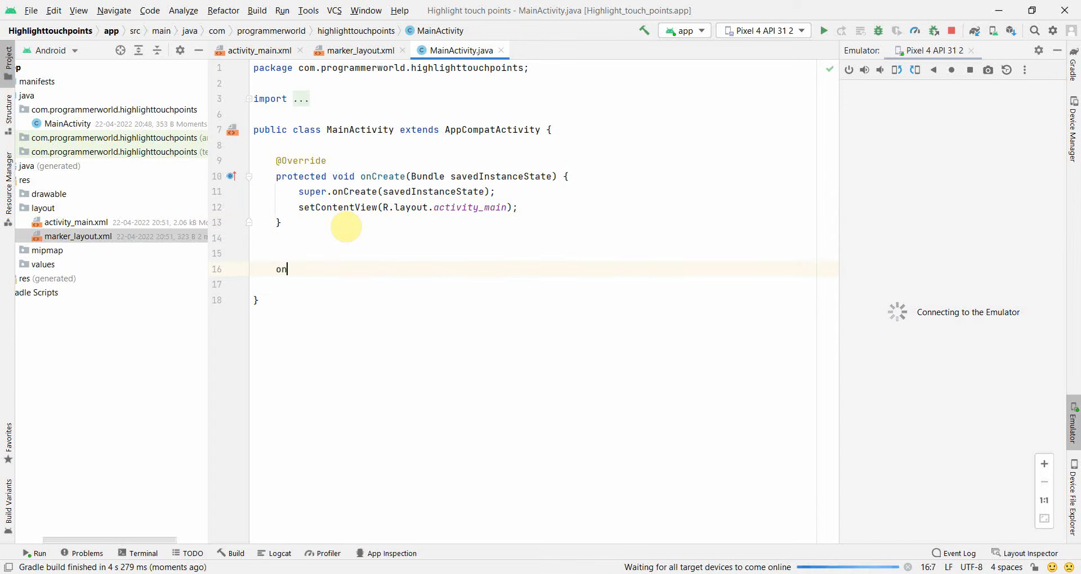
text(TouchEvent(MotionEvent event) {)
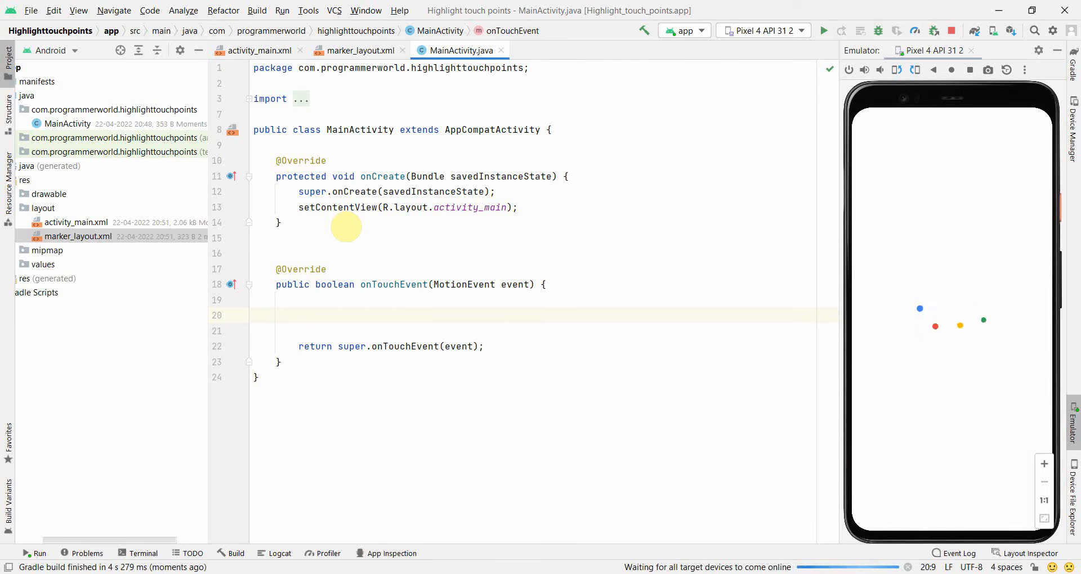
- Add an if block testing event.getAction() == MotionEvent.ACTION_DOWN, and run the app
text(if ()
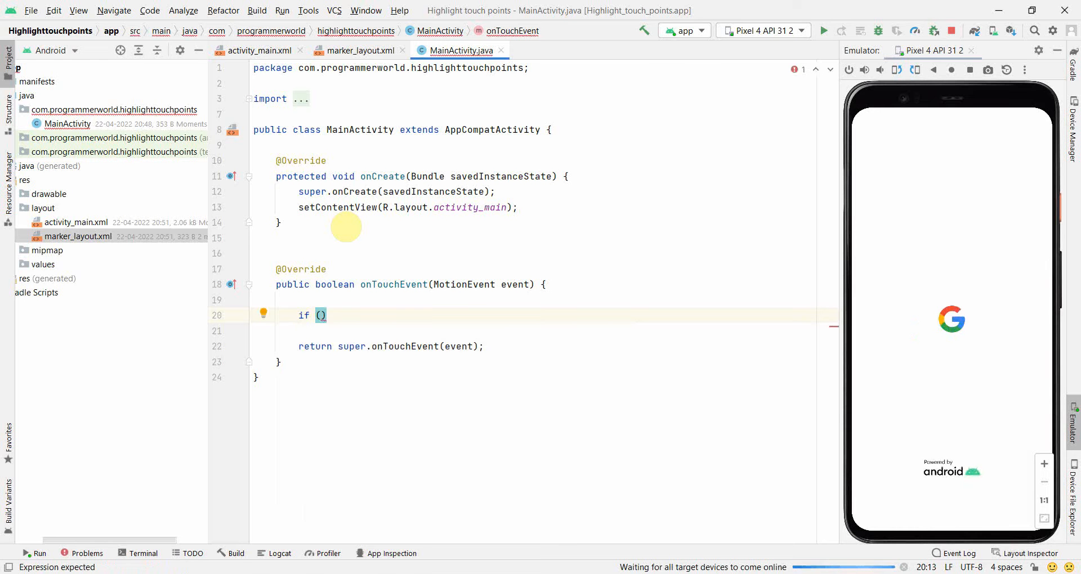
text(Mo)
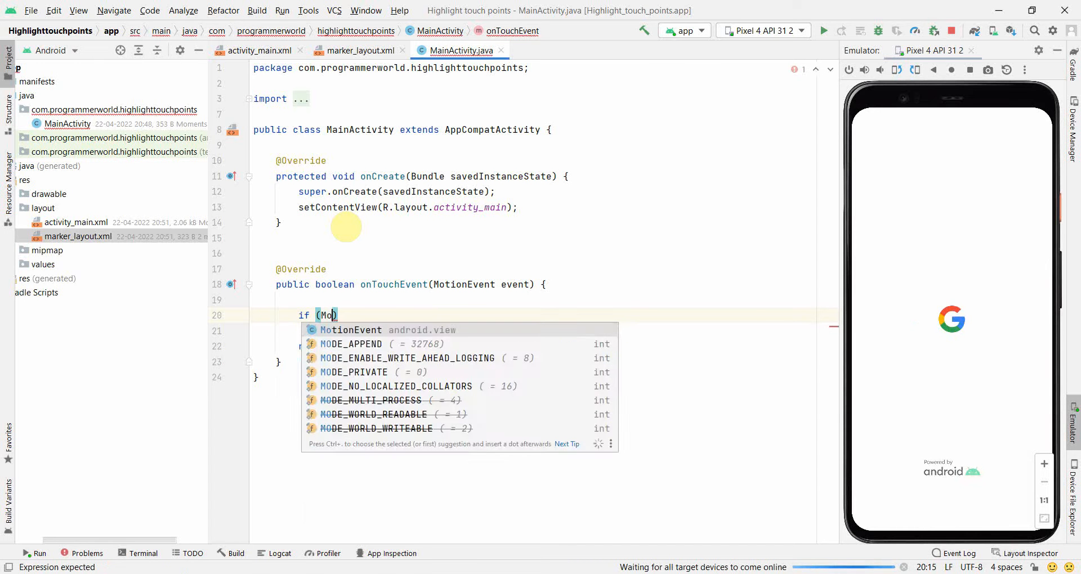
text(event.)
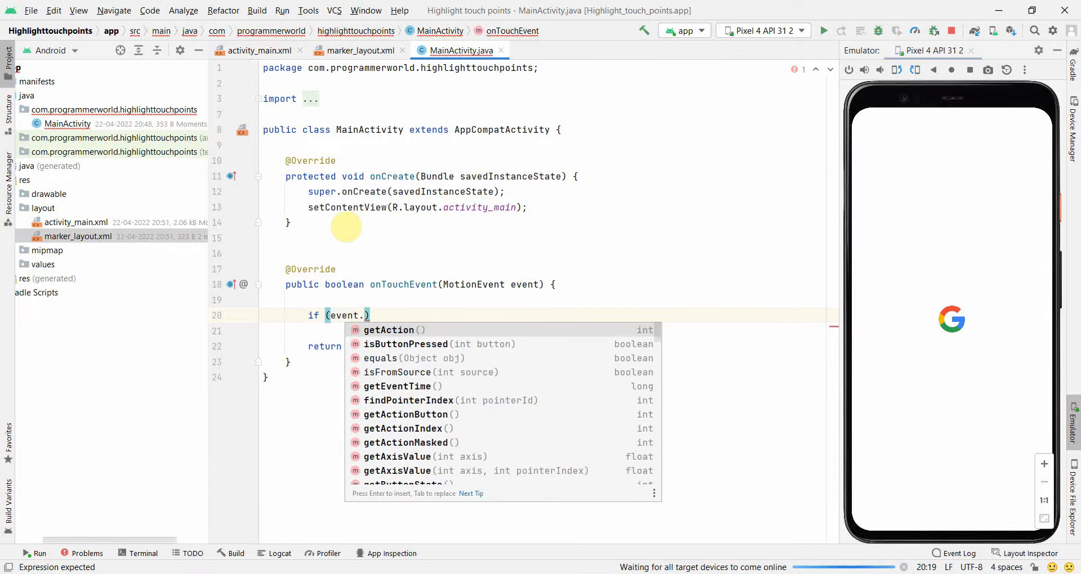
text(getAction() == M)
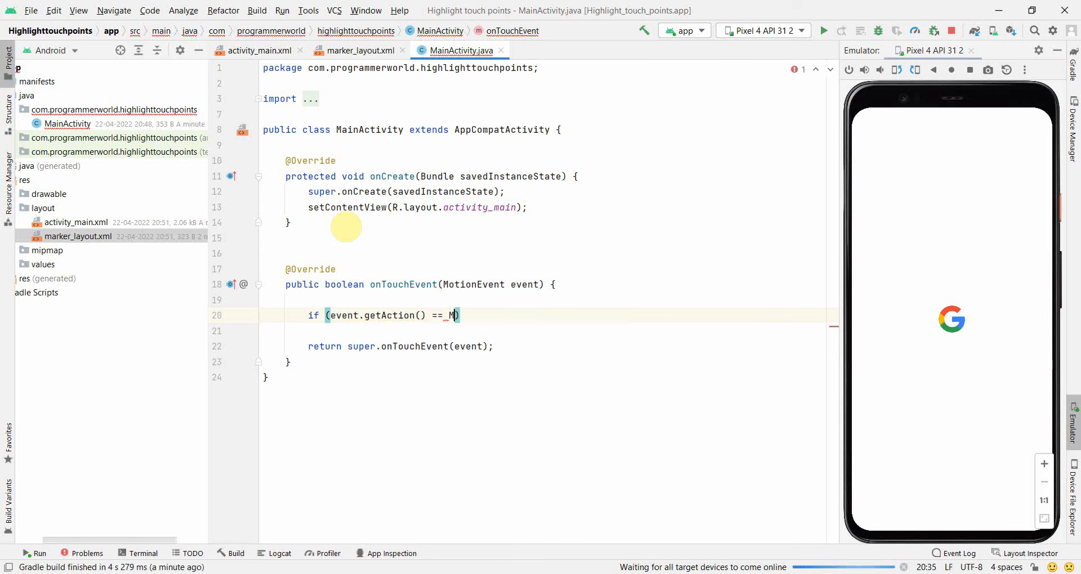
text(otionEvent.ACTION_DOWN)
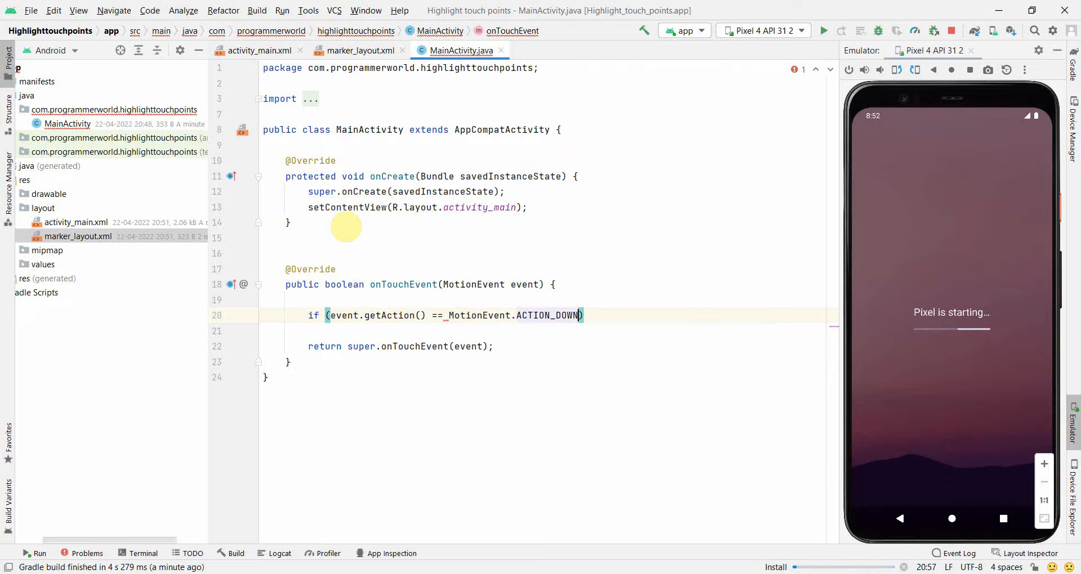
text({)
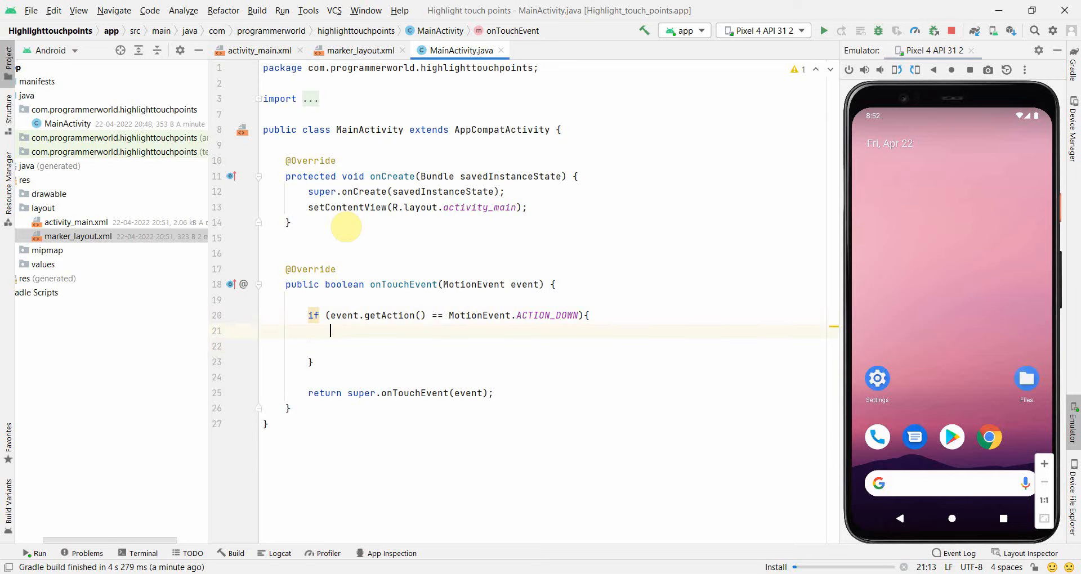
click(825, 31)
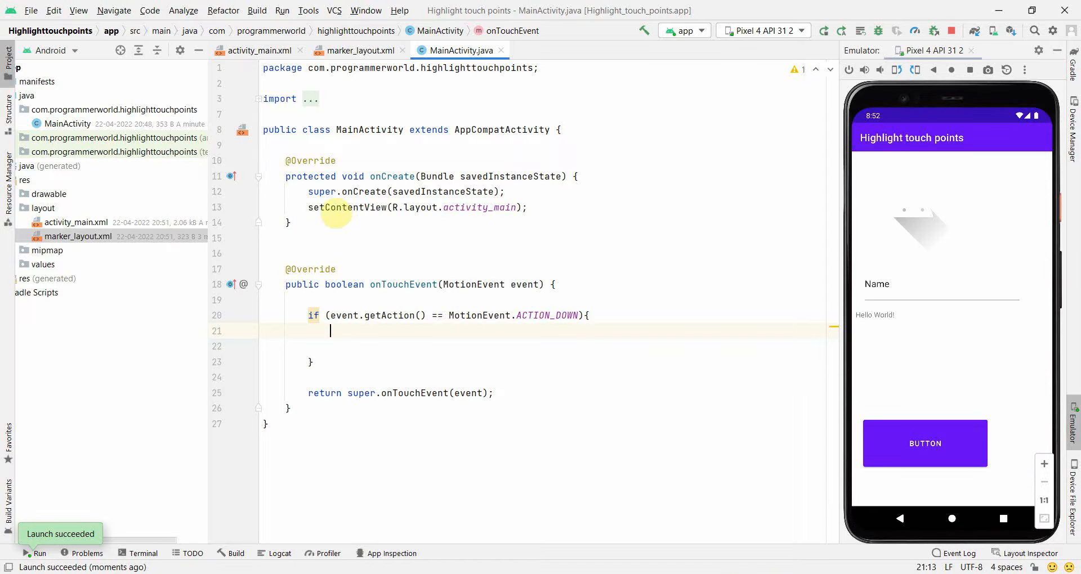
mouse_move(362, 331)
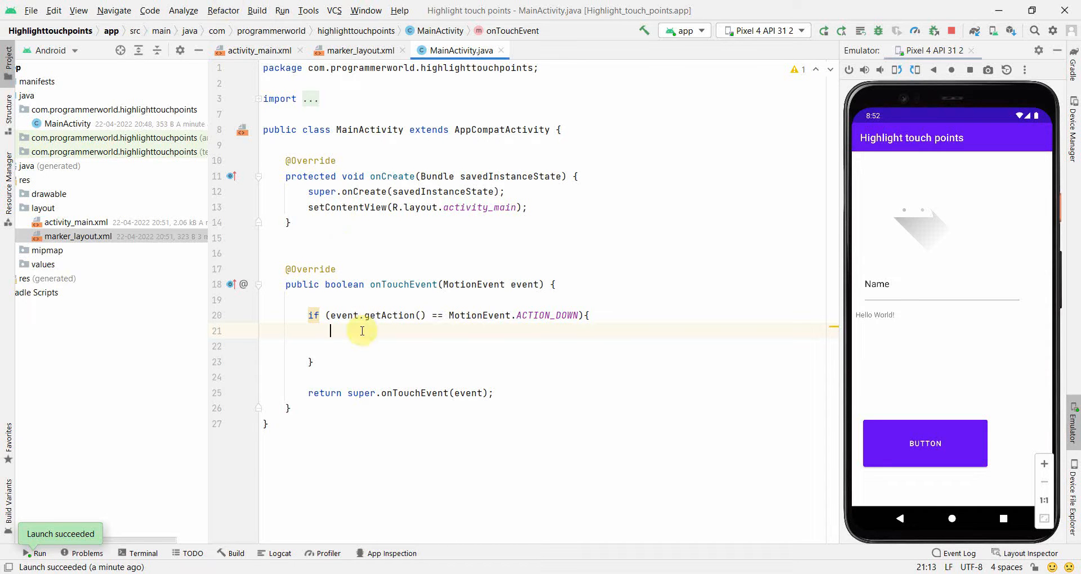
key(Enter)
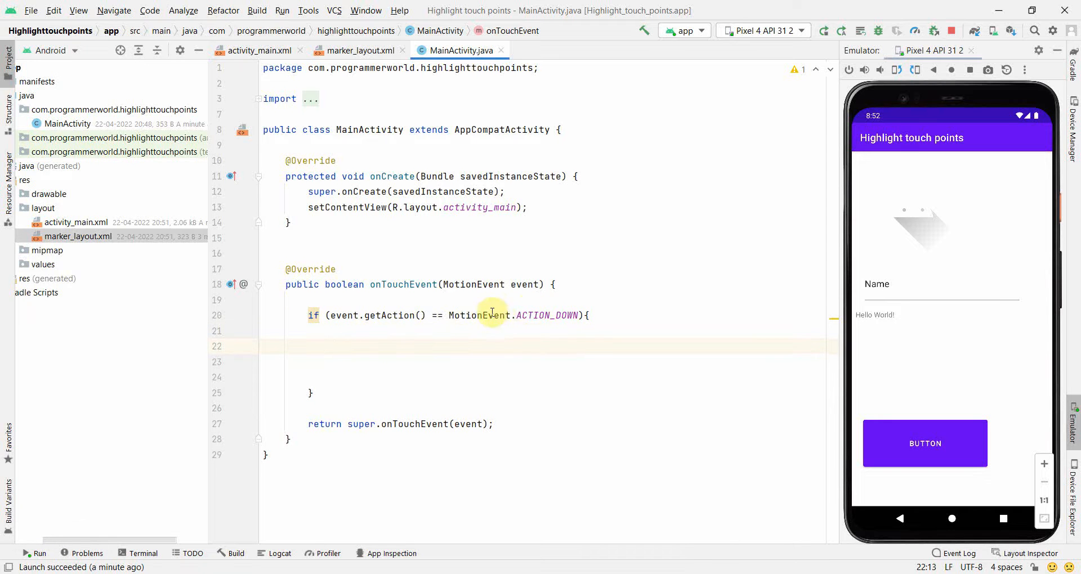
mouse_move(369, 315)
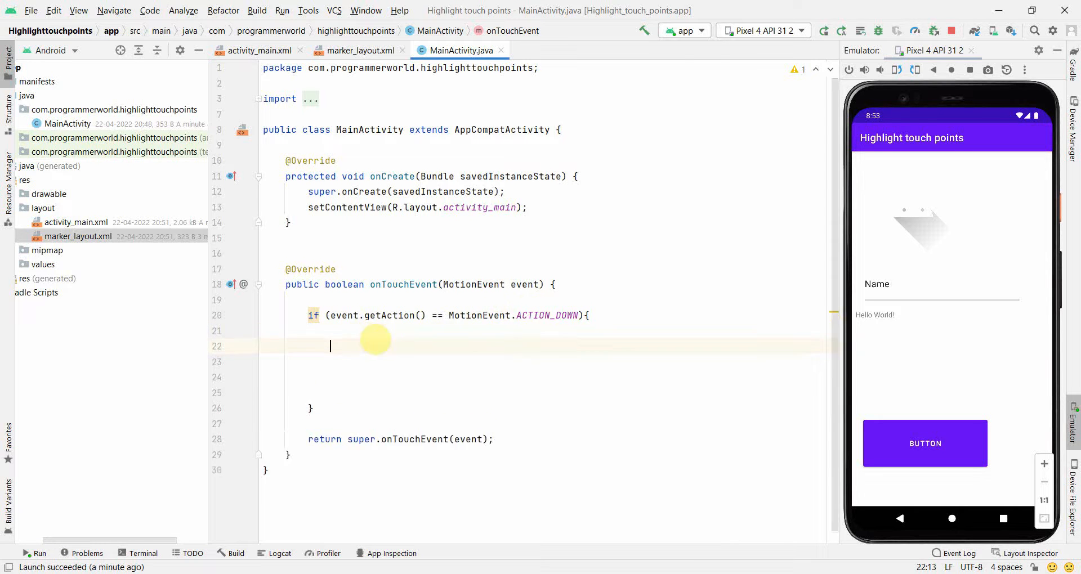
- Declare int intX = Math.round(event.getX()) and a matching intY using getY()
text(int)
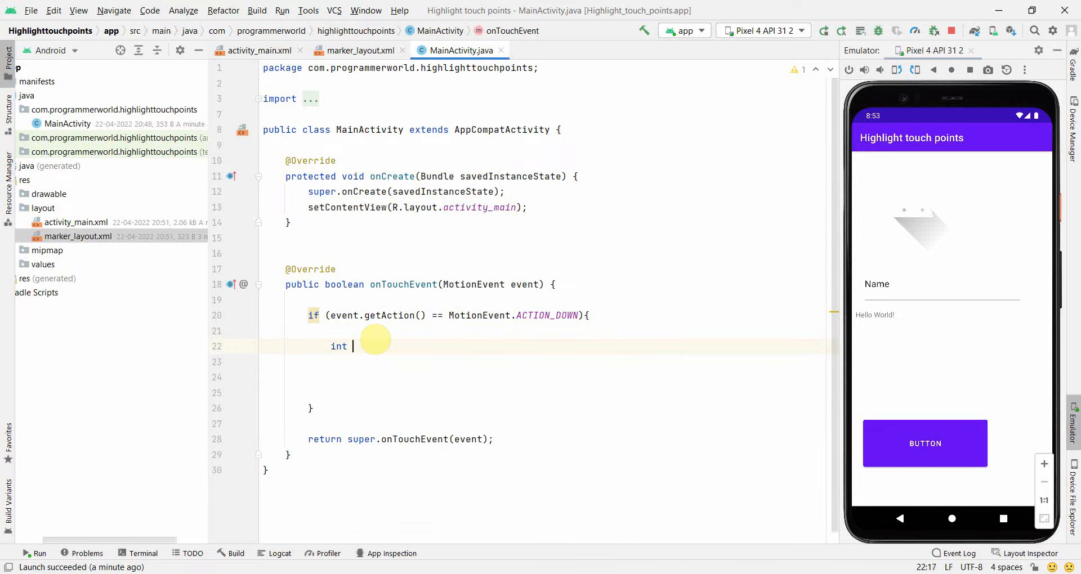
text(intX =)
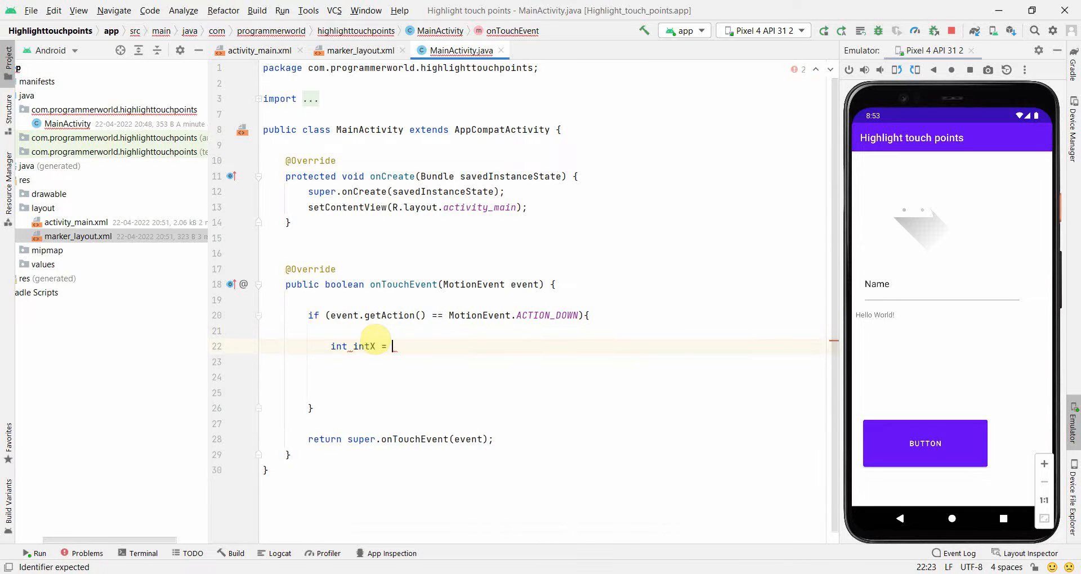
text(event.getX()
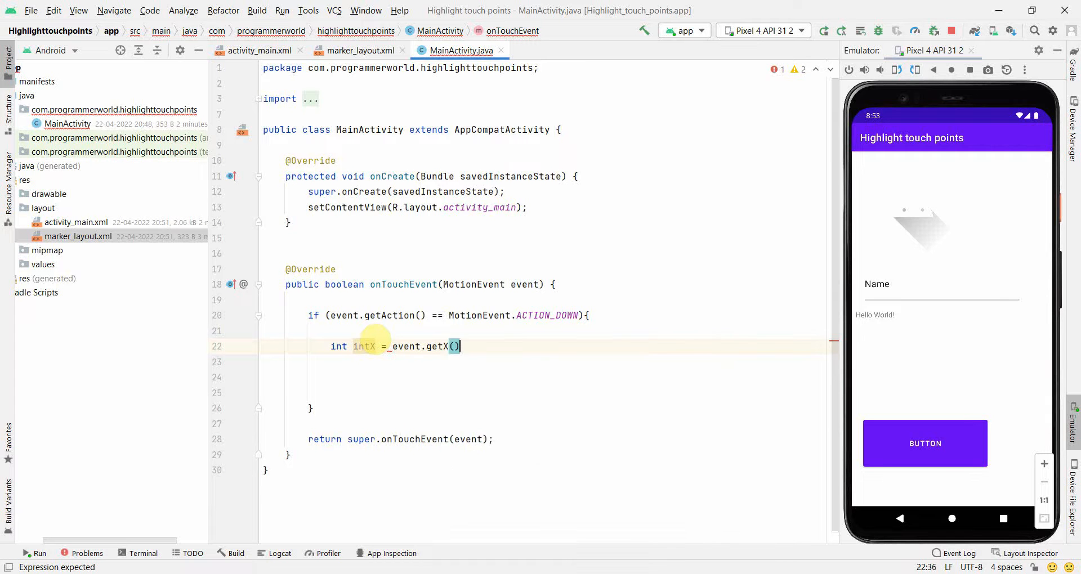
text(;)
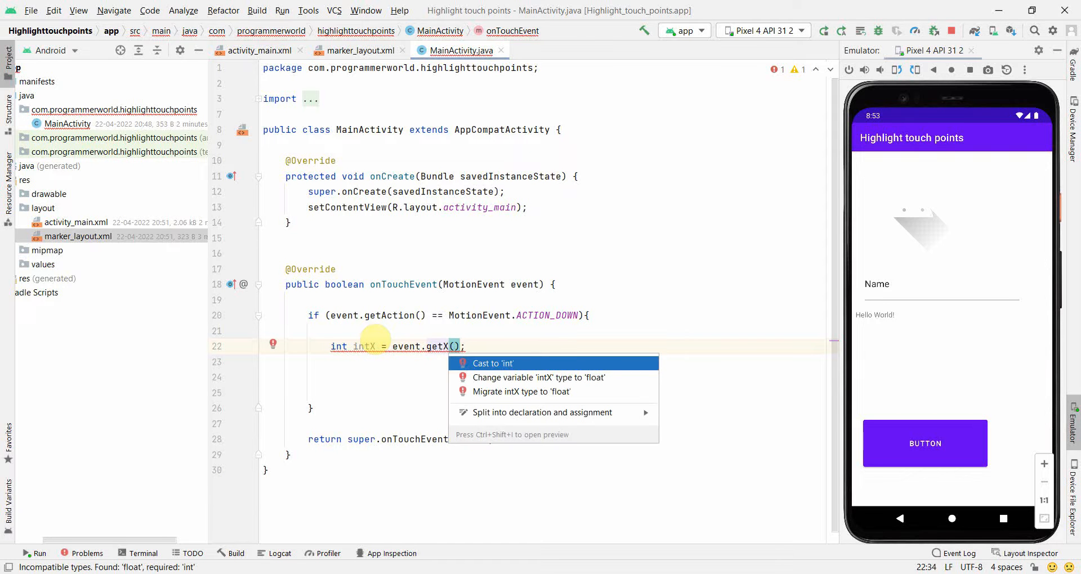
key(Escape)
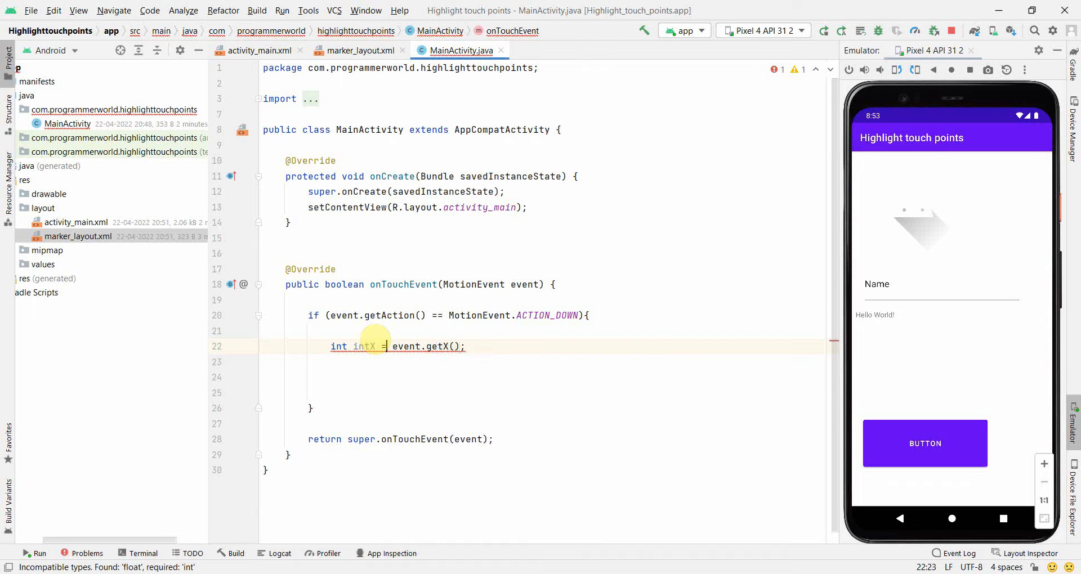
text(Math)
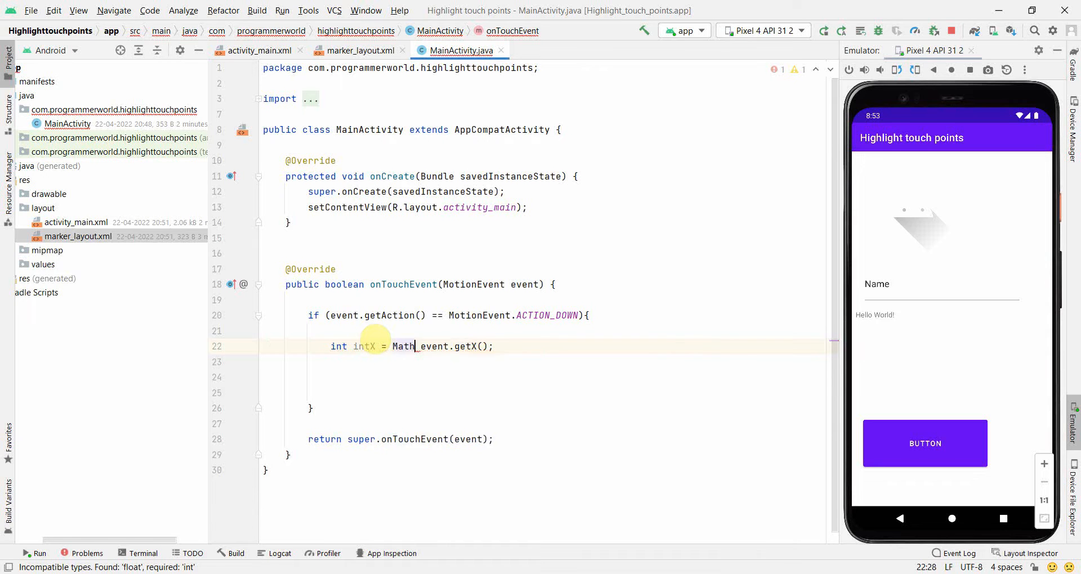
text(.round()
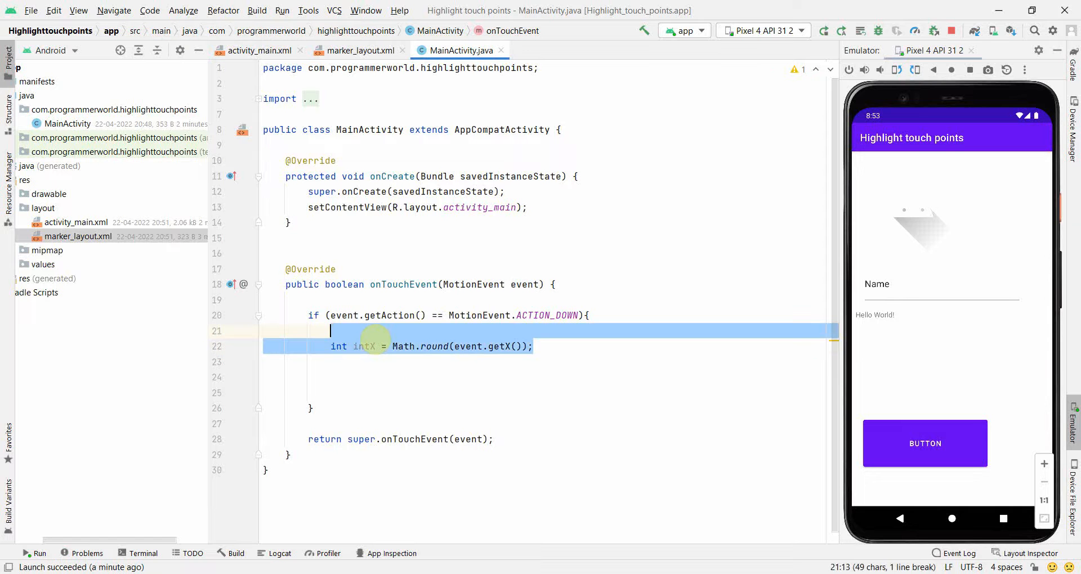
text(int intX = Math.round(event.getX());)
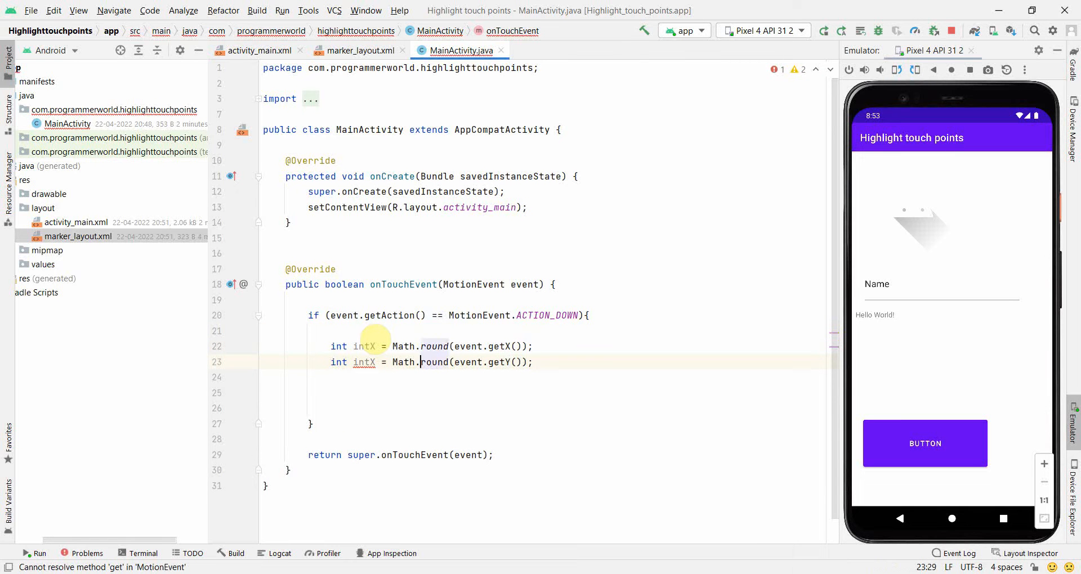
text(Y)
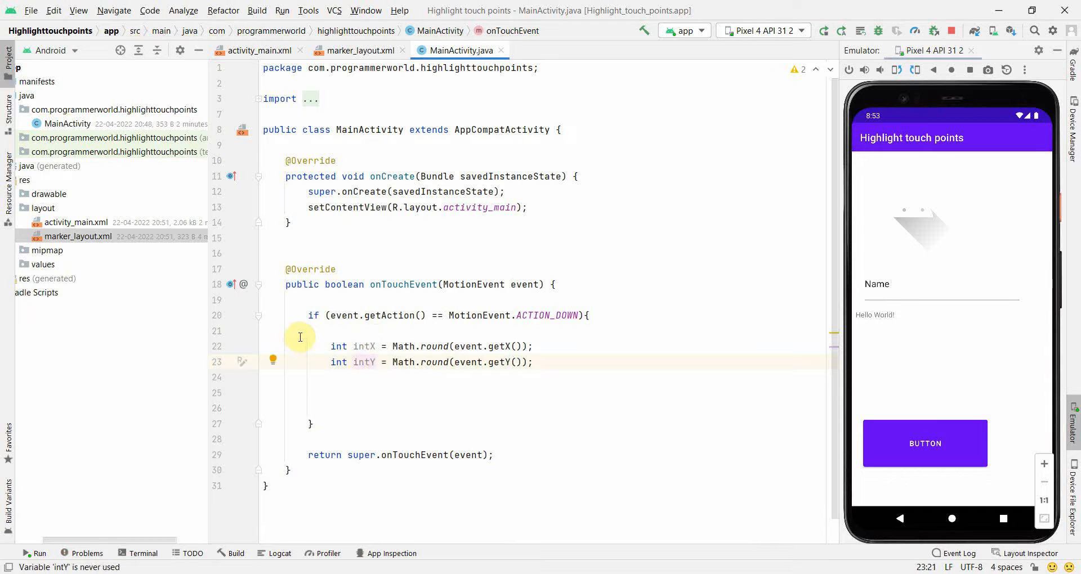
mouse_move(351, 368)
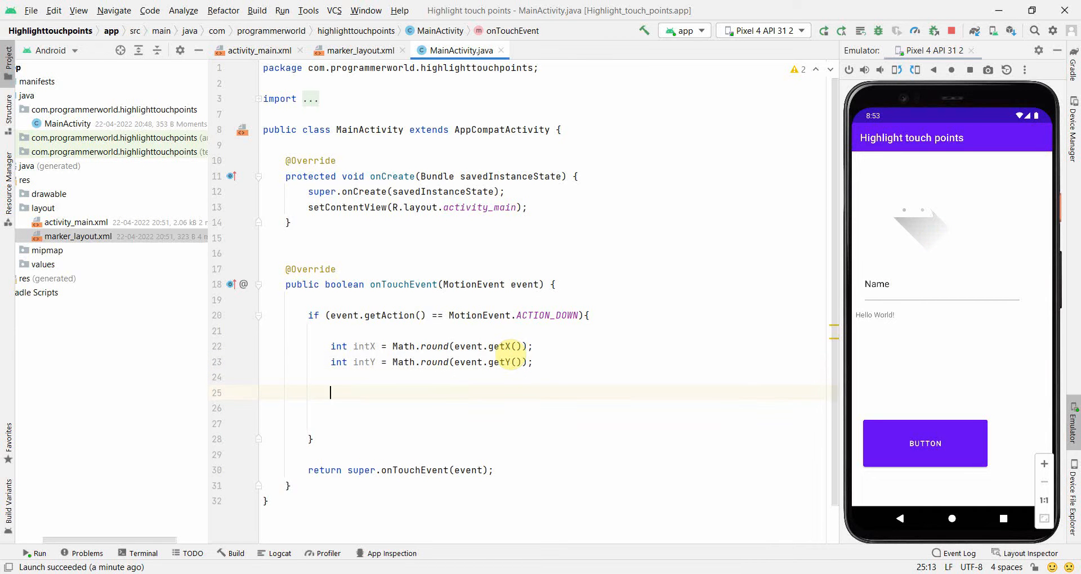
- Declare layoutInflater as (LayoutInflater) getSystemService(LAYOUT_INFLATER_SERVICE)
text(LayoutInflater l)
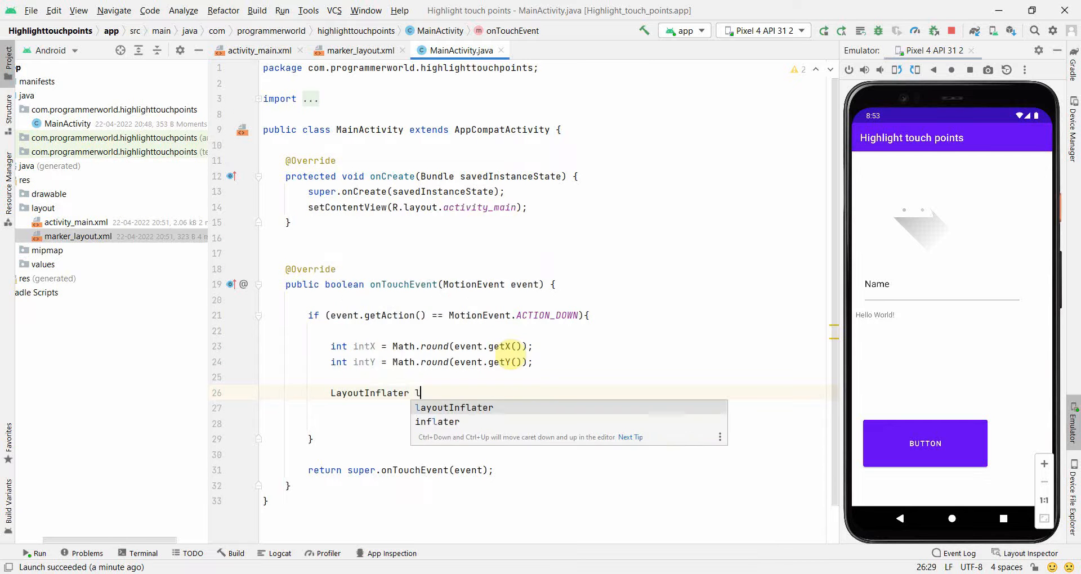
text(ayoutInflater = get)
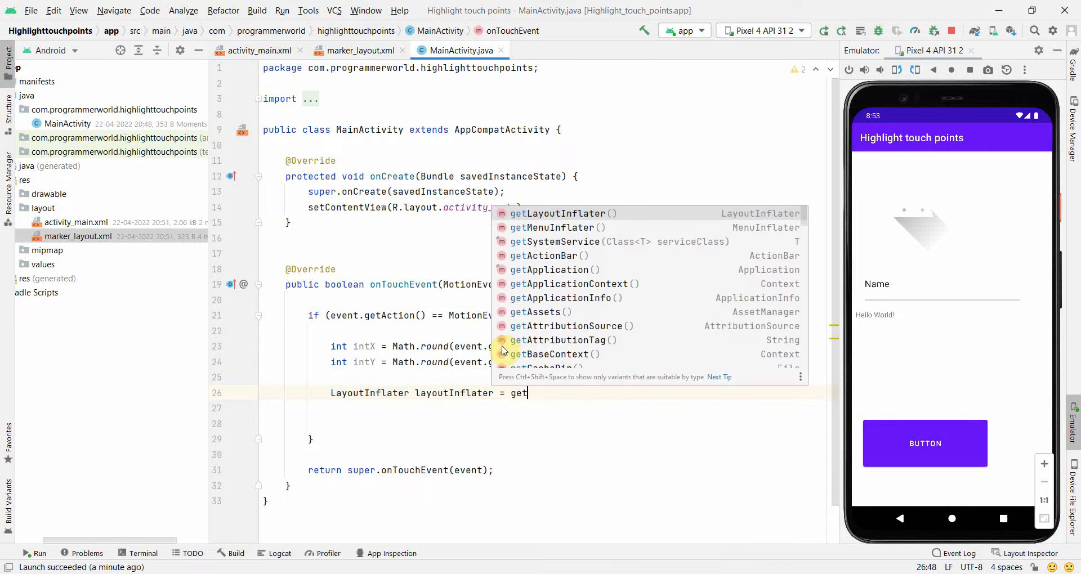
click(555, 242)
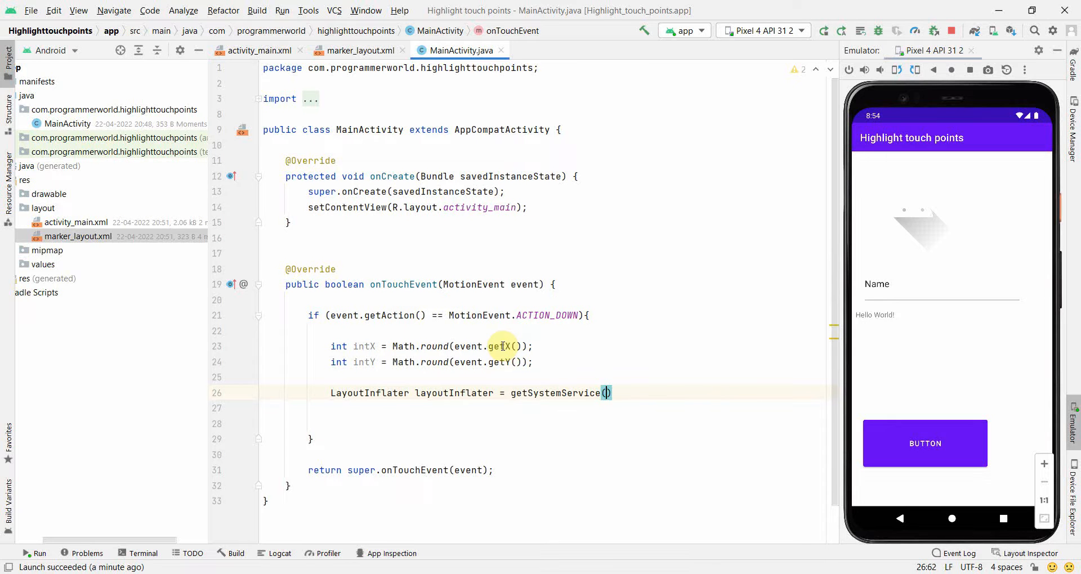
text(.)
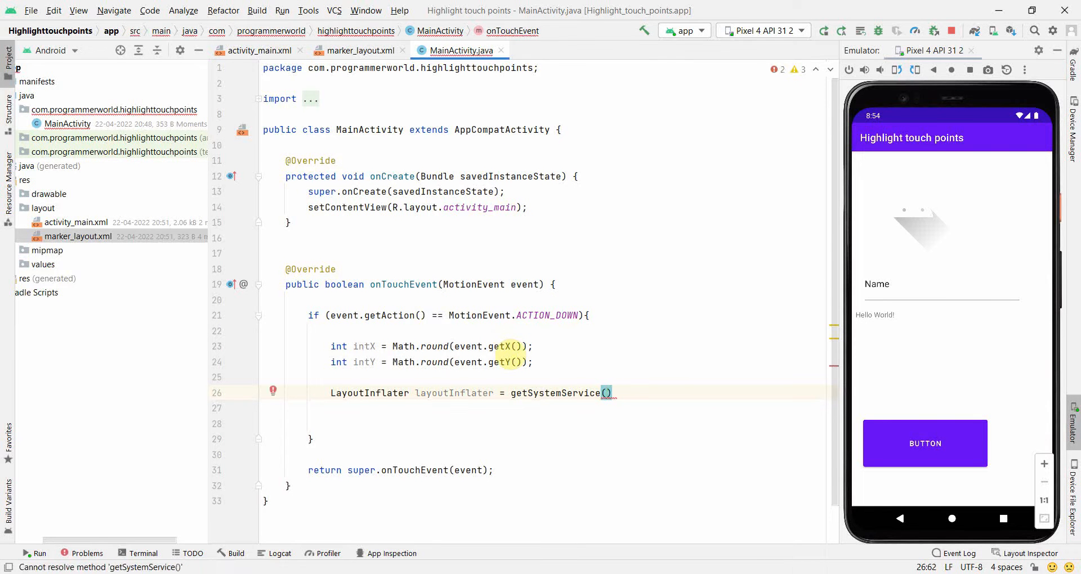
text(LAYOUT_INFLATER_SERVICE)
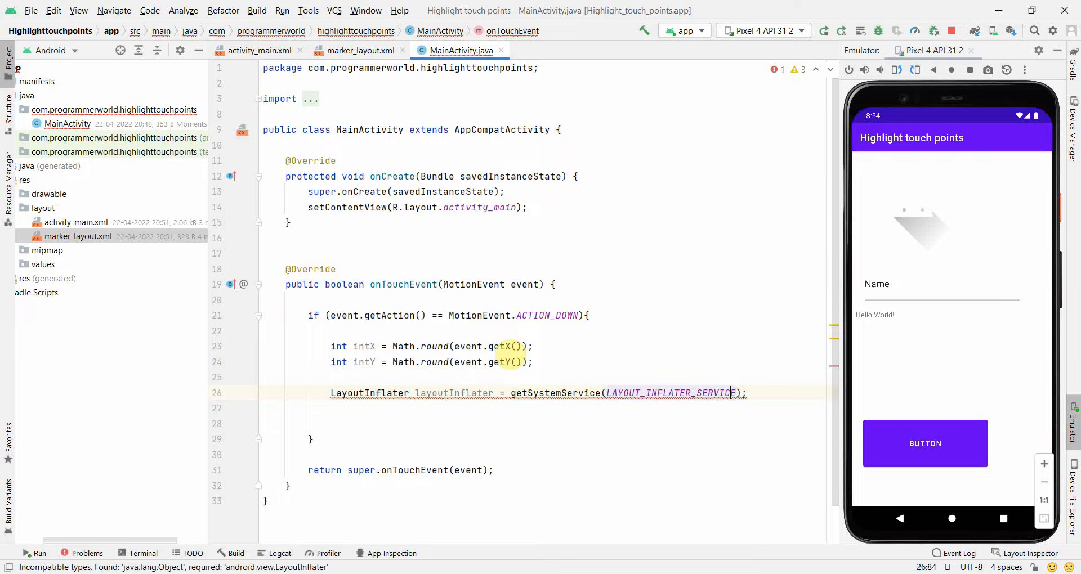
text((LayoutInflater))
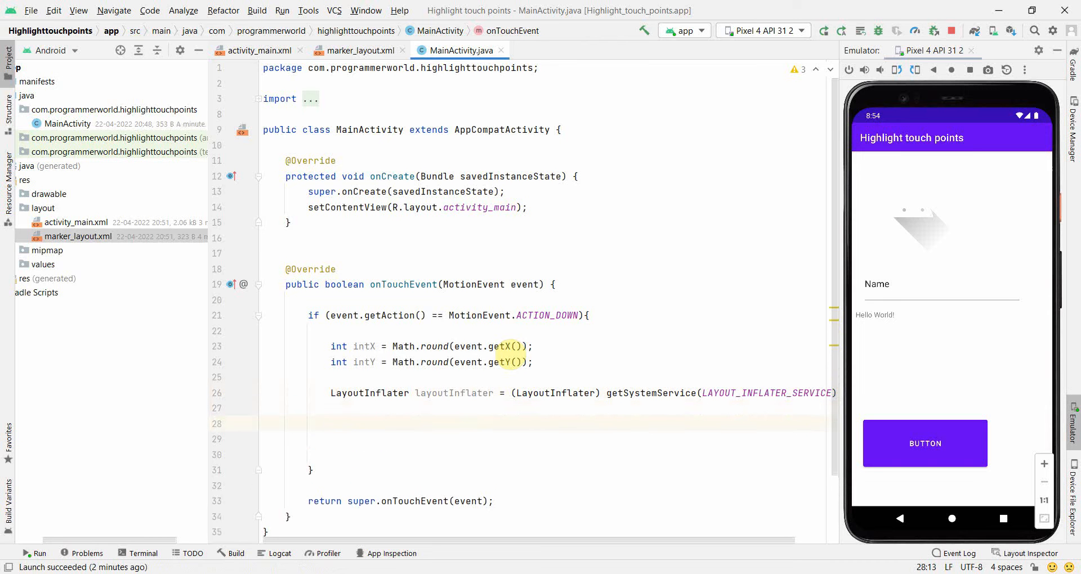
text(View)
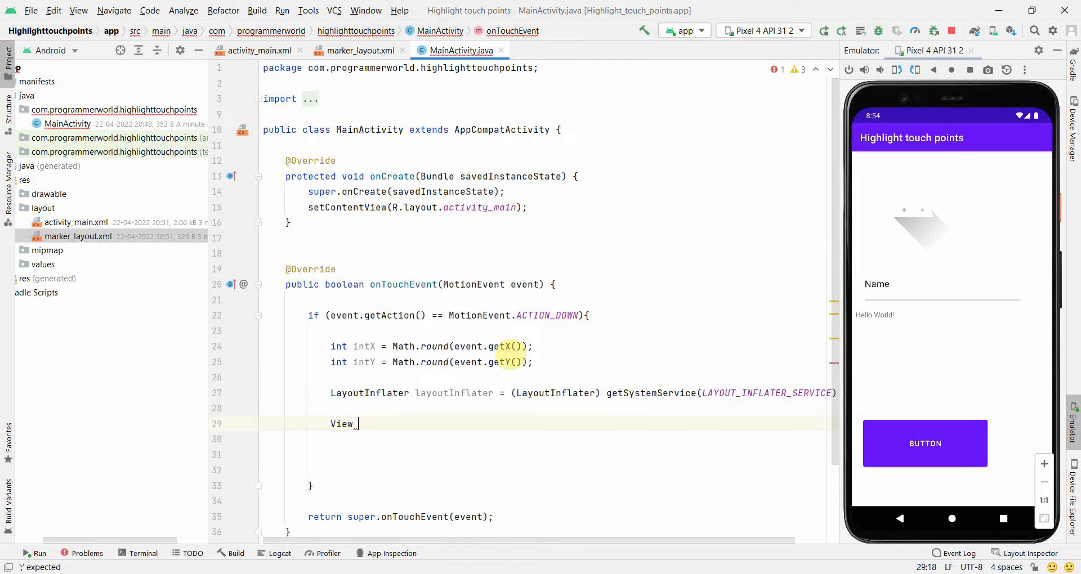
- Write View viewLayoutInflater = layoutInflater.inflate(R.layout.marker_layout, null)
text(_vi)
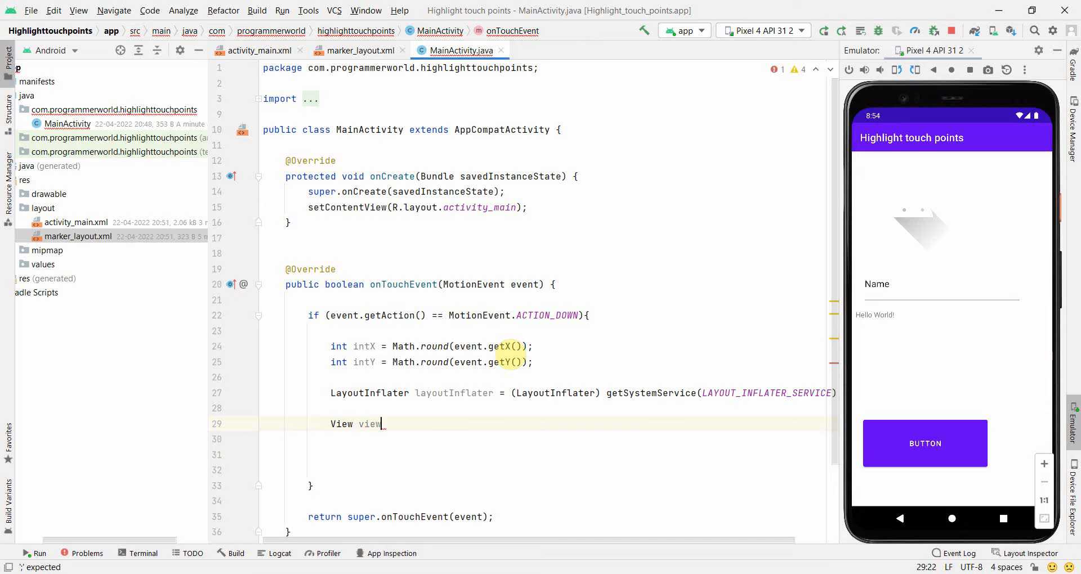
text(Layout)
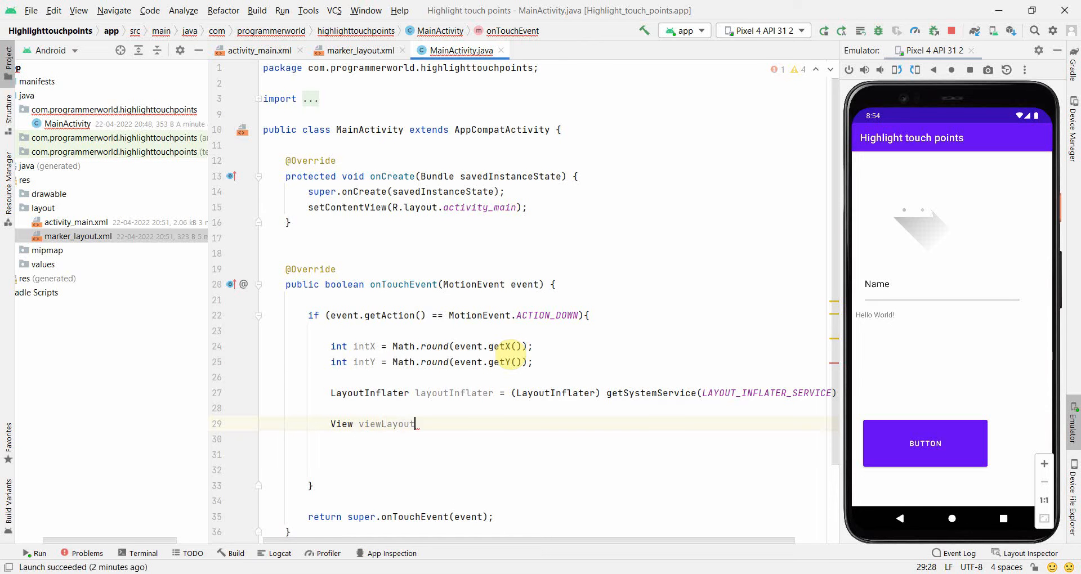
text(Inflater =)
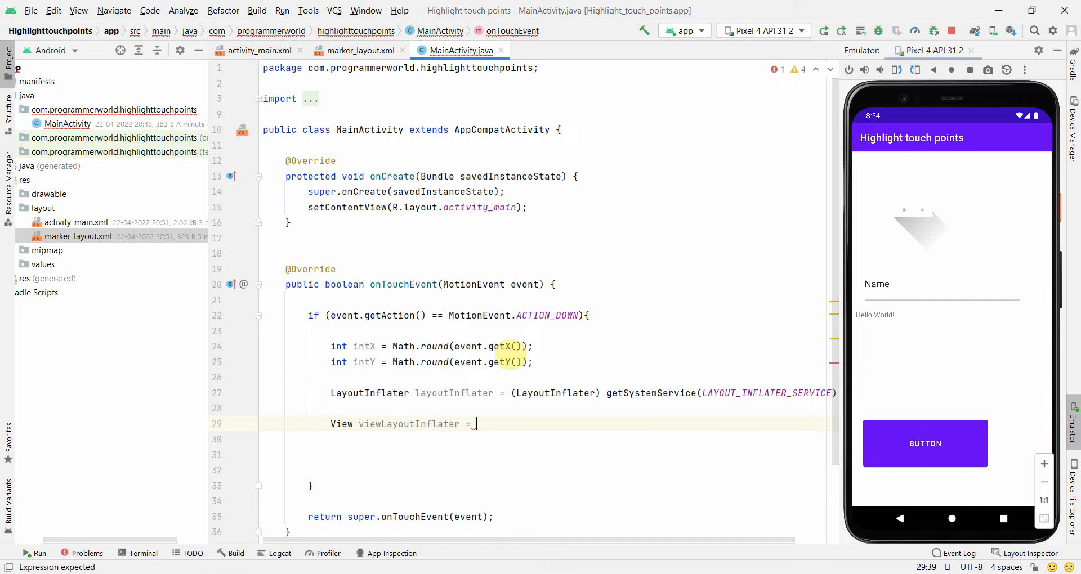
text(layoutInflater.inflate()
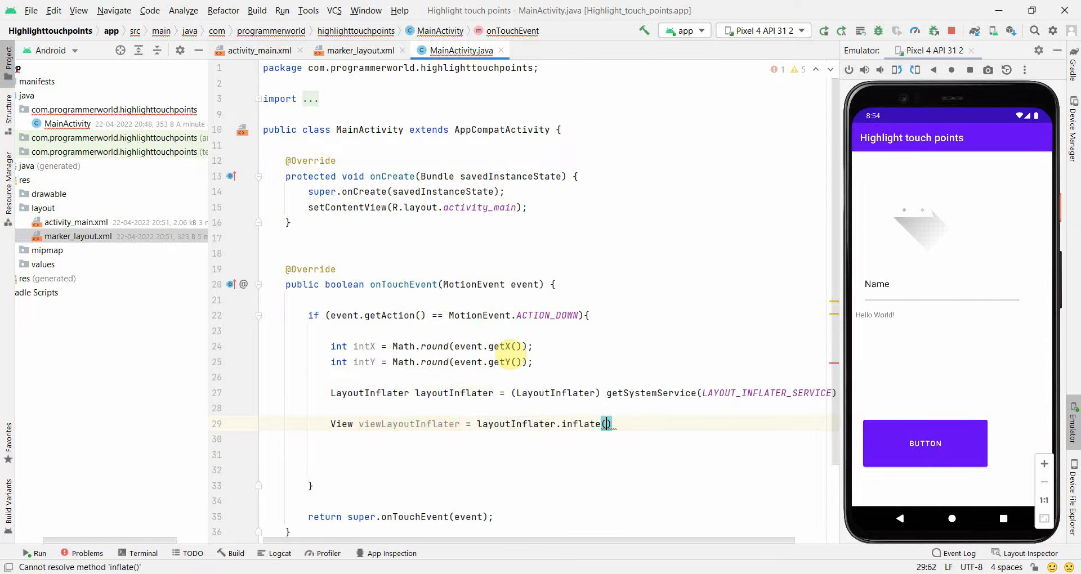
click(606, 424)
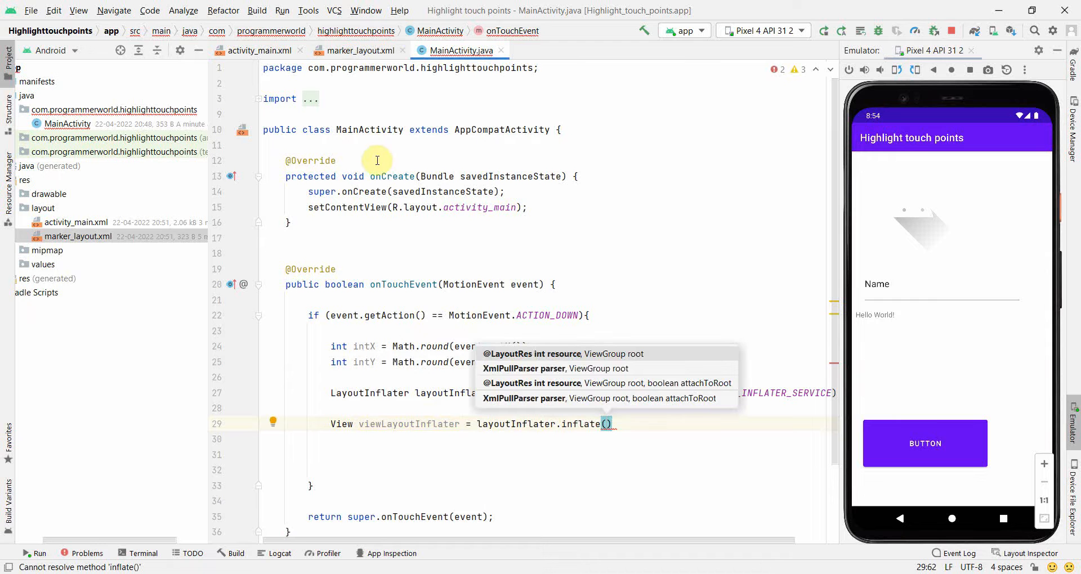
text(R.layout)
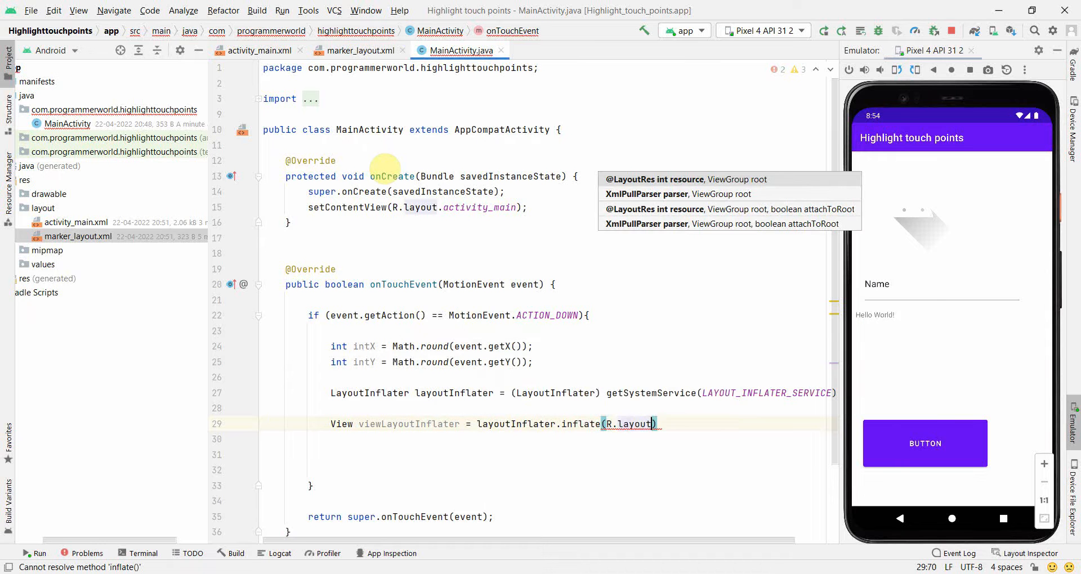
text(.marker_layout, null)
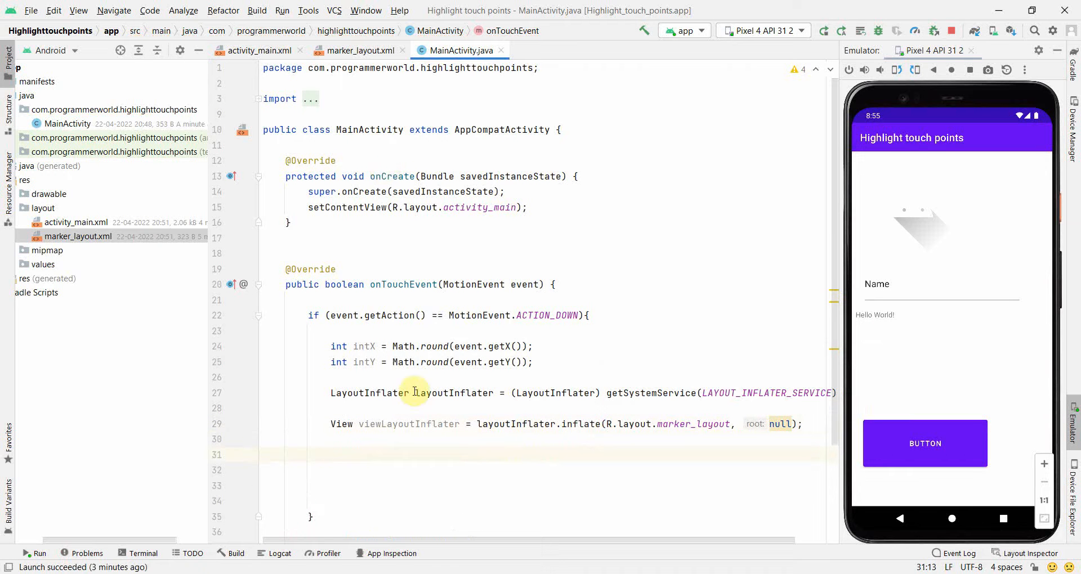
click(415, 408)
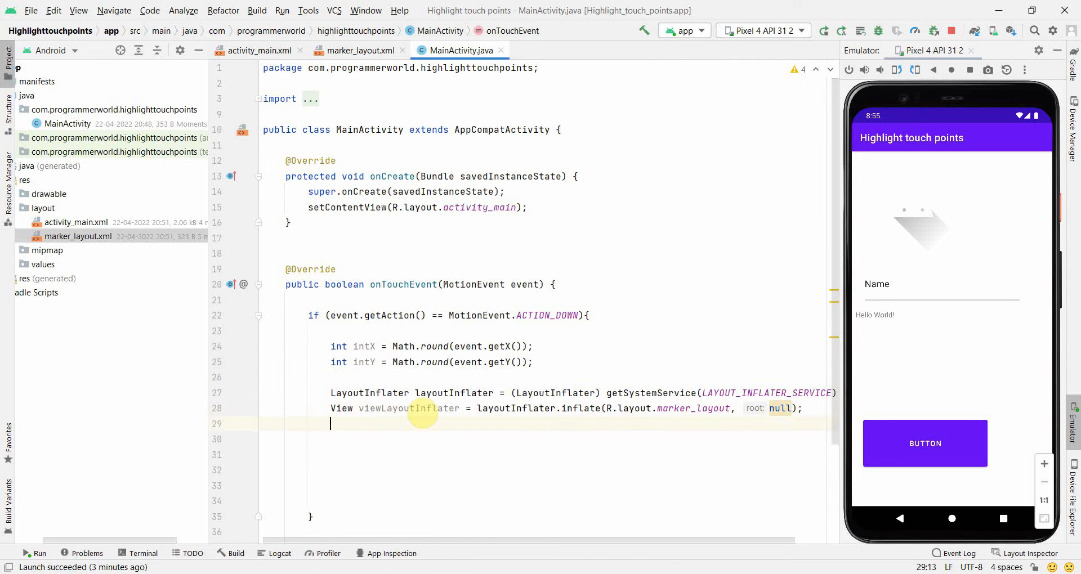
- Add 'PopupWindow popupWindow = new PopupWindow(viewLayoutInflater, 40, 40, true);' below the inflate line
text(PopupWindow)
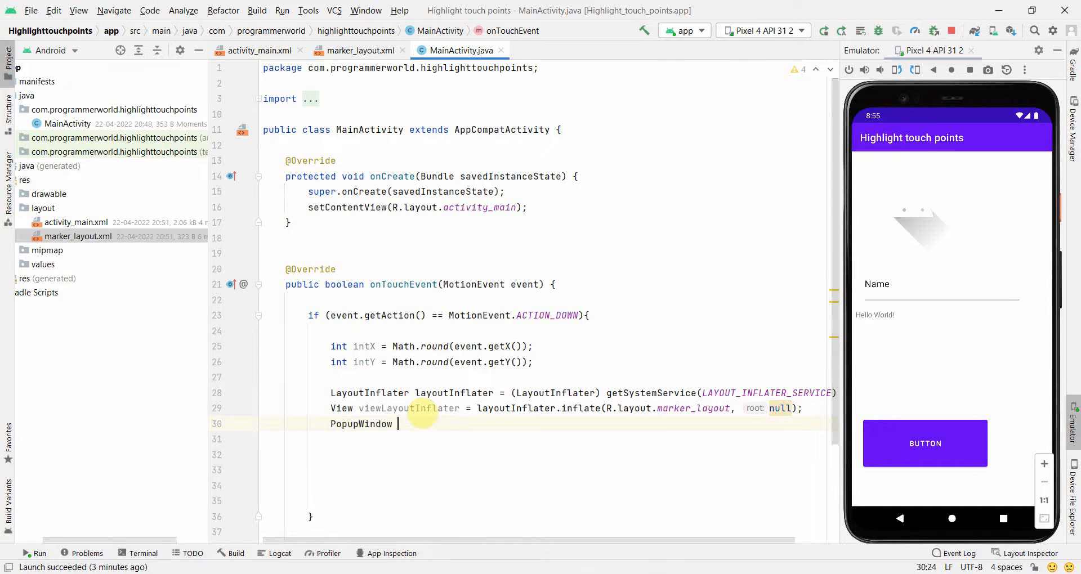
text(popupWindow =)
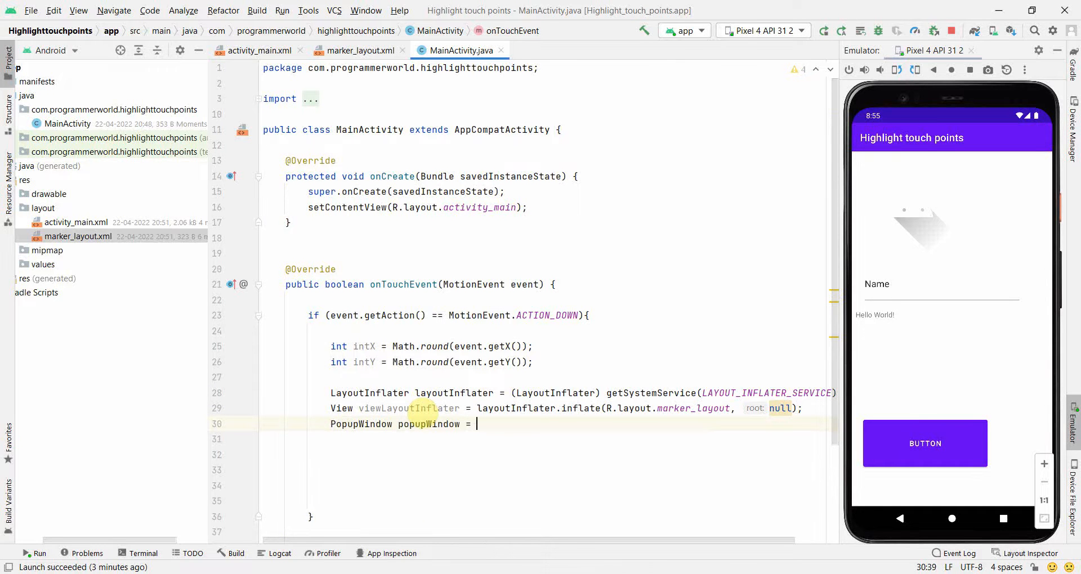
text(new PopupWindow()
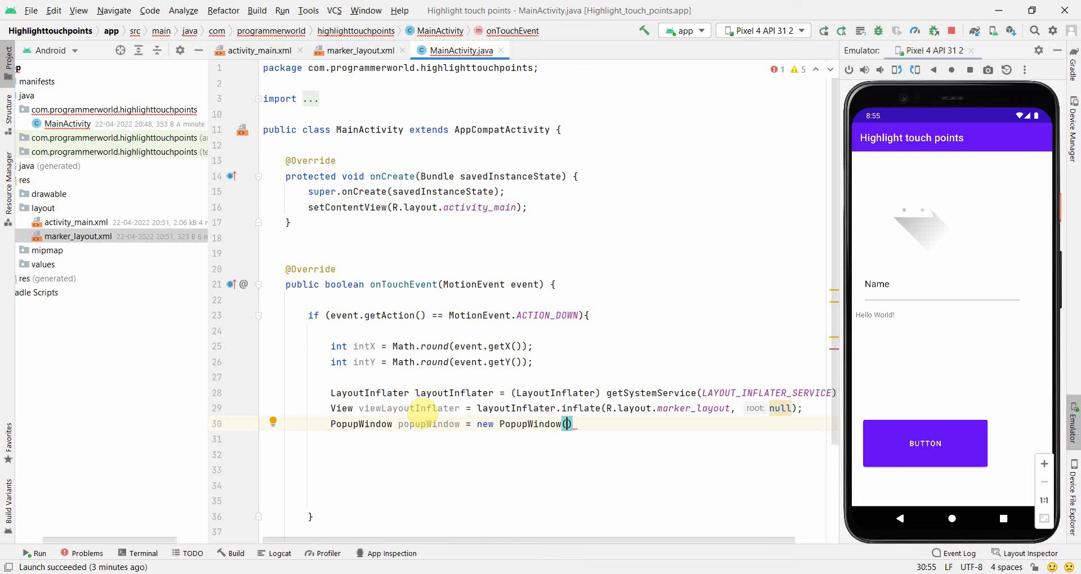
text(viewLayoutInflater)
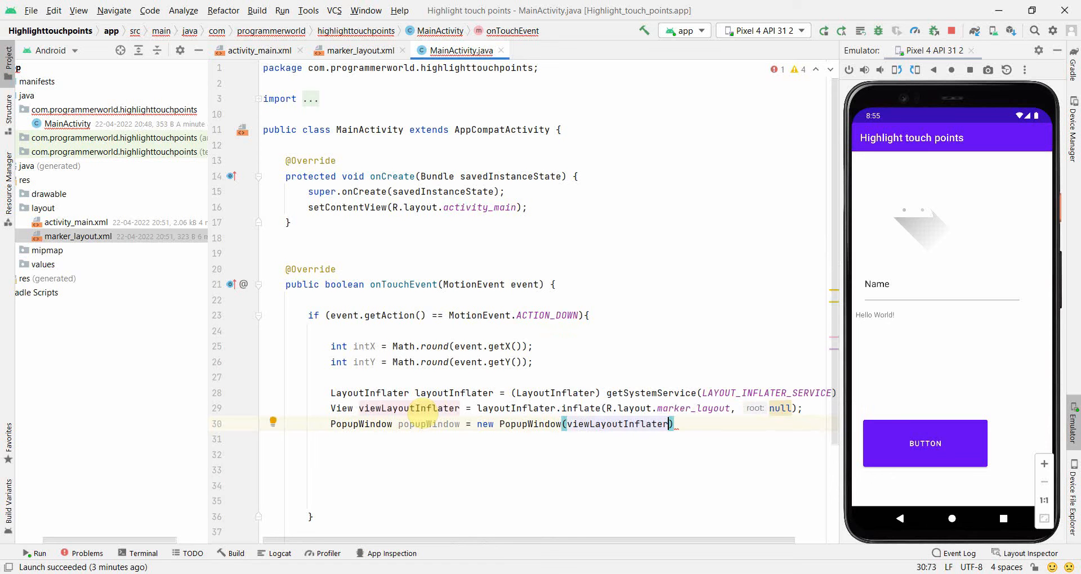
text(,)
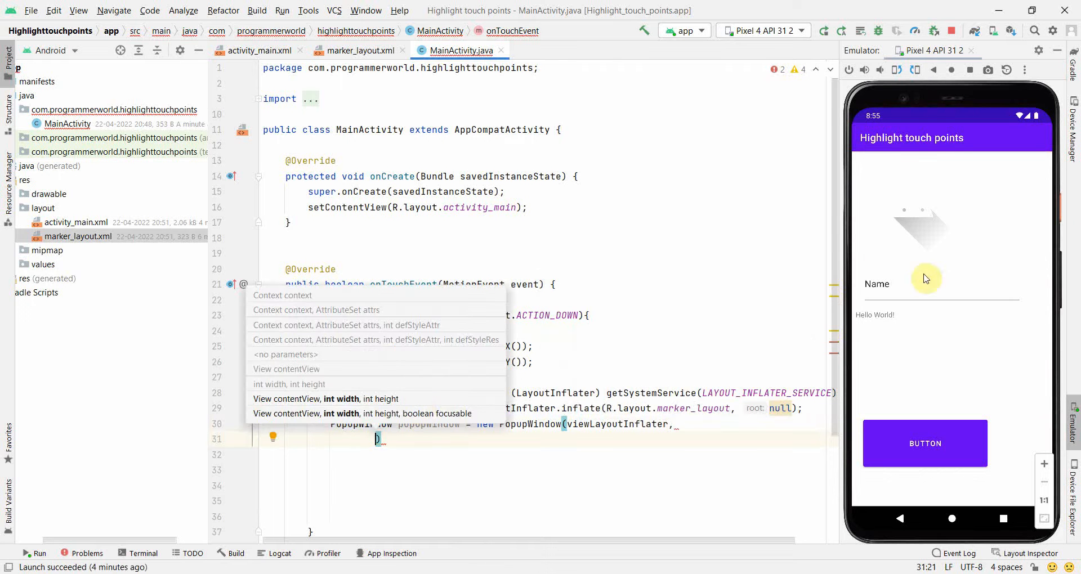
text(40, 40,)
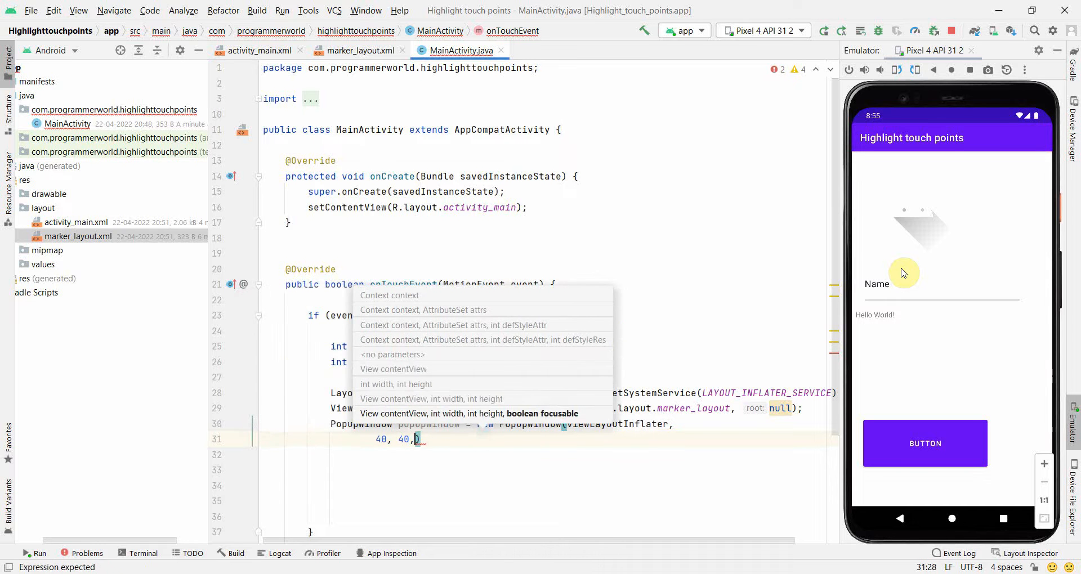
text(true)
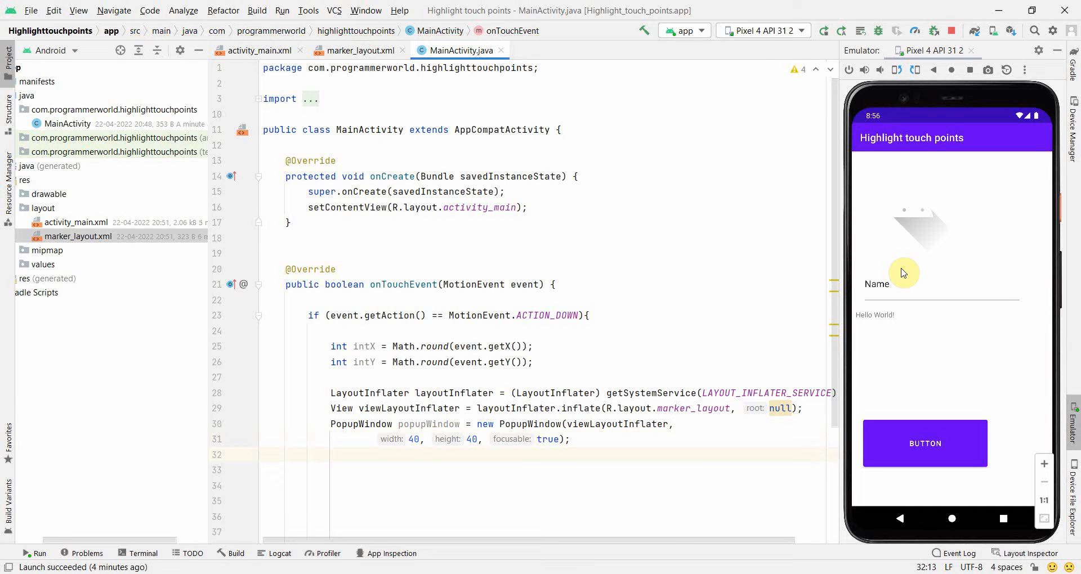
- Start a popupWindow.showAtLocation() call with the window's decor root view as parent
text(popupWindow.)
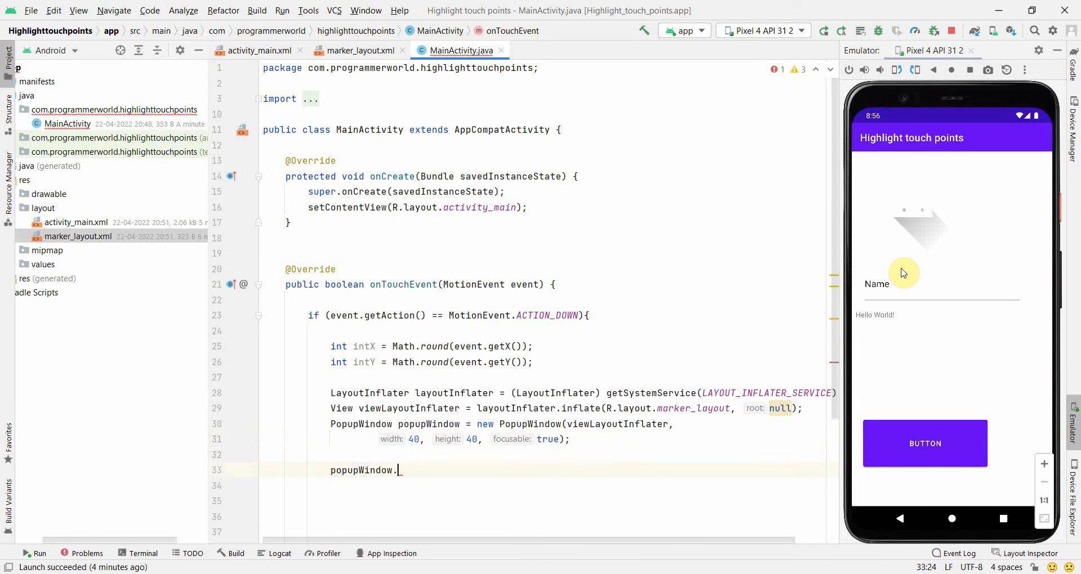
text(showAtLocation();)
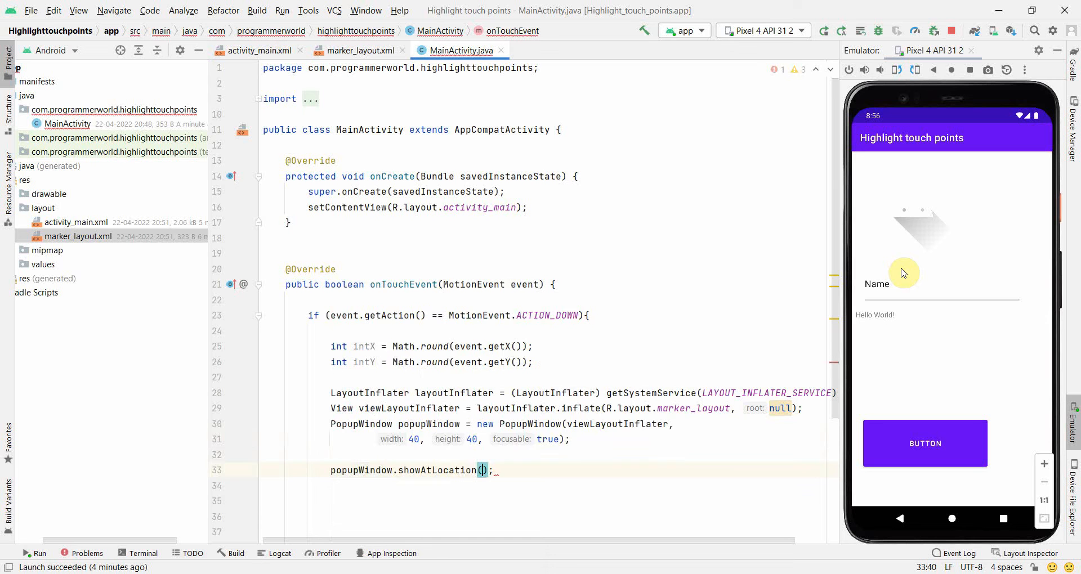
click(481, 470)
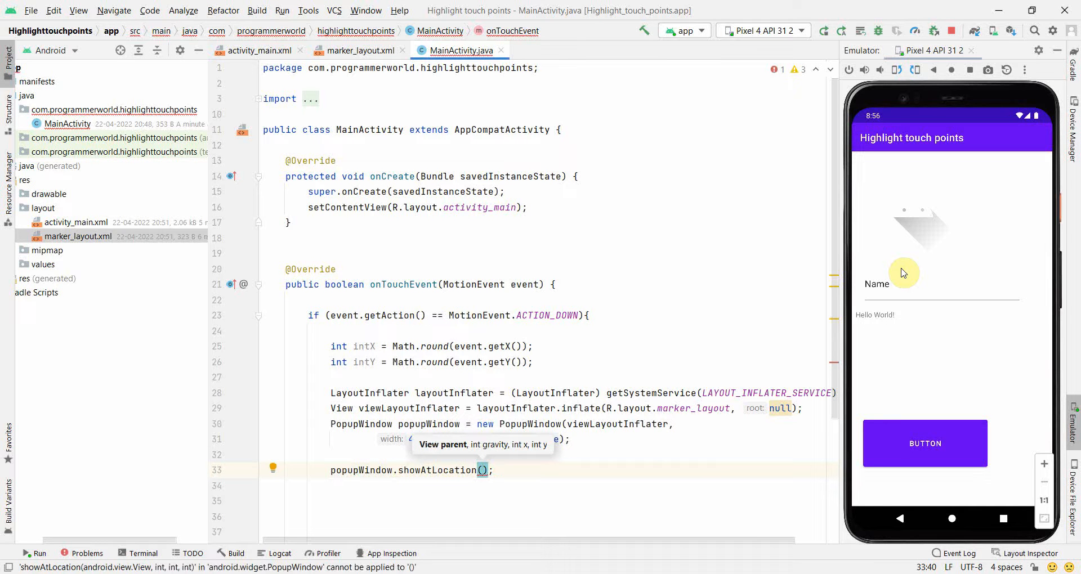
text(get)
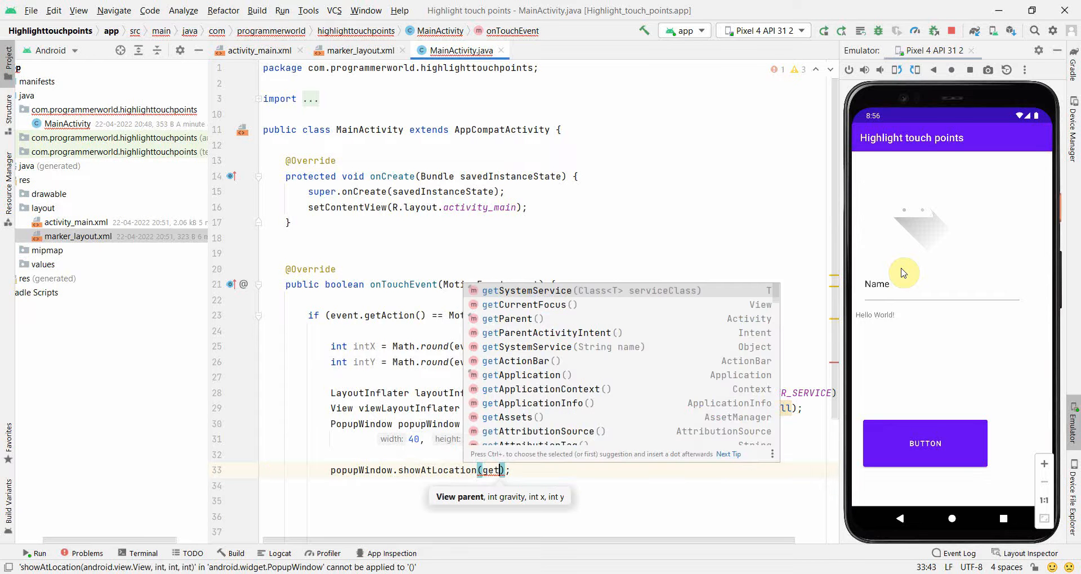
text(Window().getDecorView()
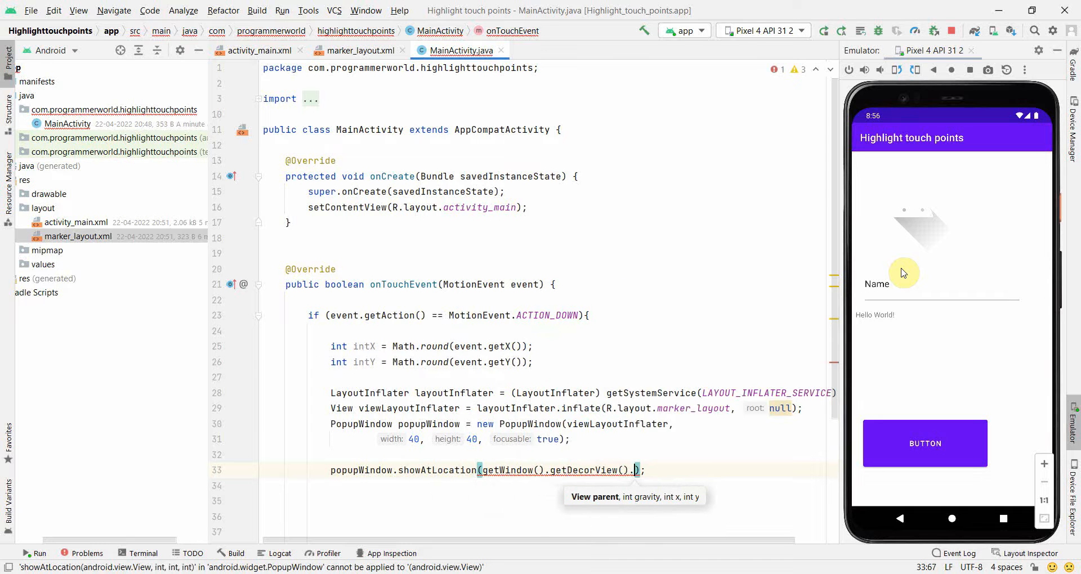
text(.)
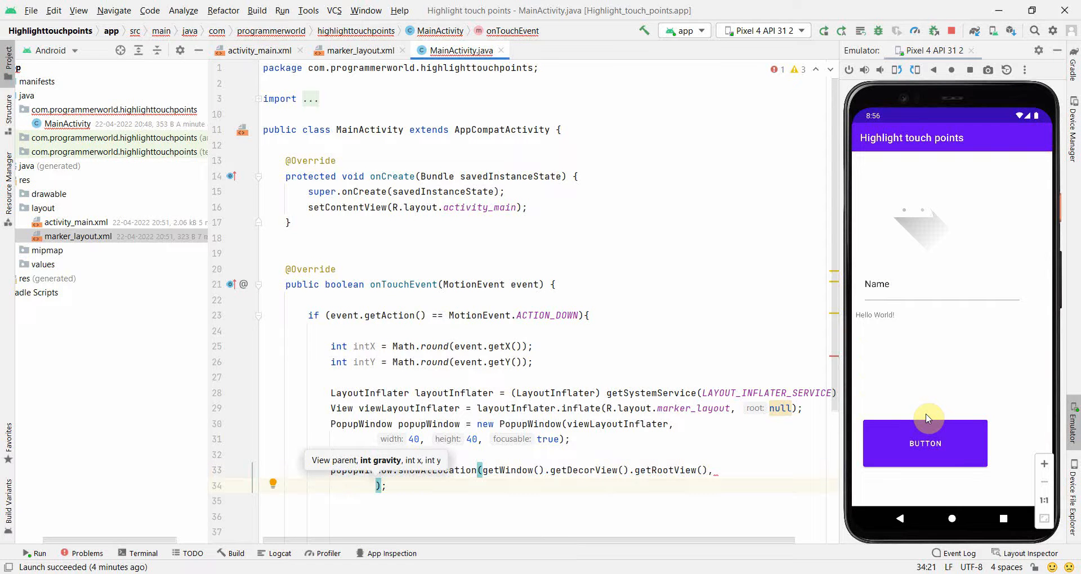
- Complete the showAtLocation arguments with Gravity.NO_GRAVITY, intX and intY
text(Gravity.)
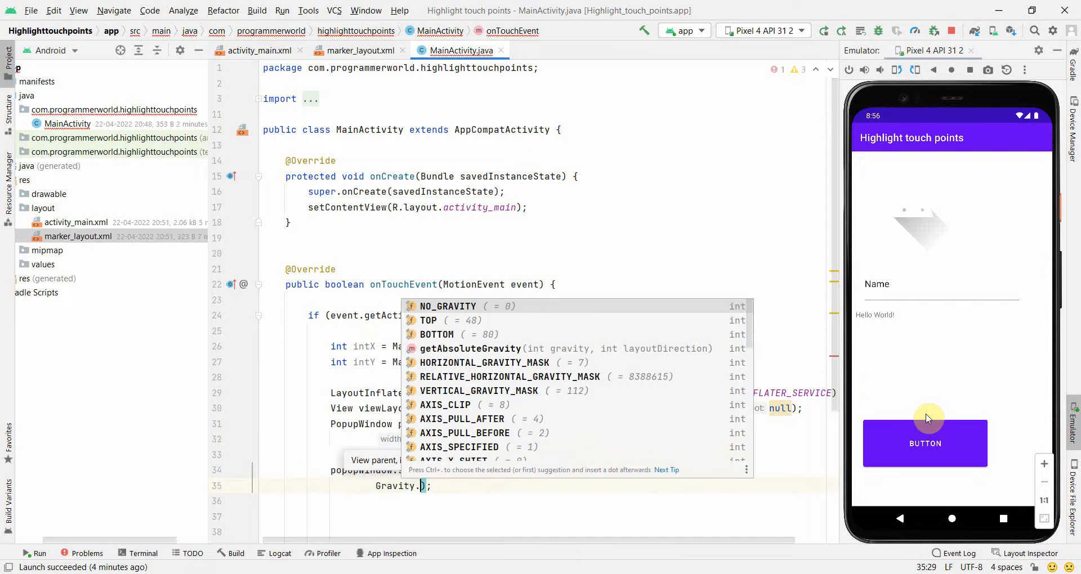
click(447, 306)
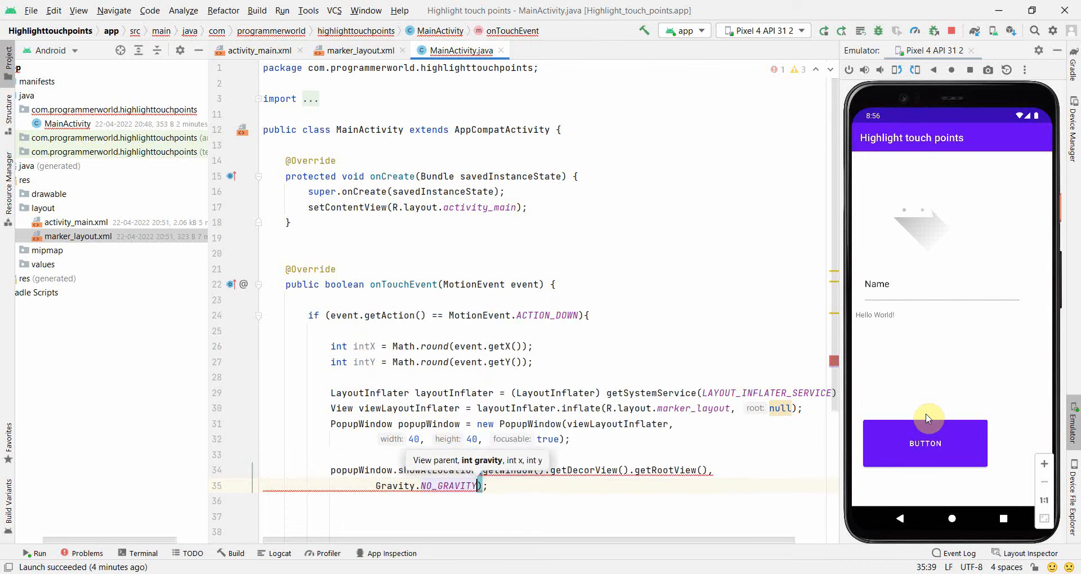
text(,)
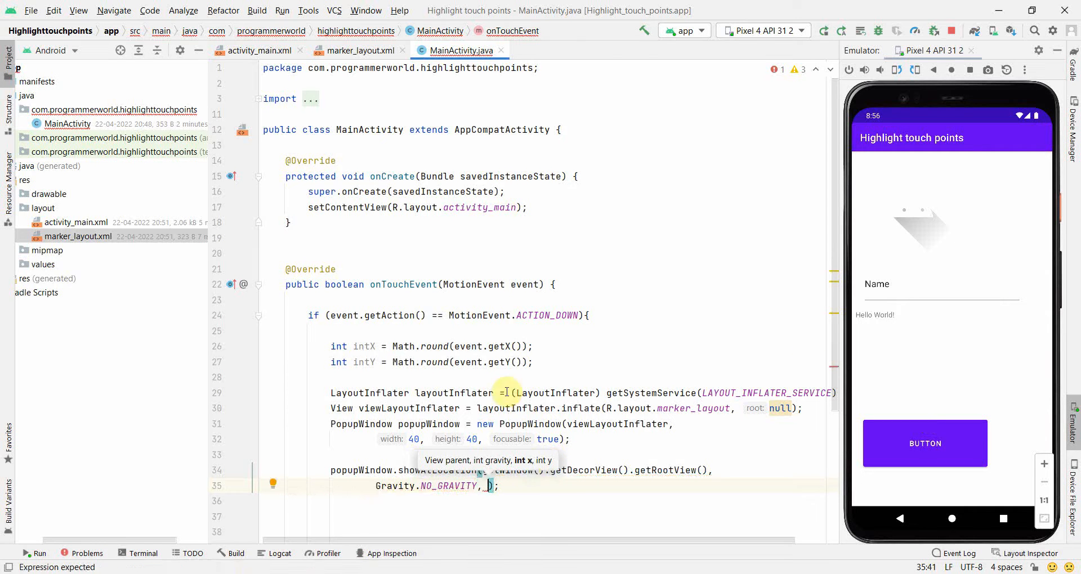
text(intX, in)
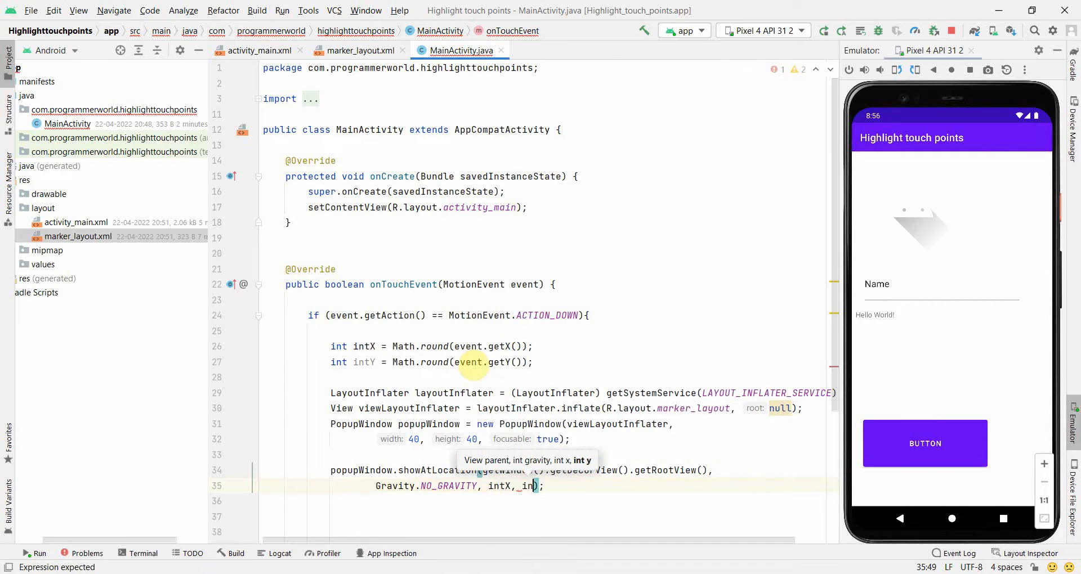
text(Y)
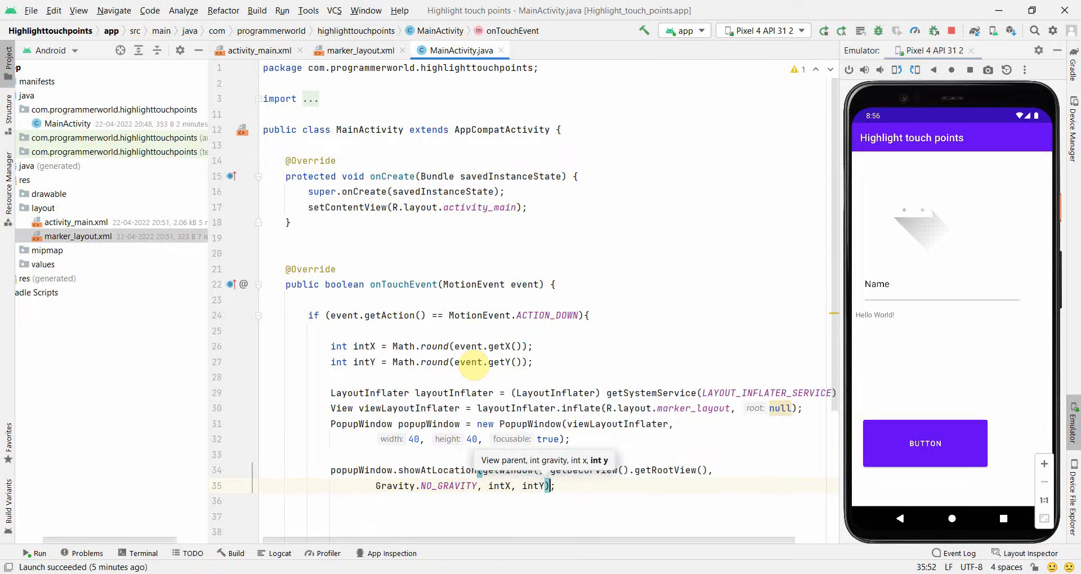
mouse_move(543, 315)
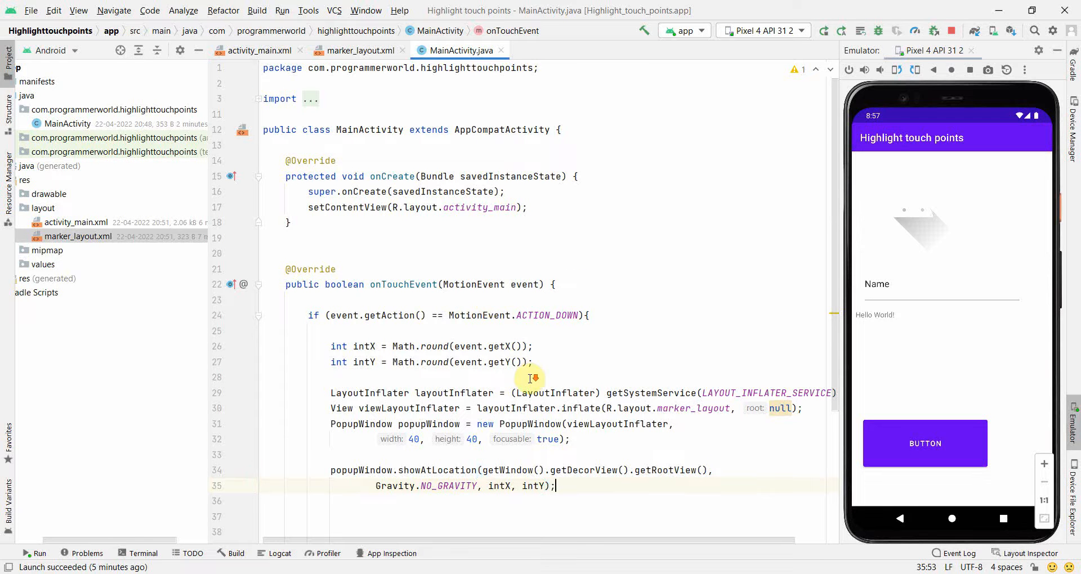
scroll(down, 3)
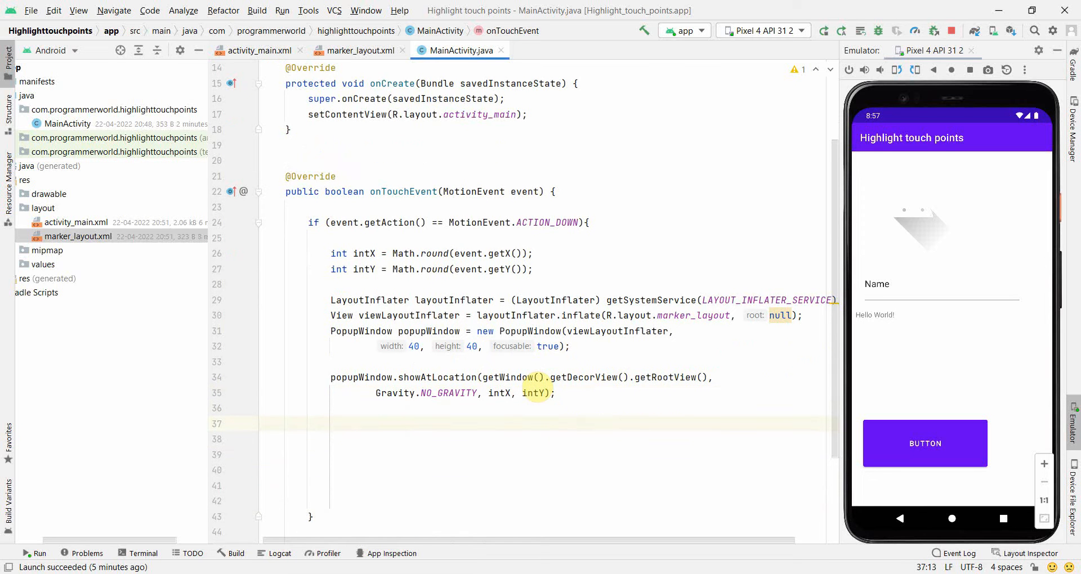
- Give viewLayoutInflater a View.OnTouchListener calling popupWindow.dismiss(), and relaunch the app
text(v)
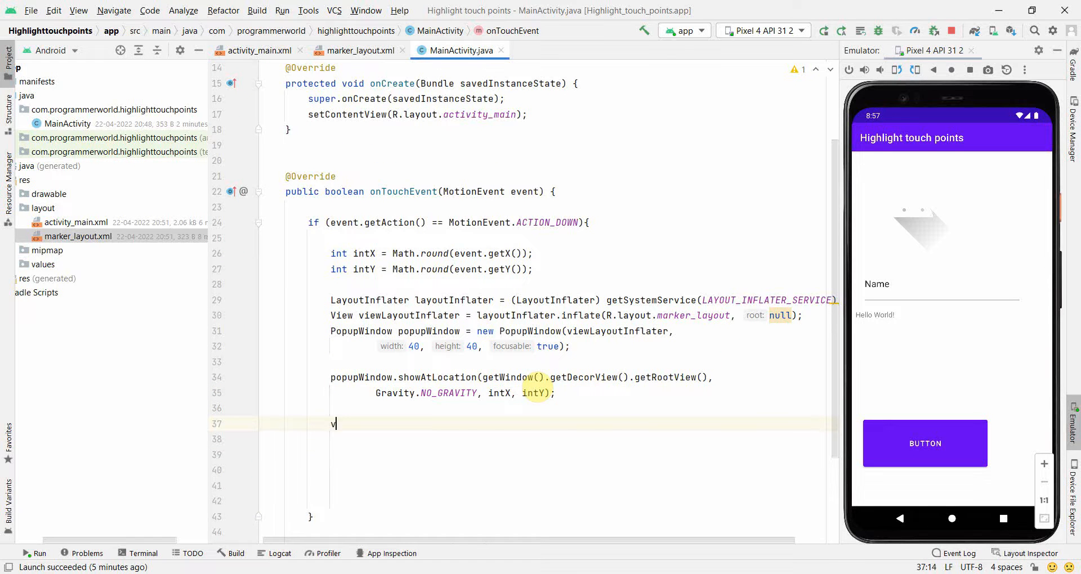
text(iewLayoutInflater.)
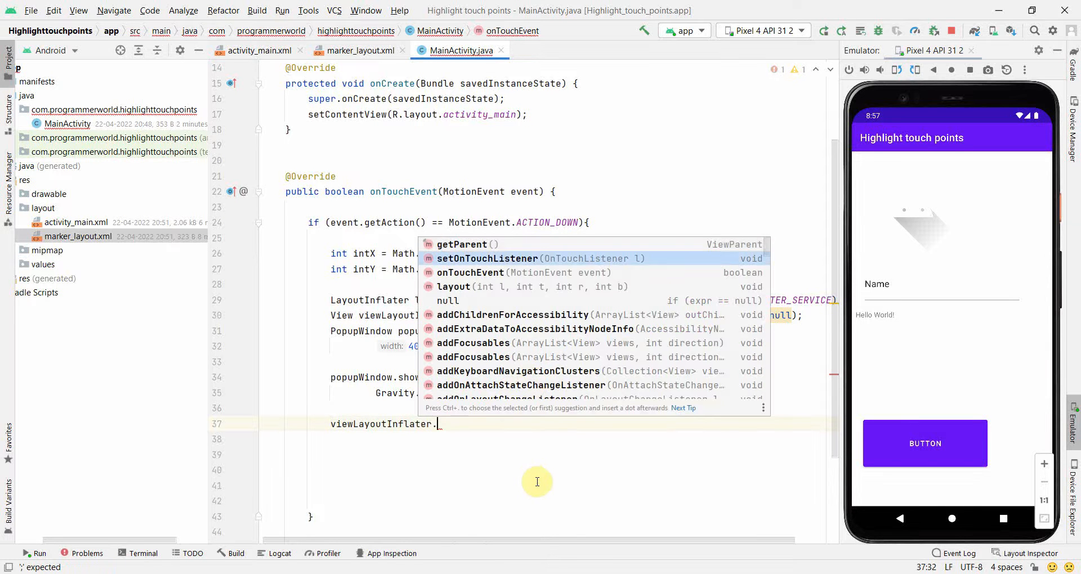
click(487, 258)
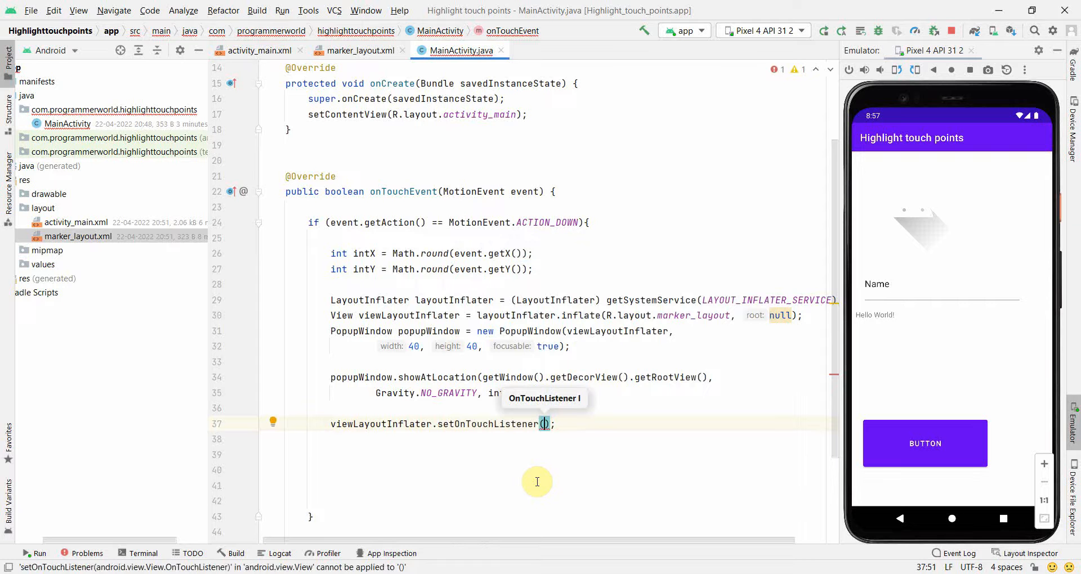
text(new)
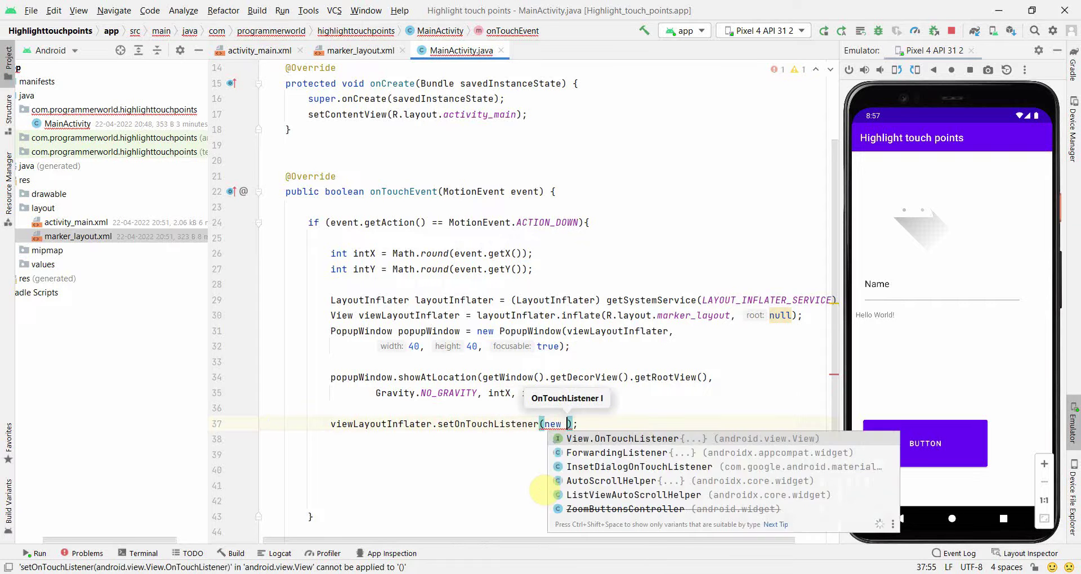
click(634, 438)
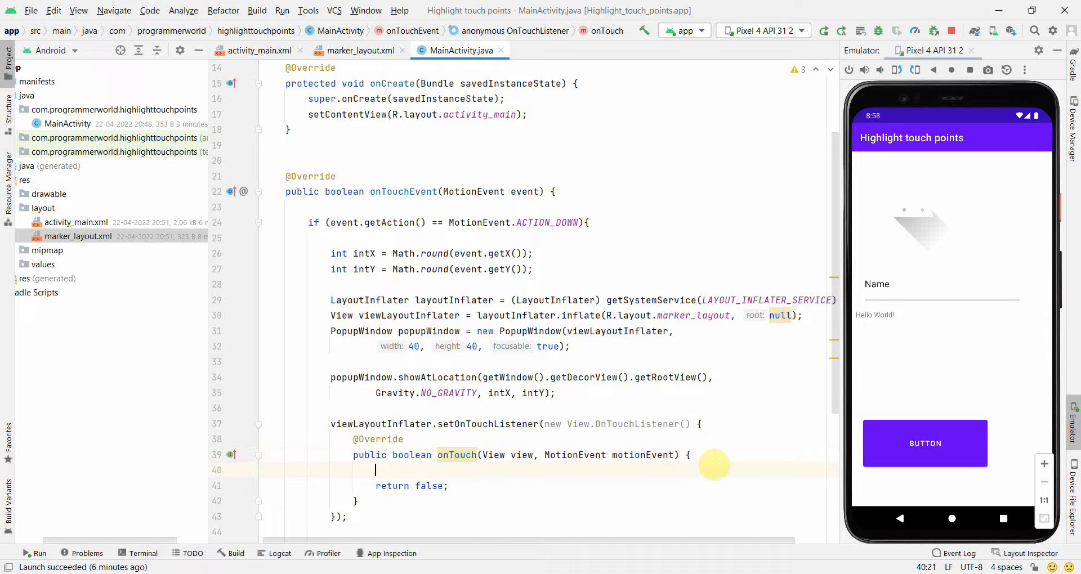
text(popupWindow.dismiss();)
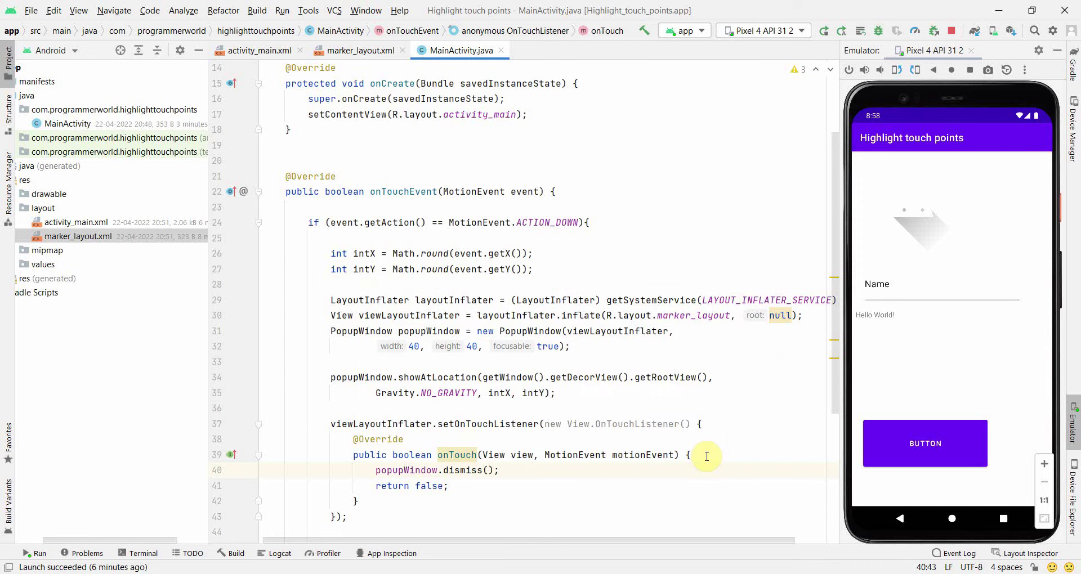
click(824, 31)
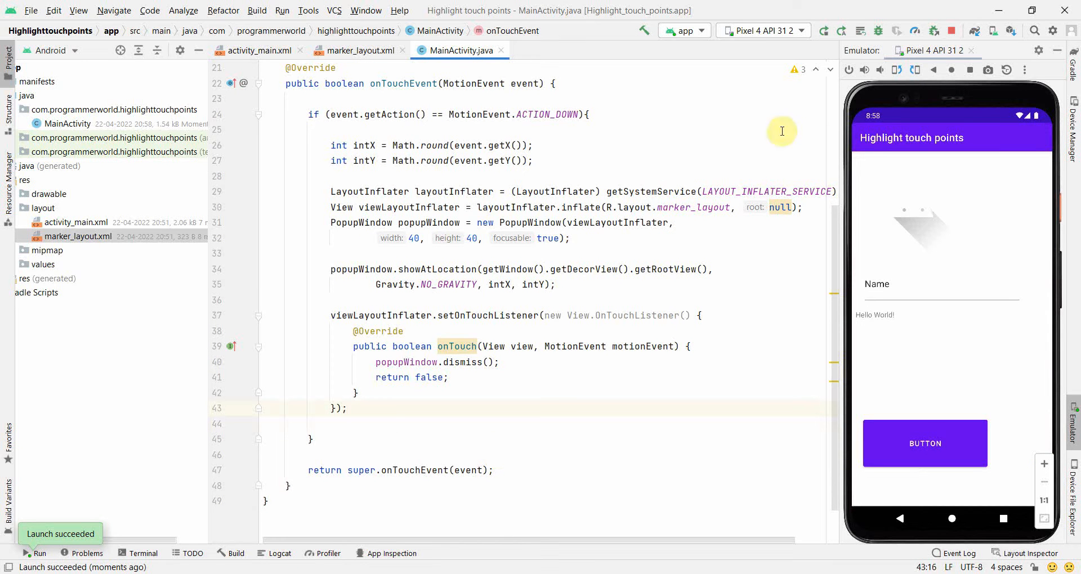
- Tap two emulator spots to show red markers, tap each marker, then tap the Name field
click(953, 260)
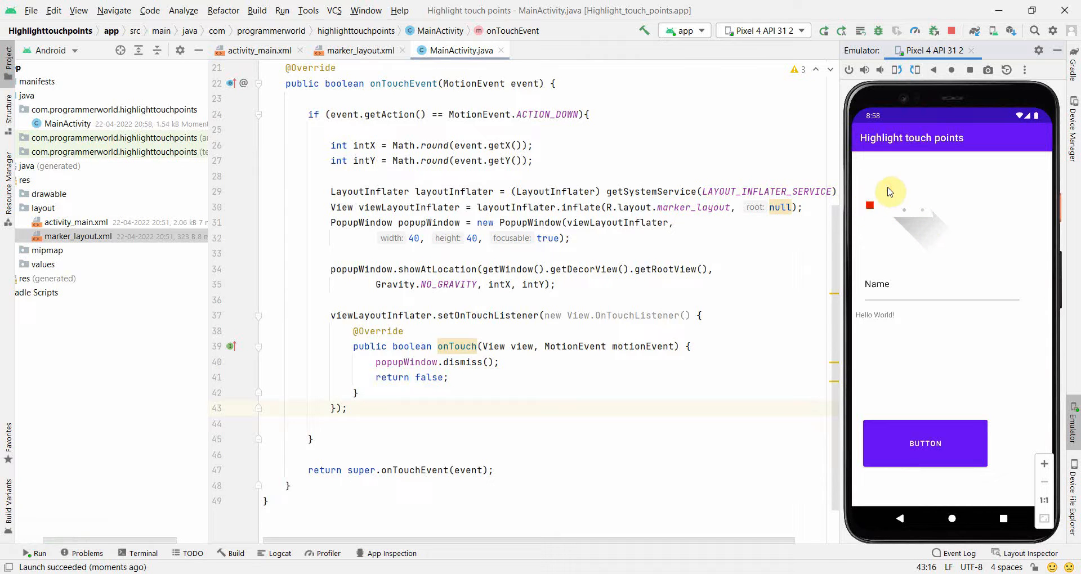
click(907, 217)
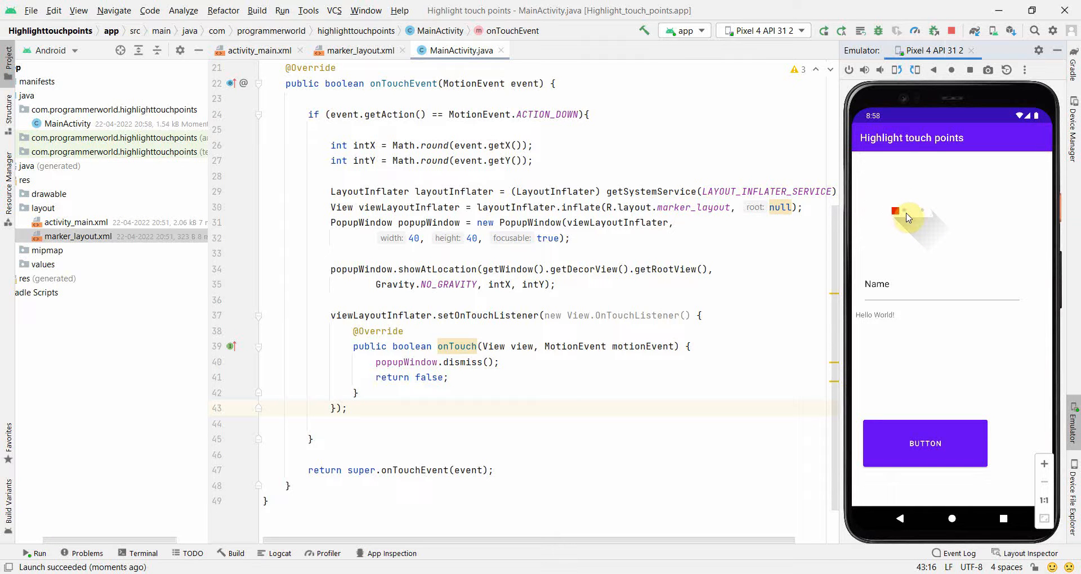
click(925, 232)
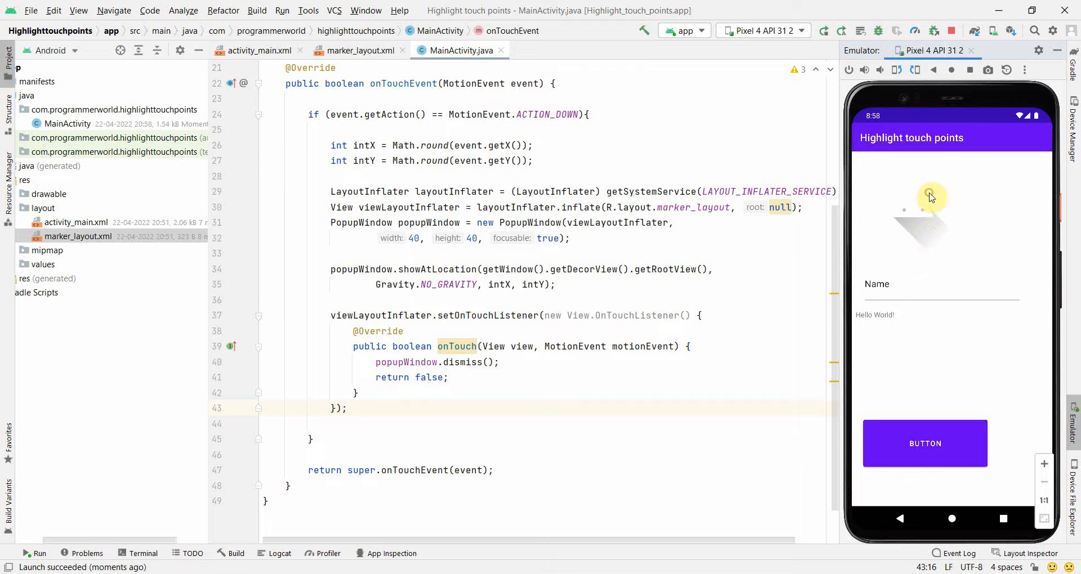
click(883, 361)
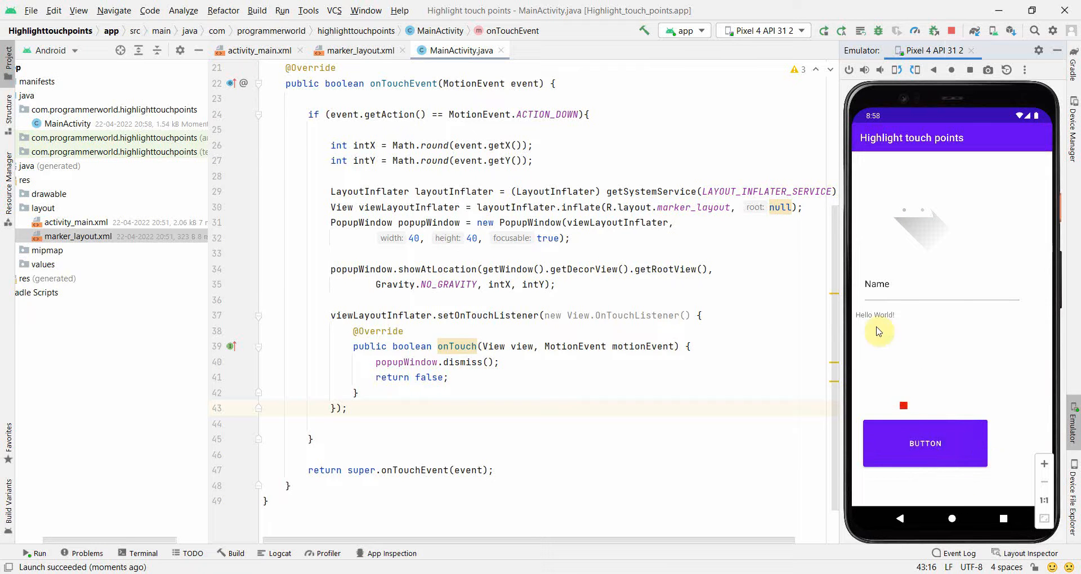
click(908, 331)
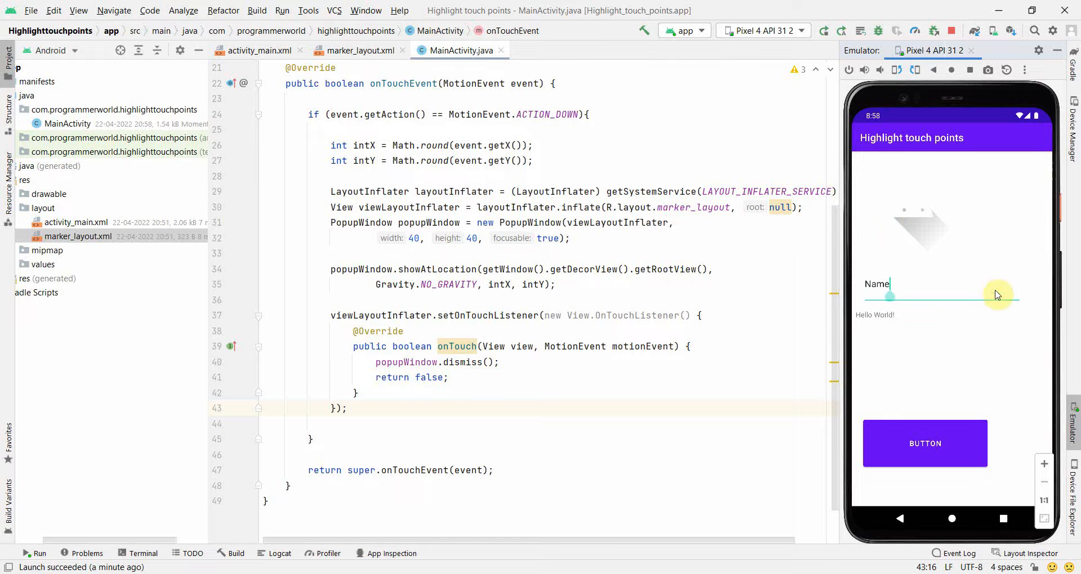
click(938, 294)
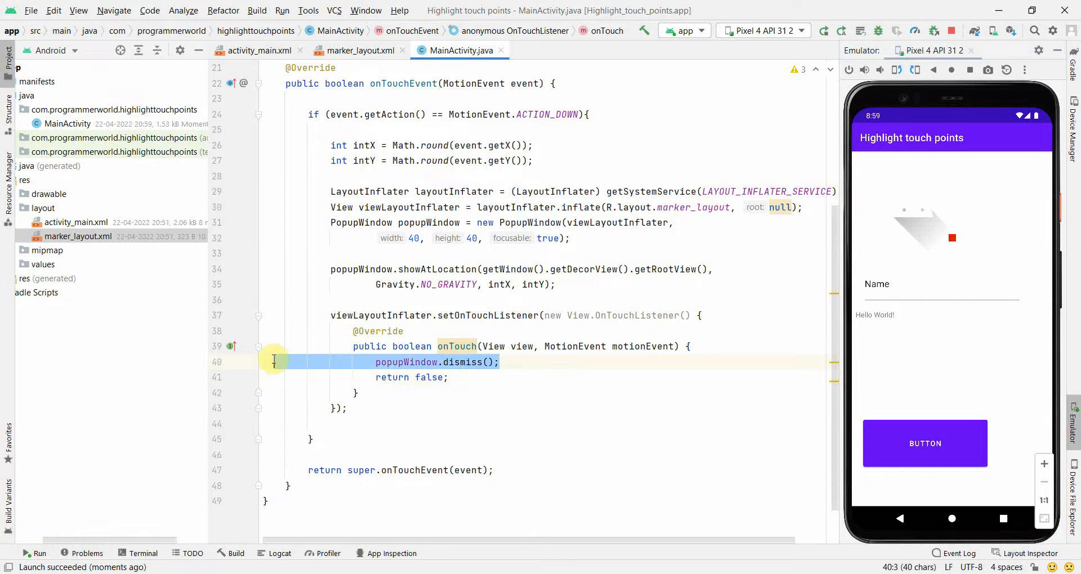
- Select and delete the setOnTouchListener block that dismissed the popup
drag(273, 362, 418, 400)
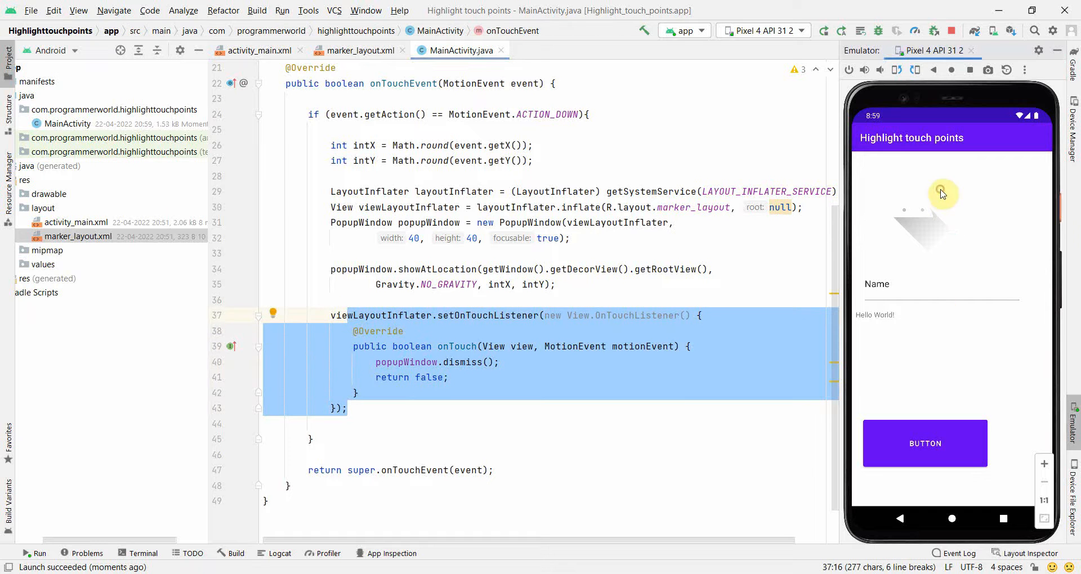
click(963, 199)
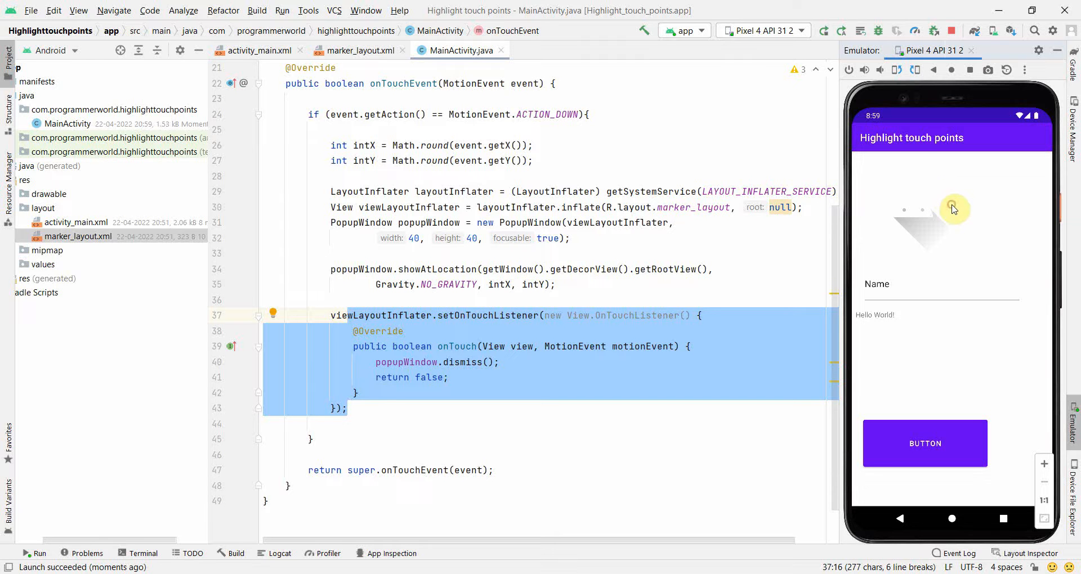
click(364, 410)
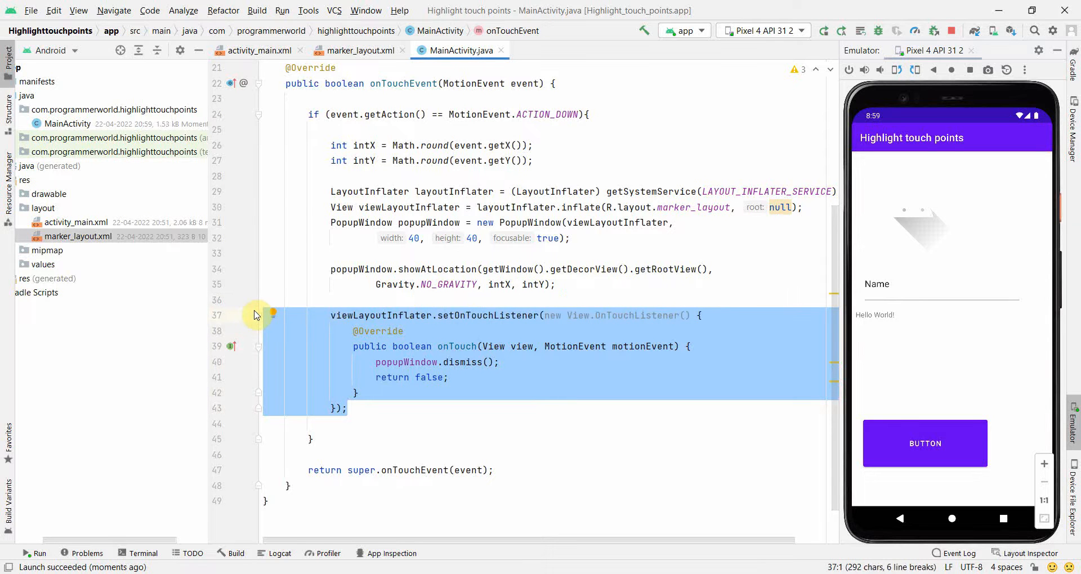
key(Delete)
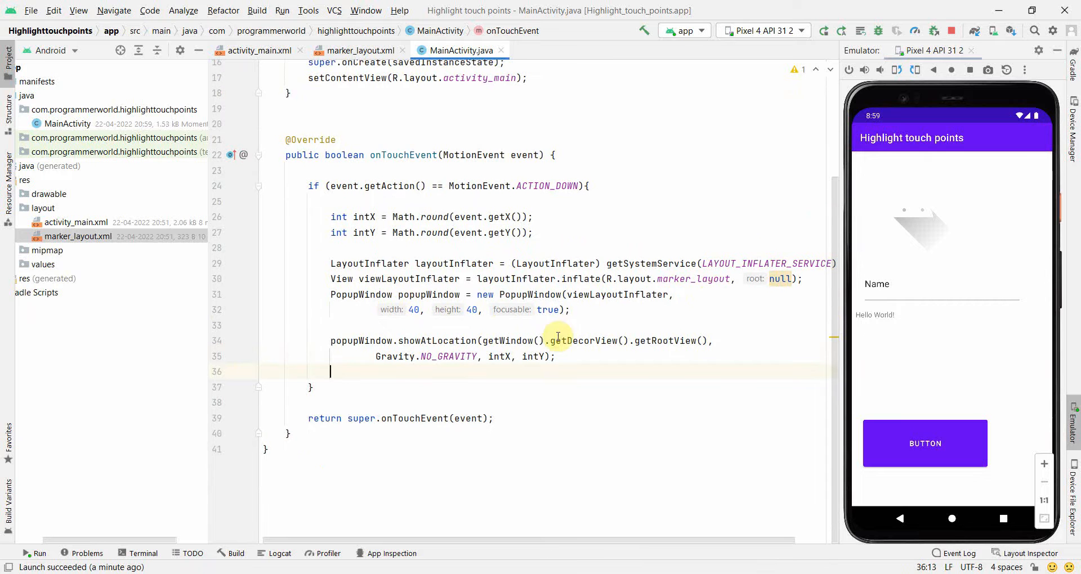
- Relaunch the listener-free app and tap four emulator spots, including a marker, to test
click(824, 30)
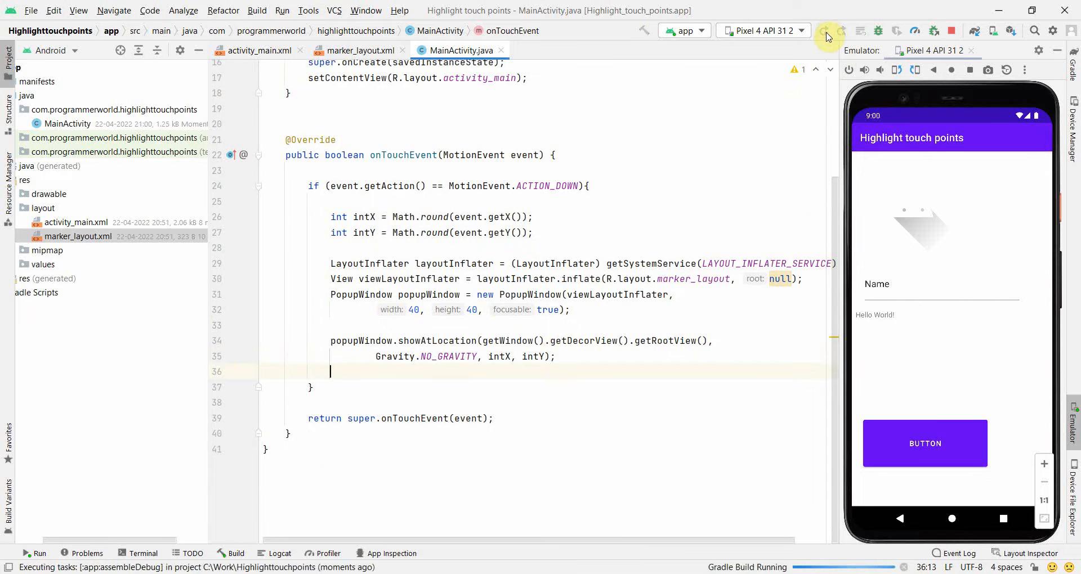
click(823, 31)
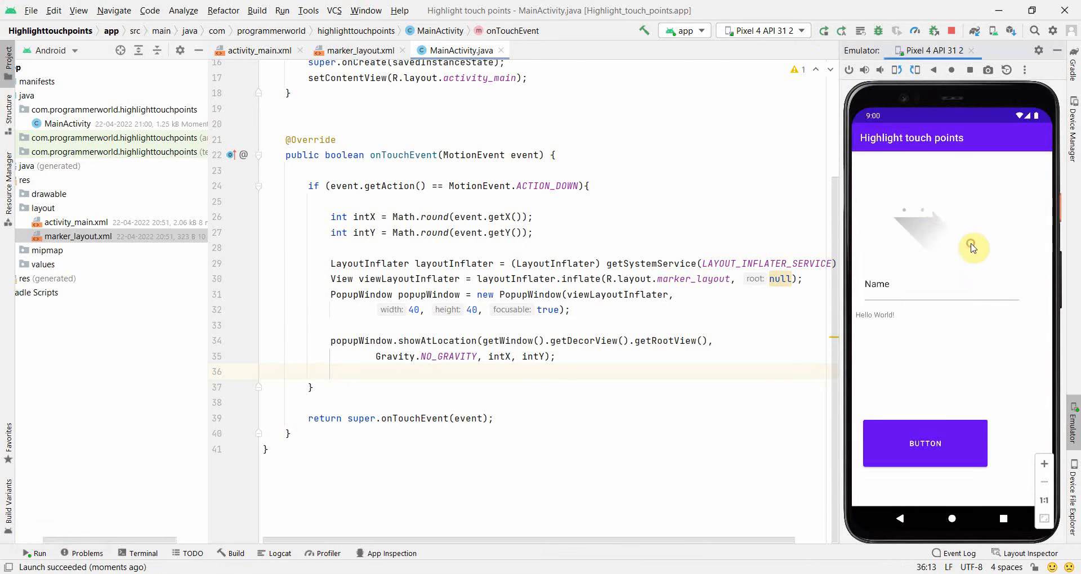
click(930, 205)
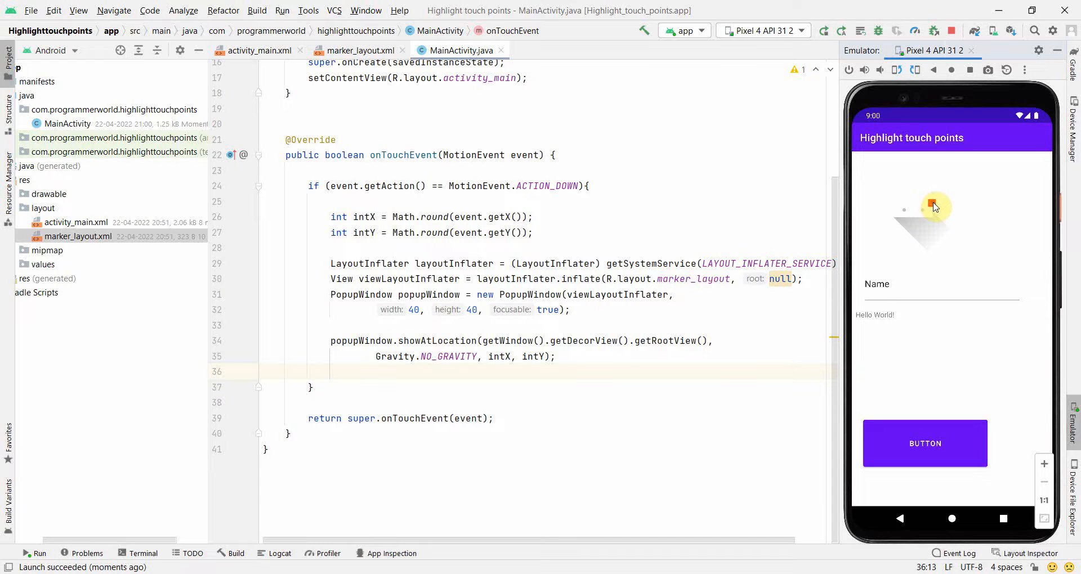
click(954, 229)
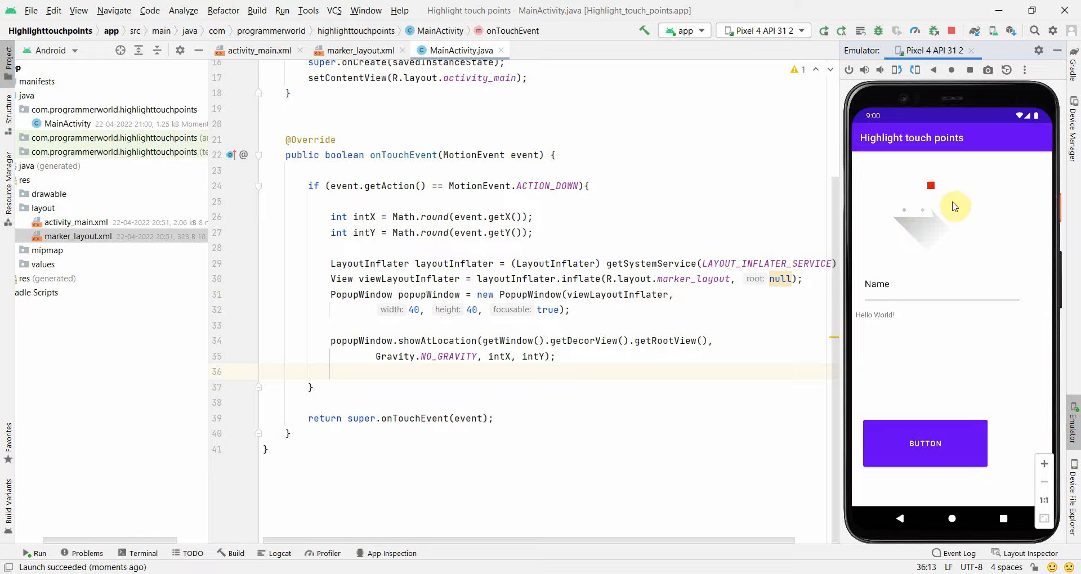
click(923, 203)
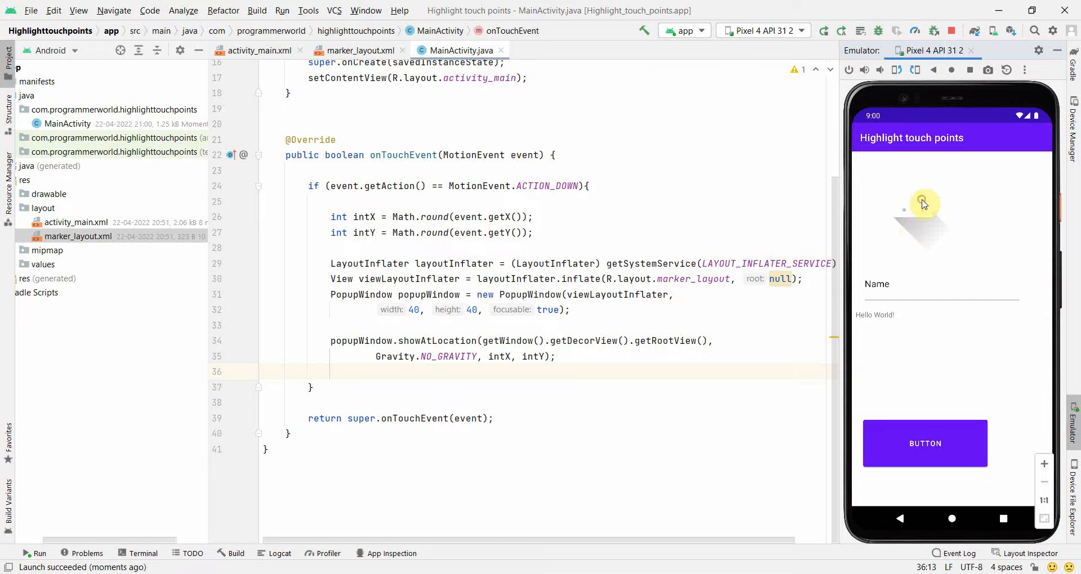
click(969, 227)
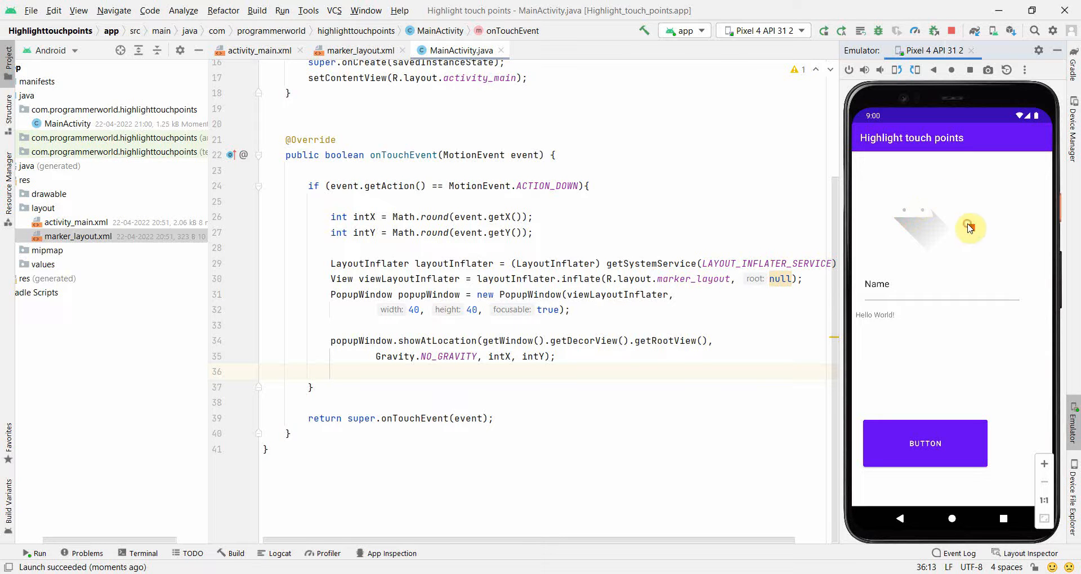
mouse_move(994, 254)
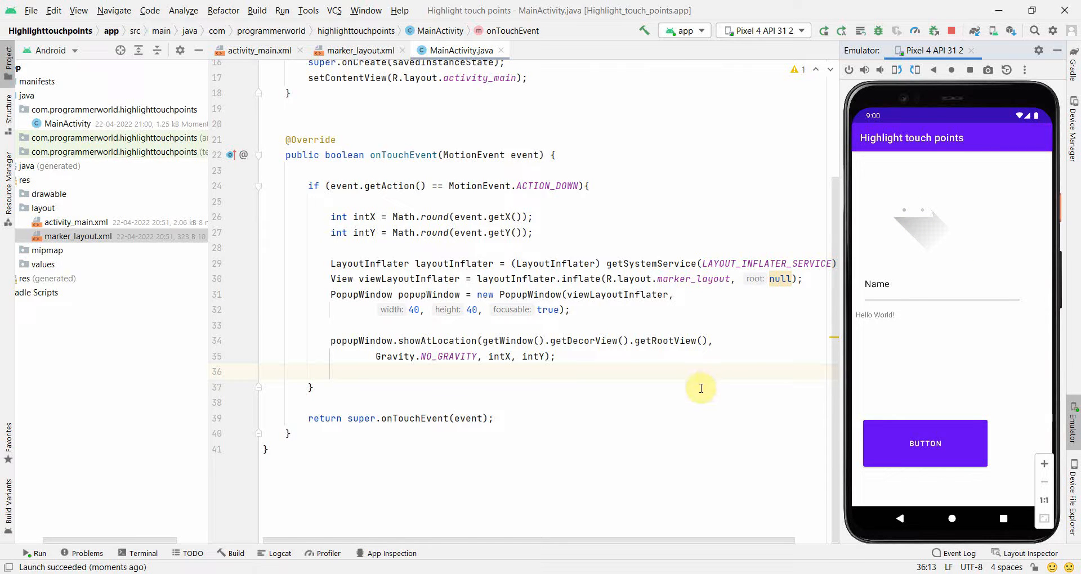
mouse_move(616, 387)
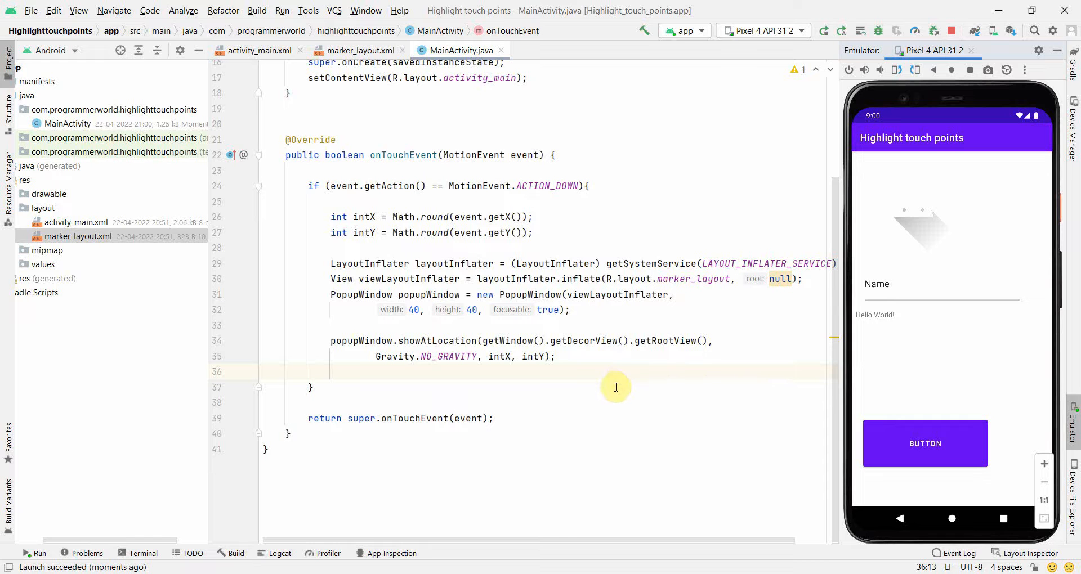